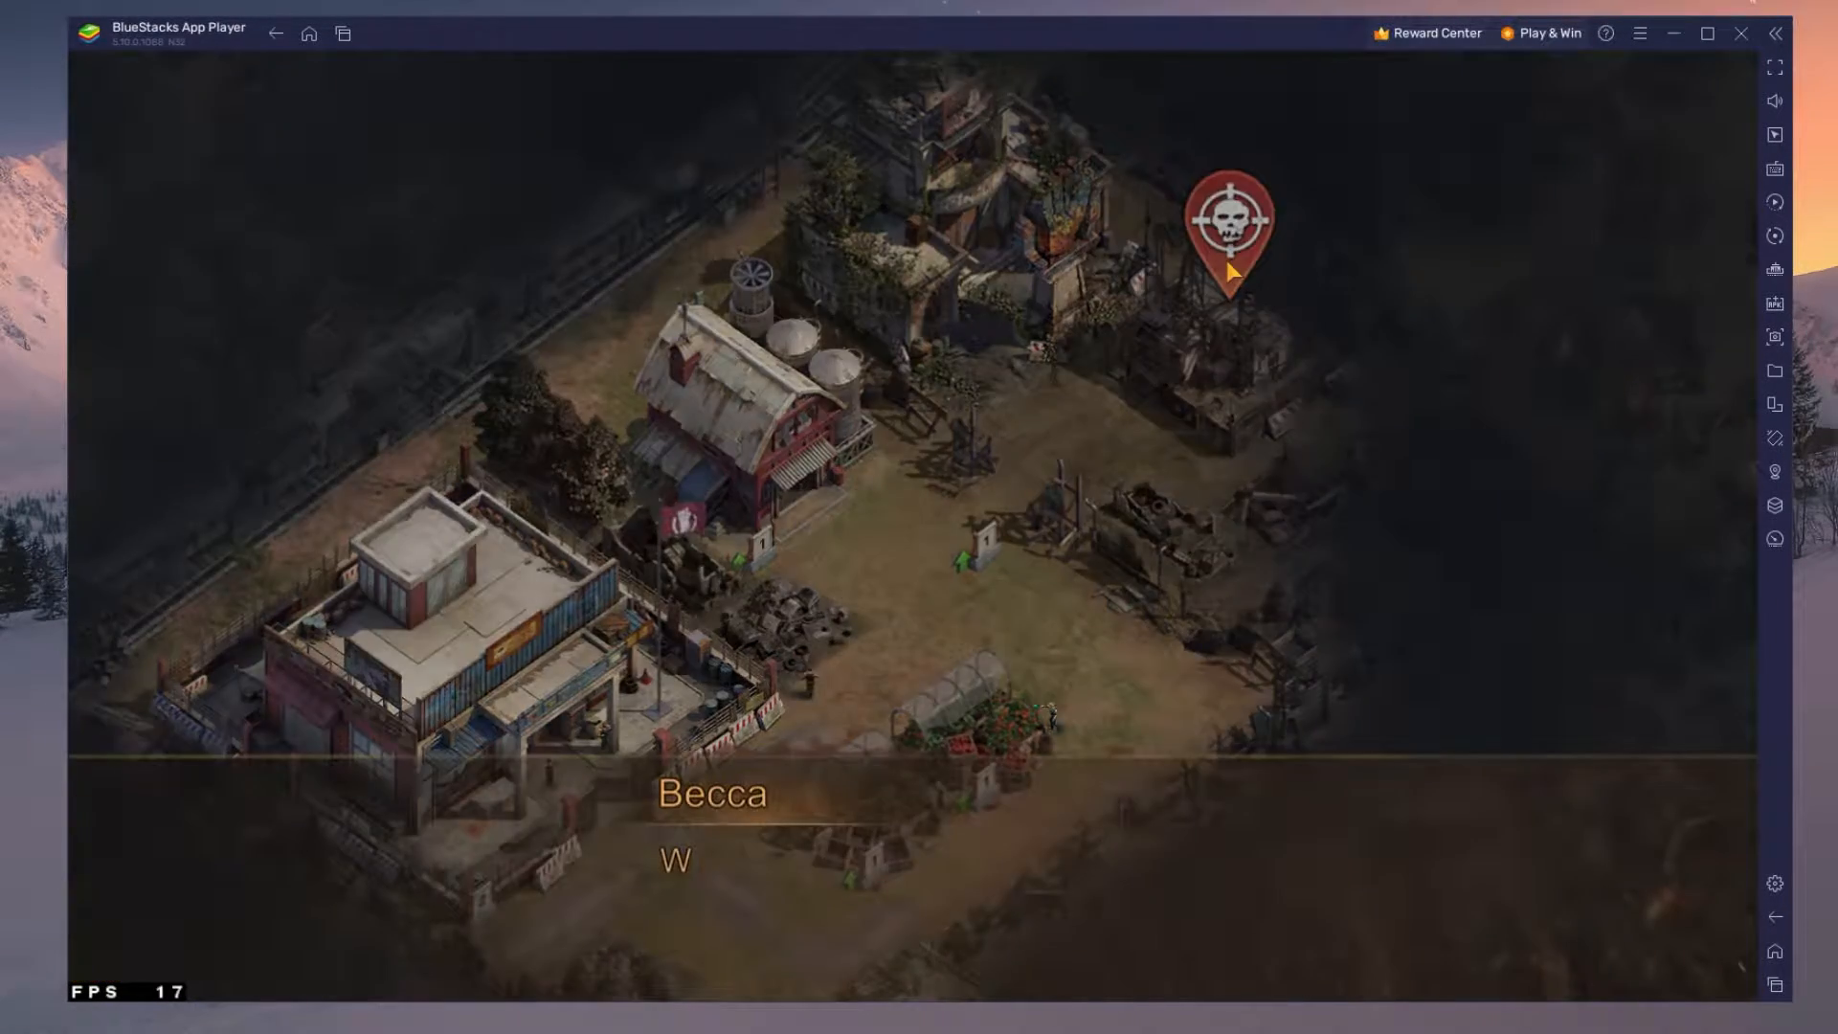
# Assign Rusty as the third Clear Infected squad hero, then return to the emulator home screen.
pyautogui.click(1226, 220)
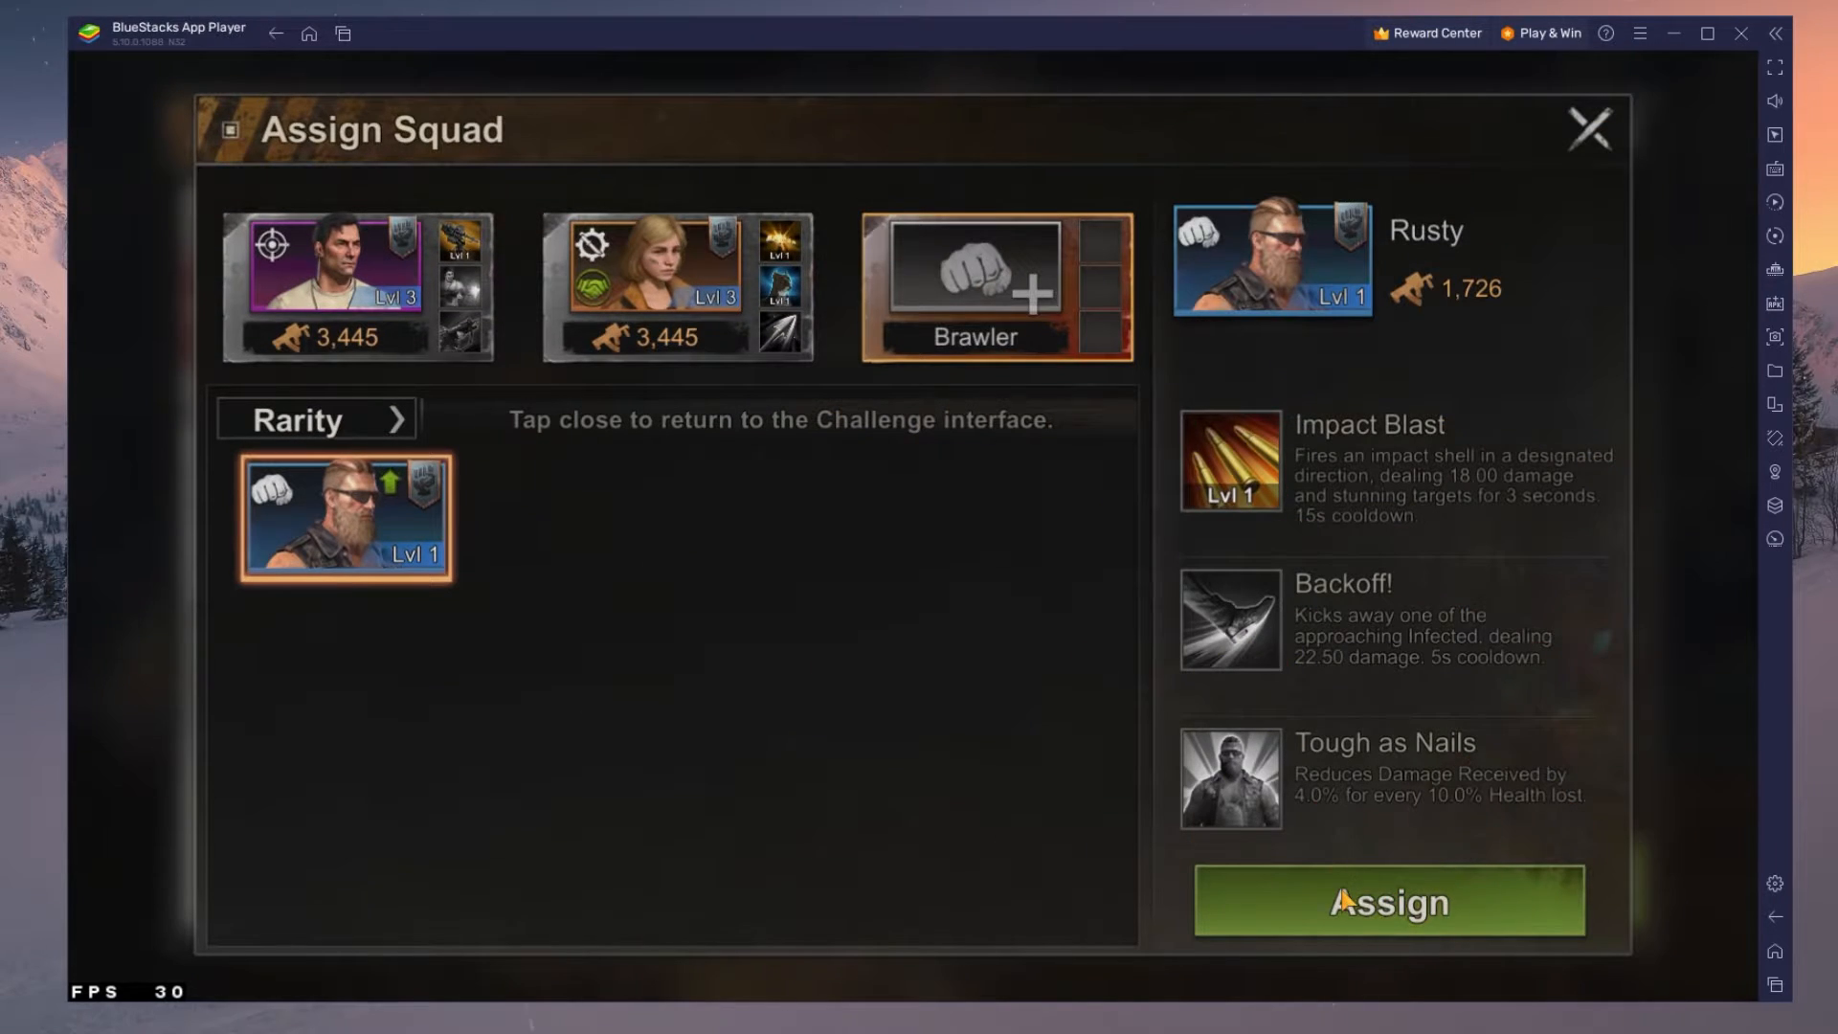
pyautogui.click(1388, 900)
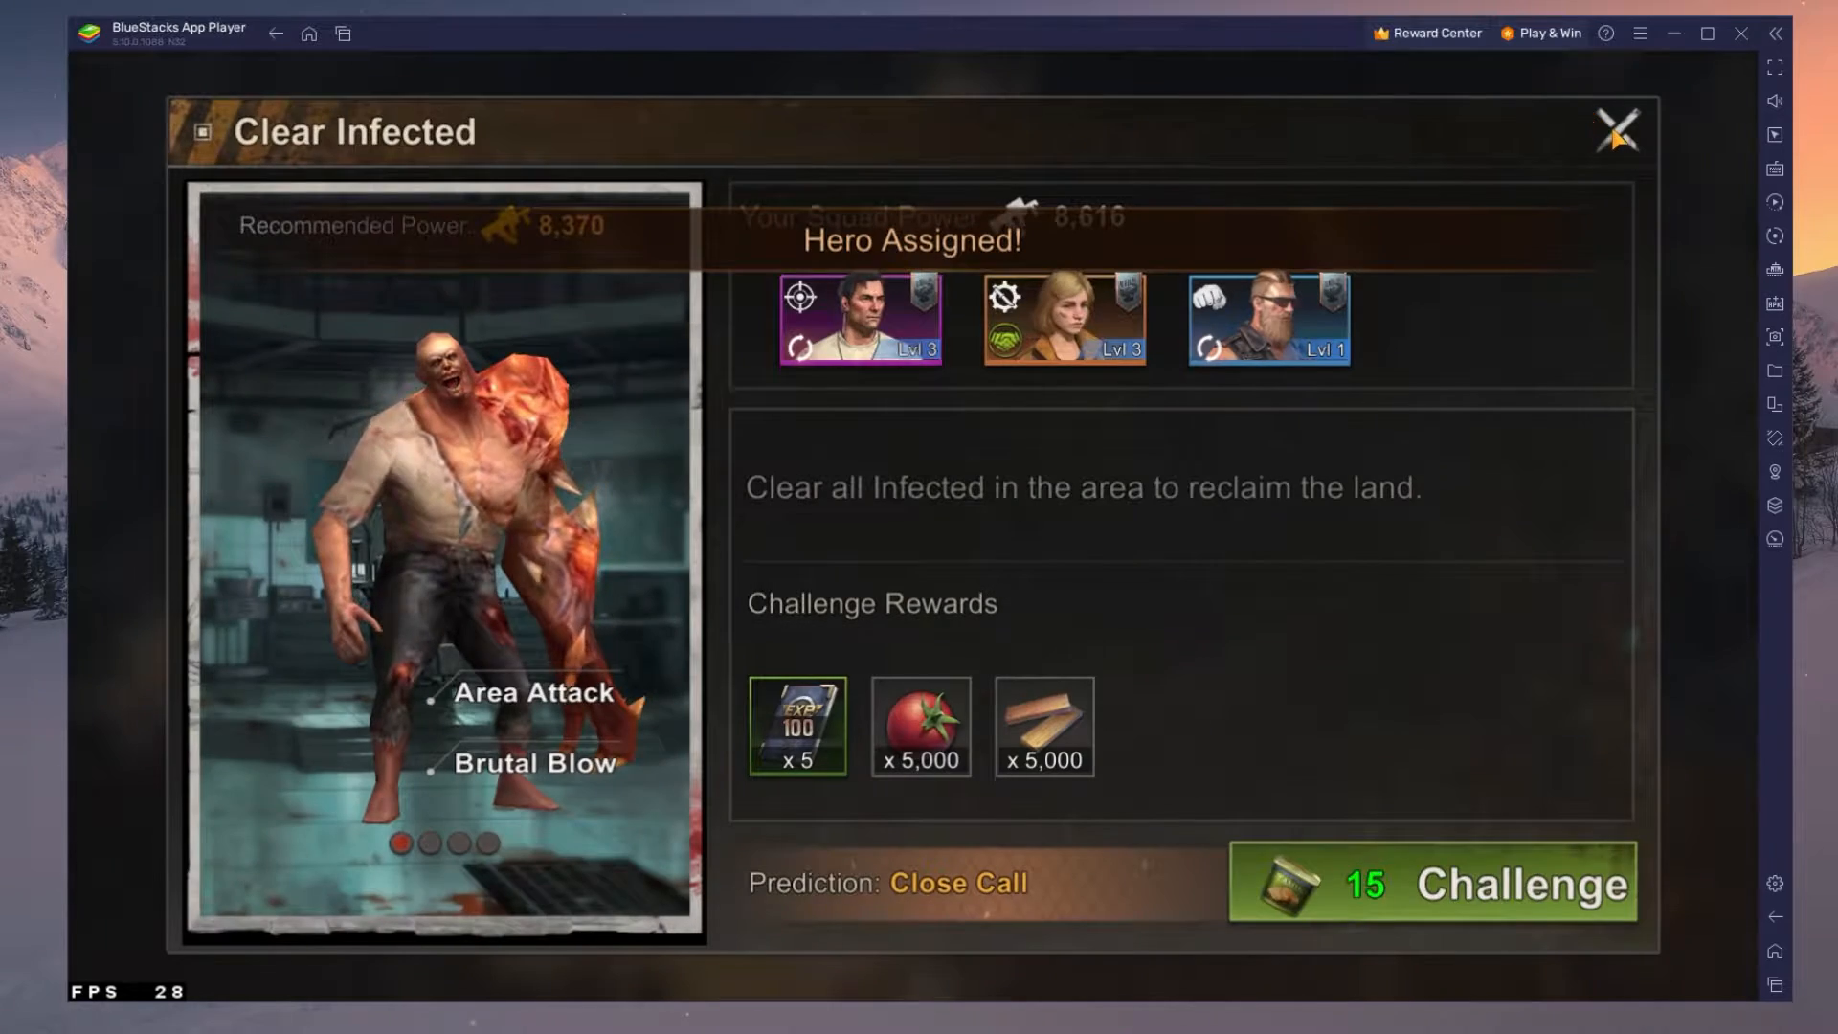
pyautogui.click(1617, 130)
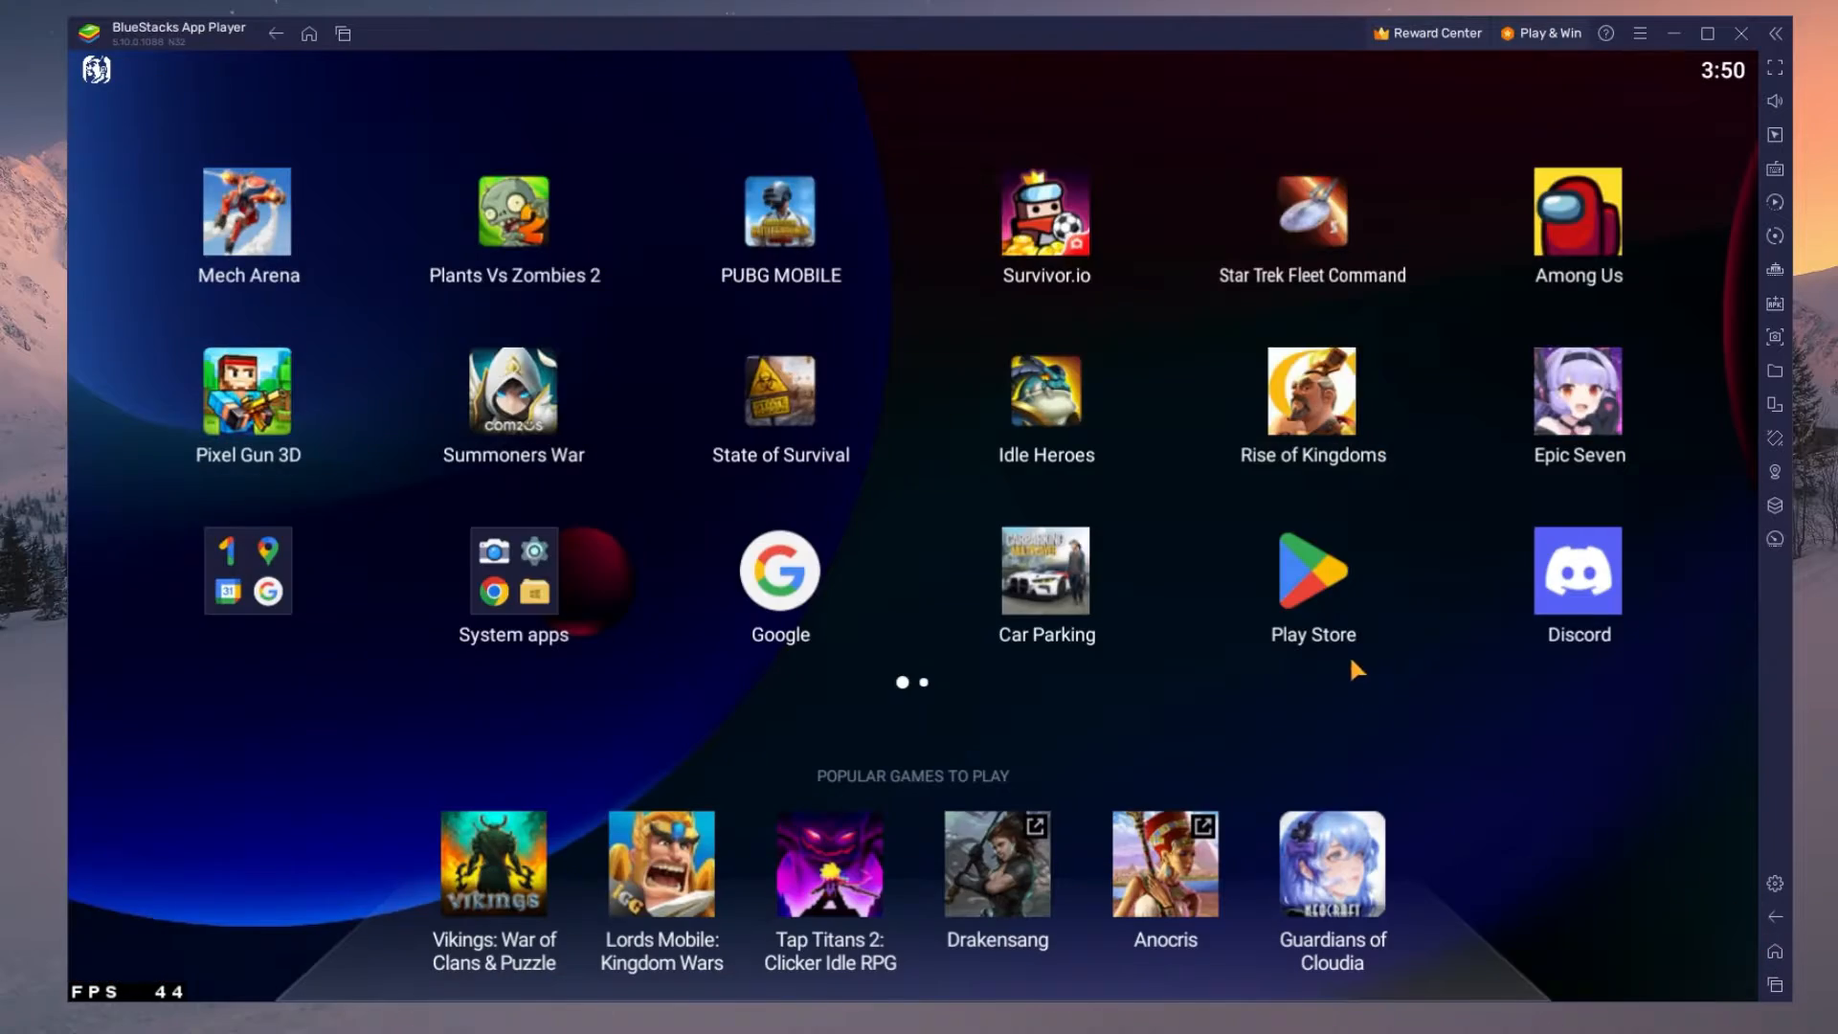
pyautogui.moveTo(1669, 62)
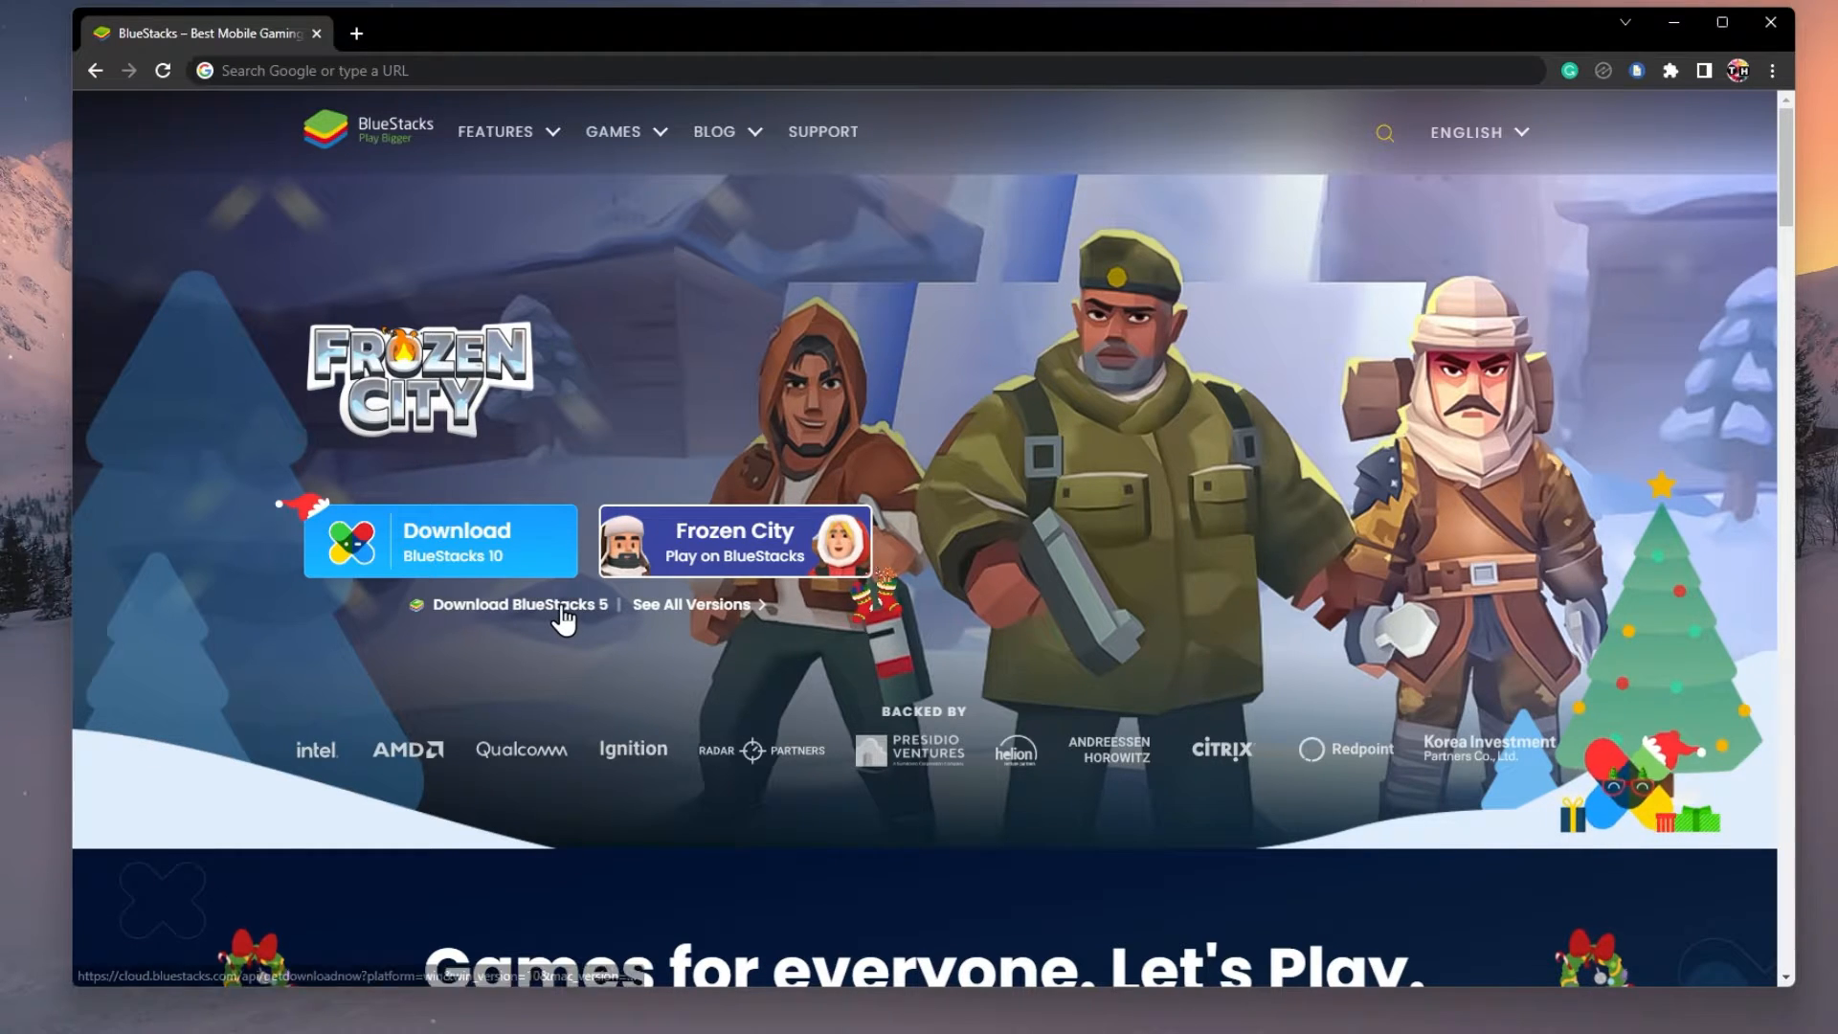
# Download BlueStacks 5 from bluestacks.com and run BlueStacksInstaller.exe.
pyautogui.click(456, 540)
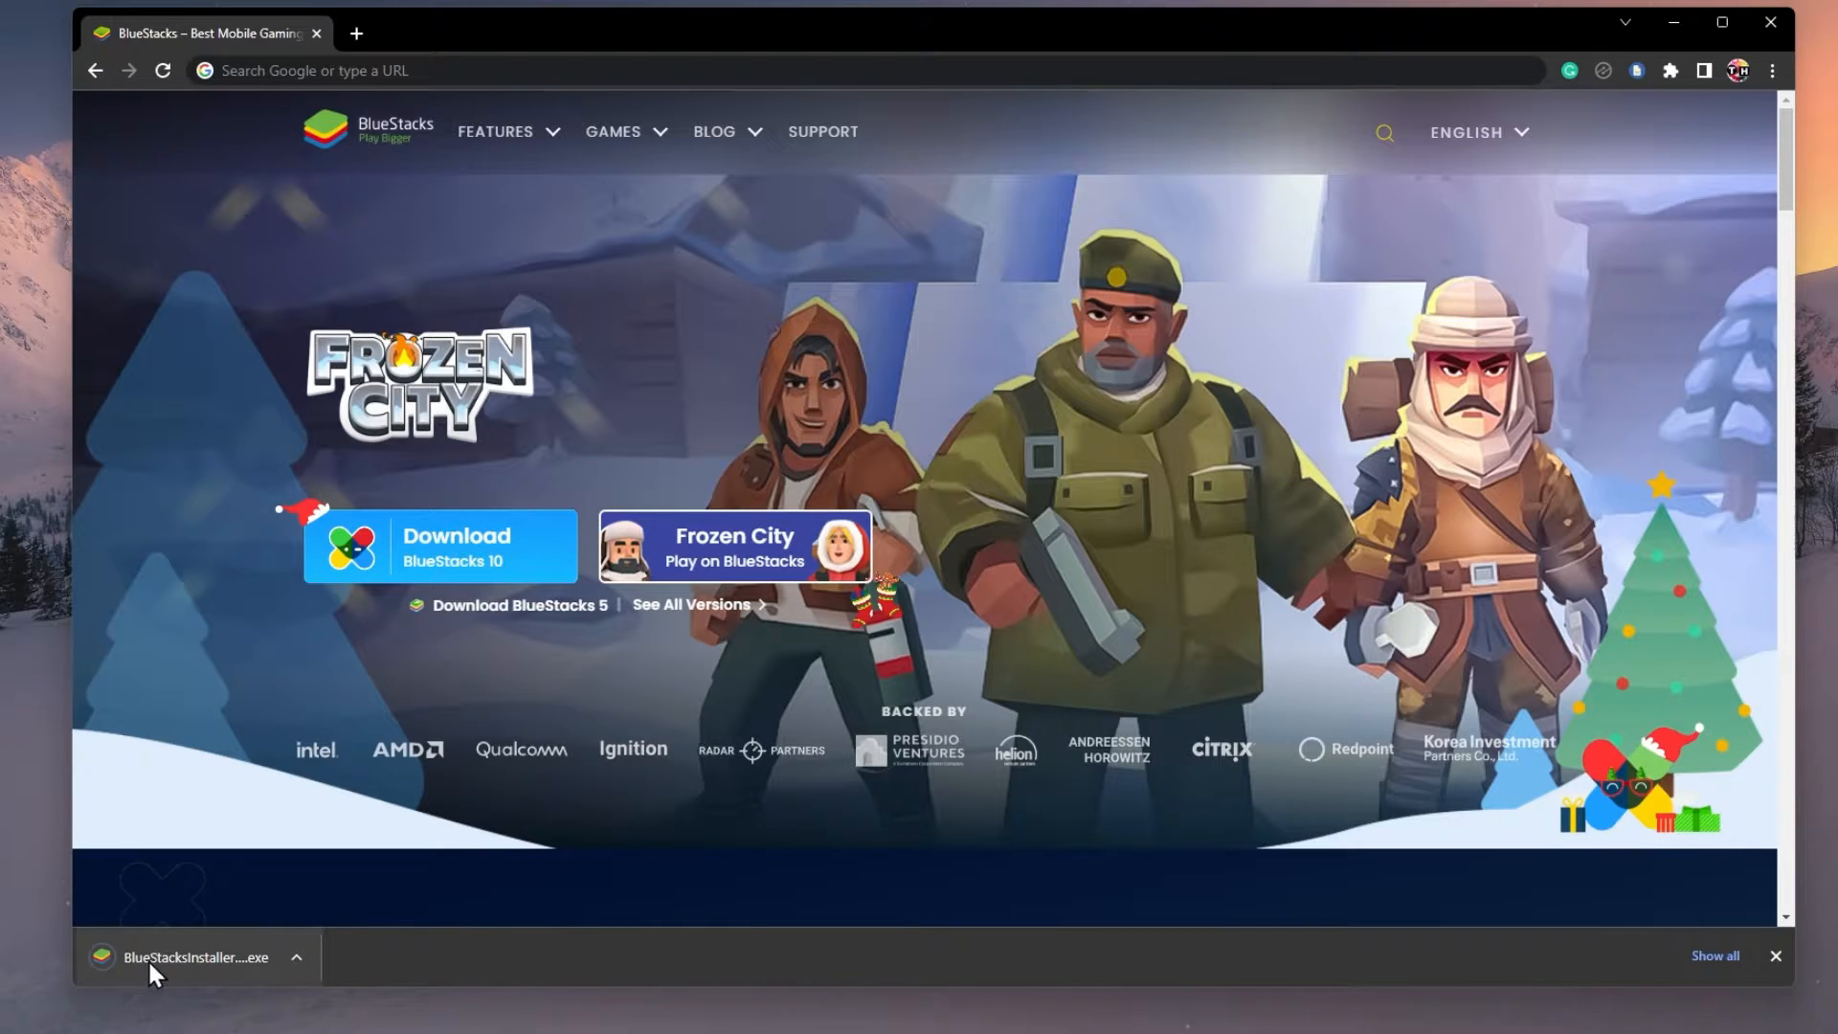
pyautogui.click(297, 965)
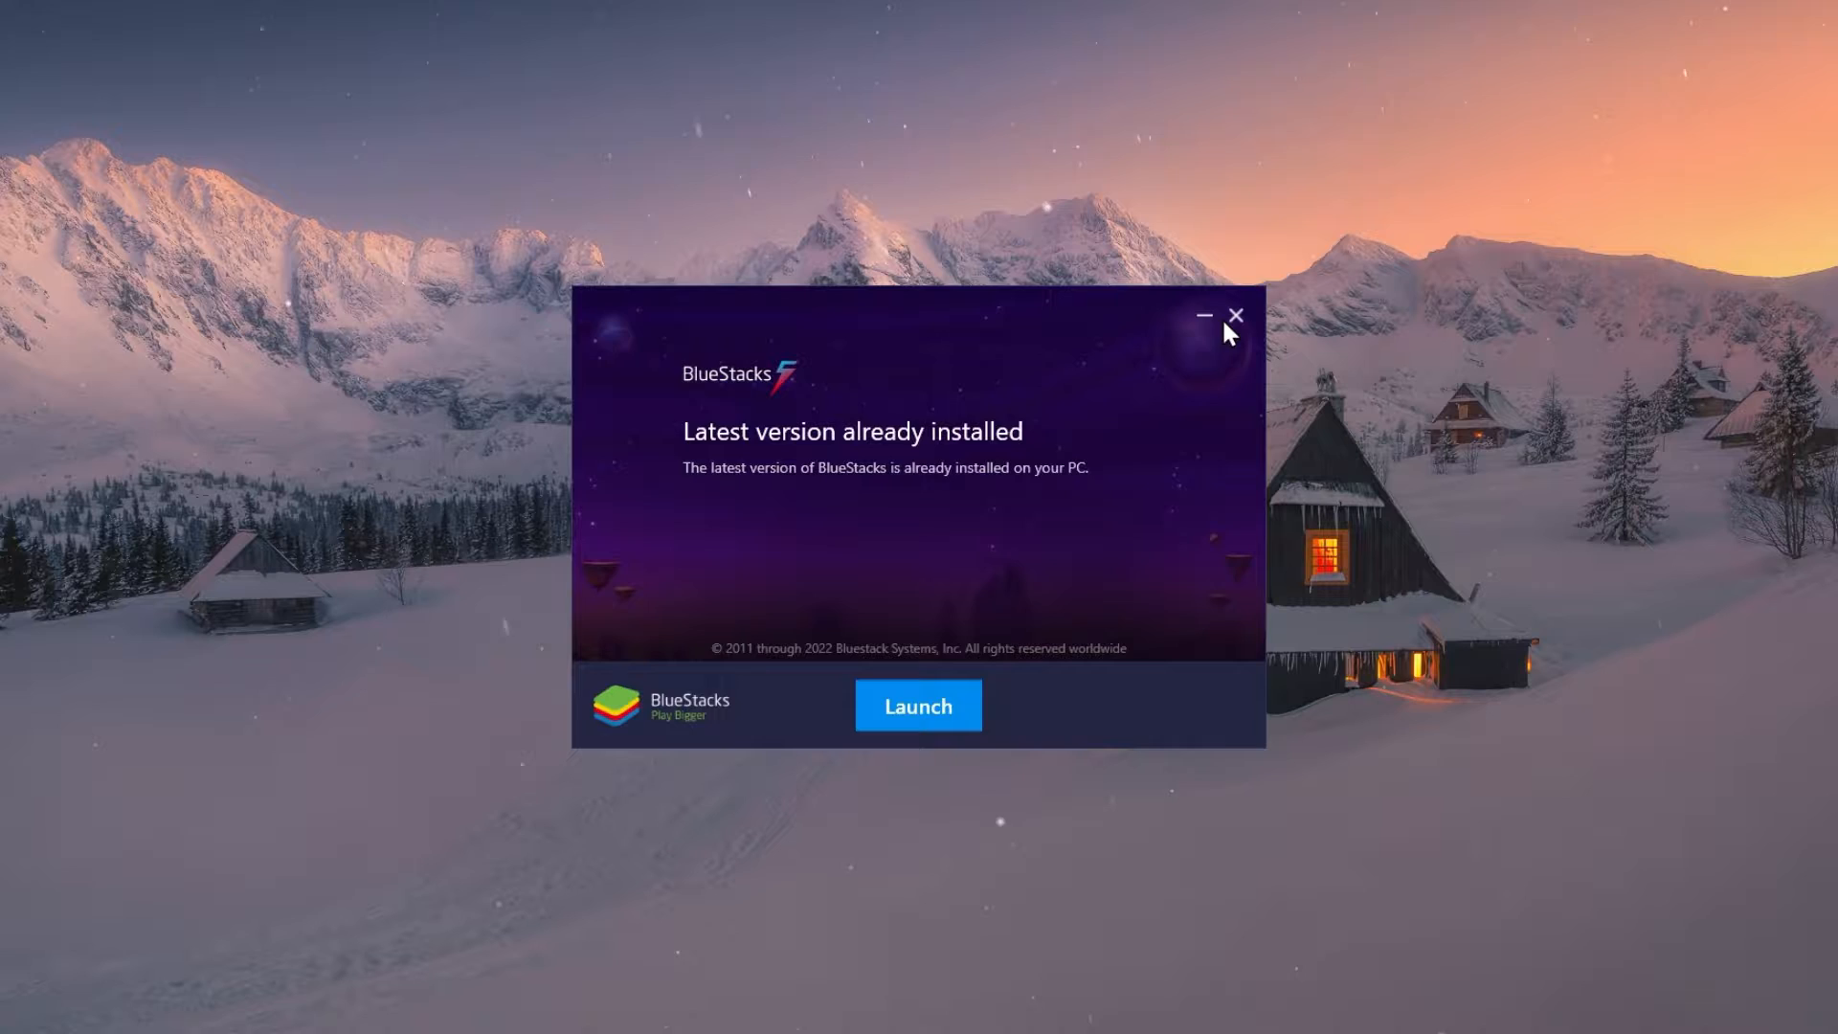
# Dismiss the installer notice and find State of Survival: Zombie War installed in Play Store.
pyautogui.click(918, 704)
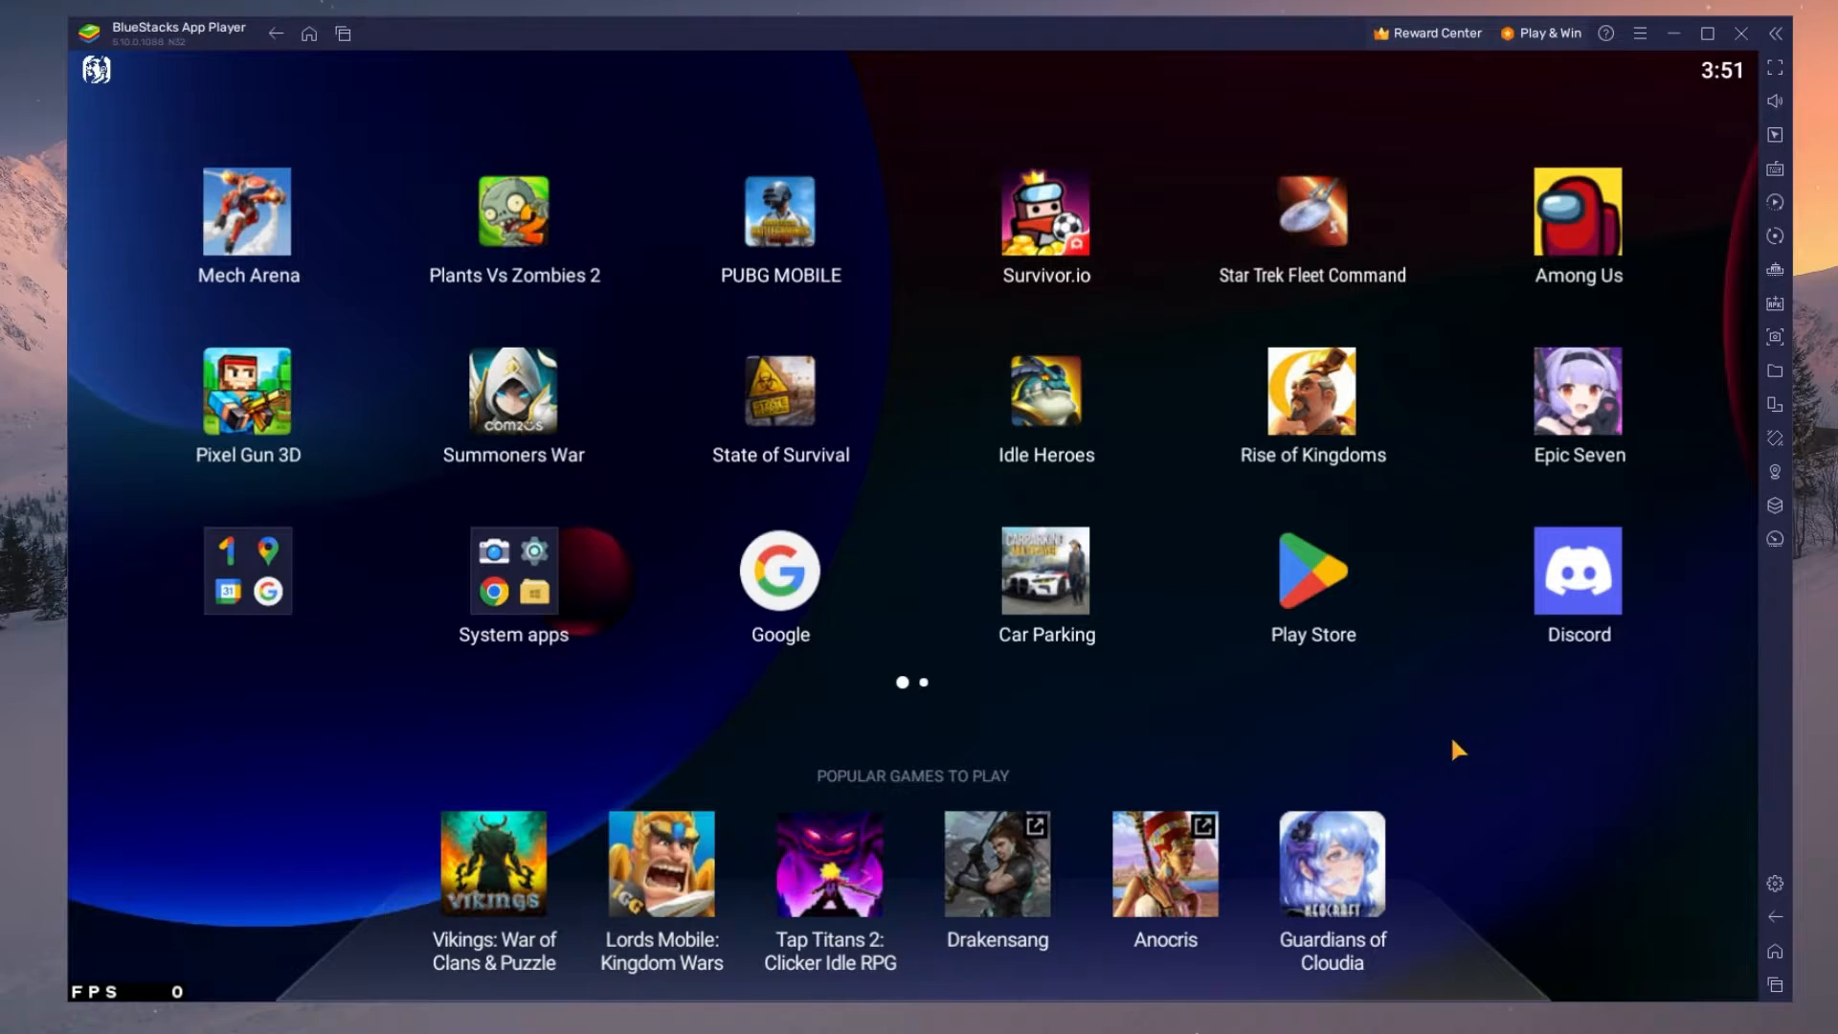
pyautogui.moveTo(1496, 736)
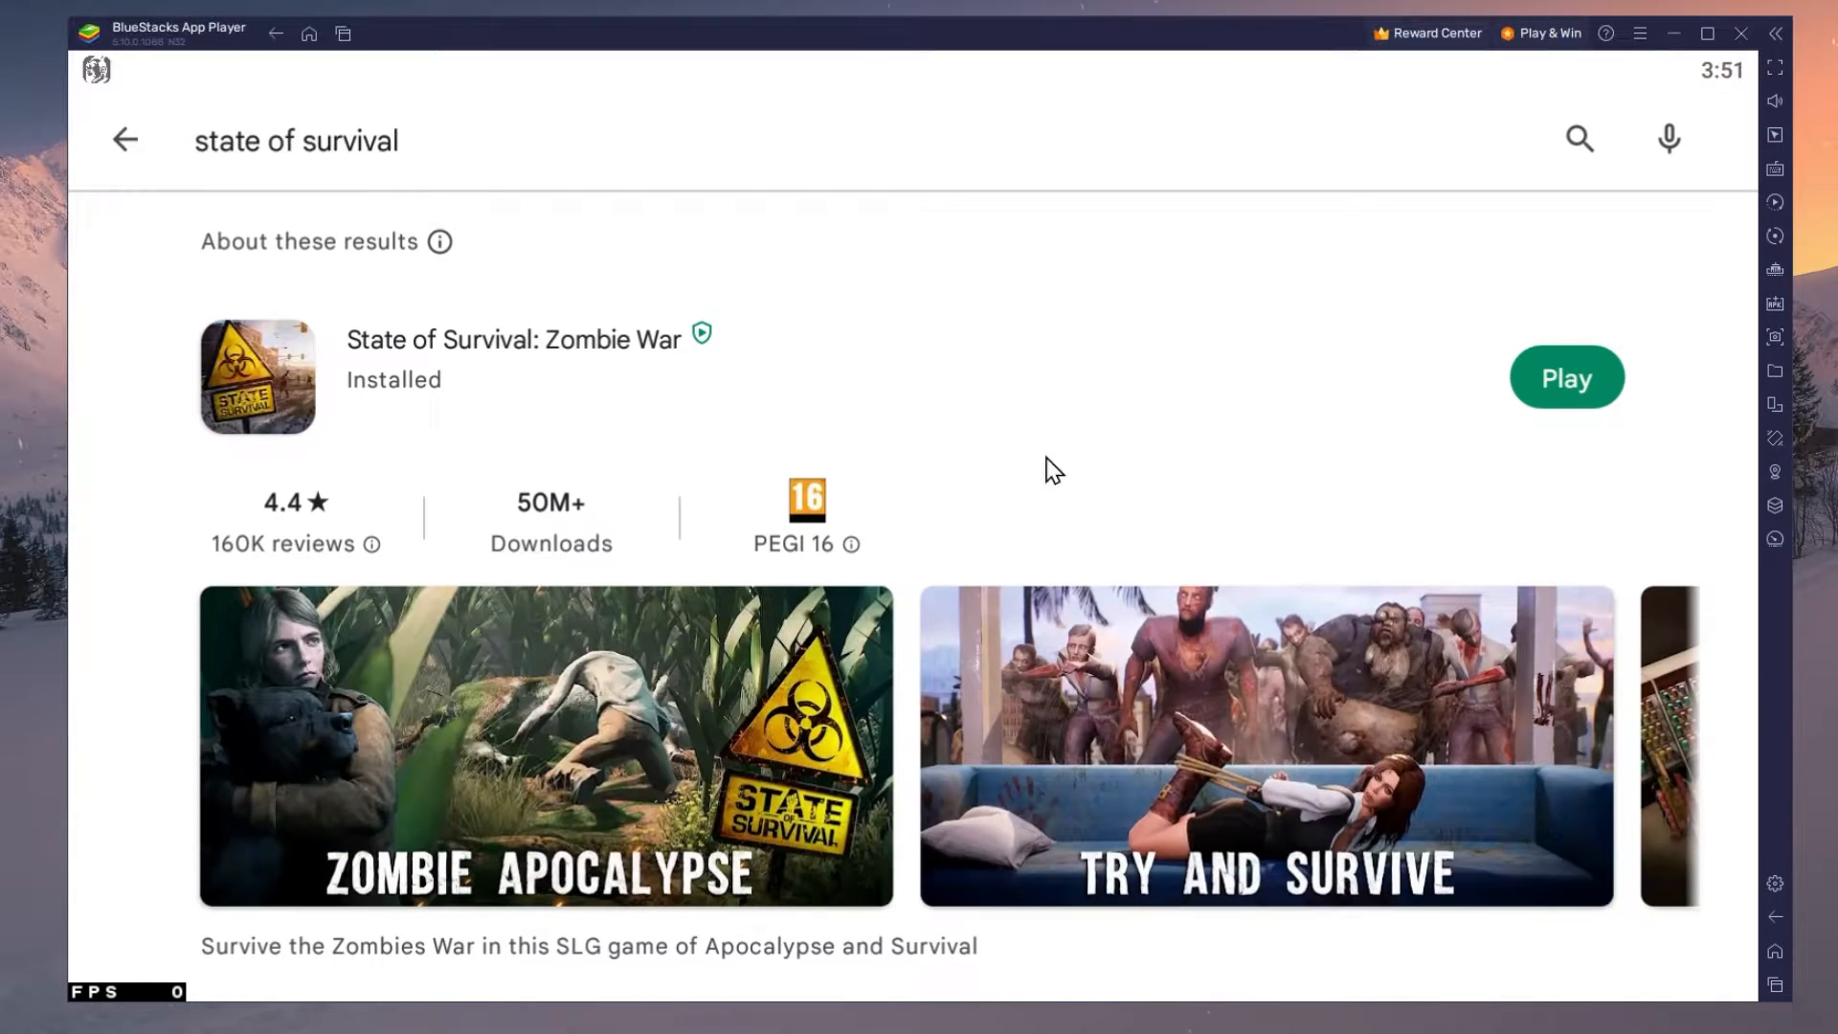
pyautogui.click(124, 139)
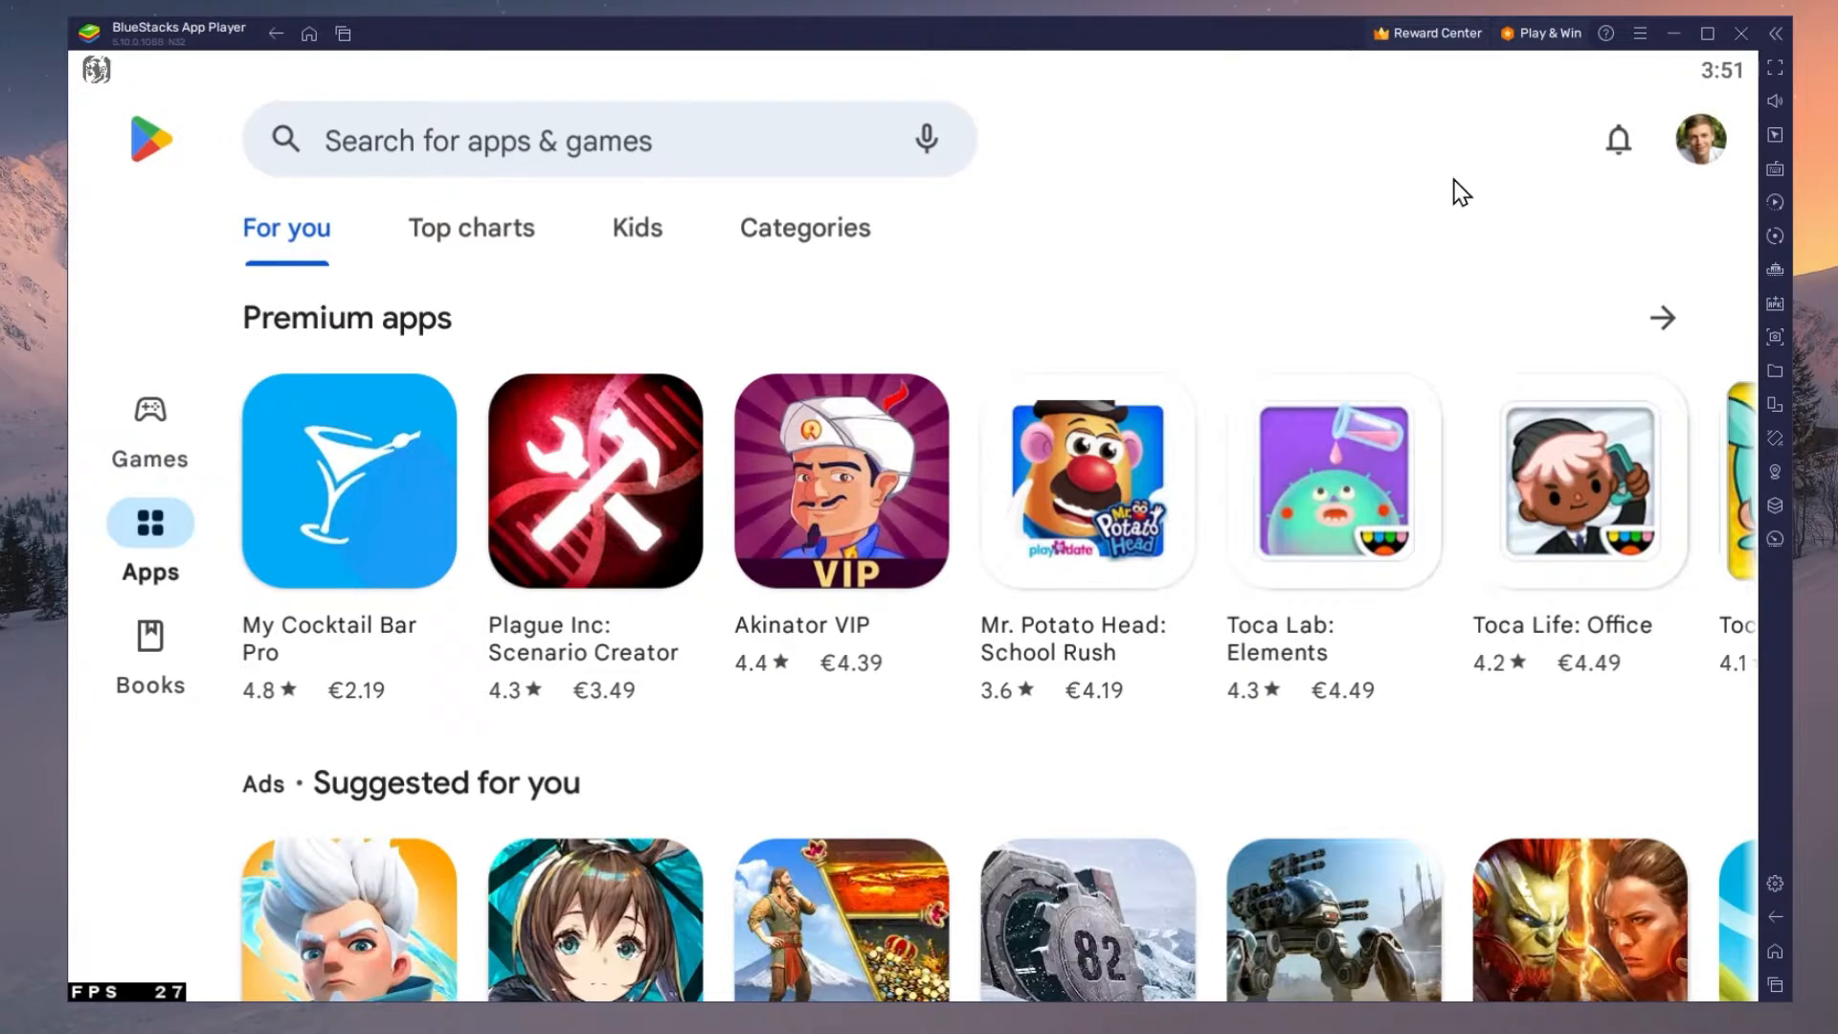
pyautogui.click(586, 141)
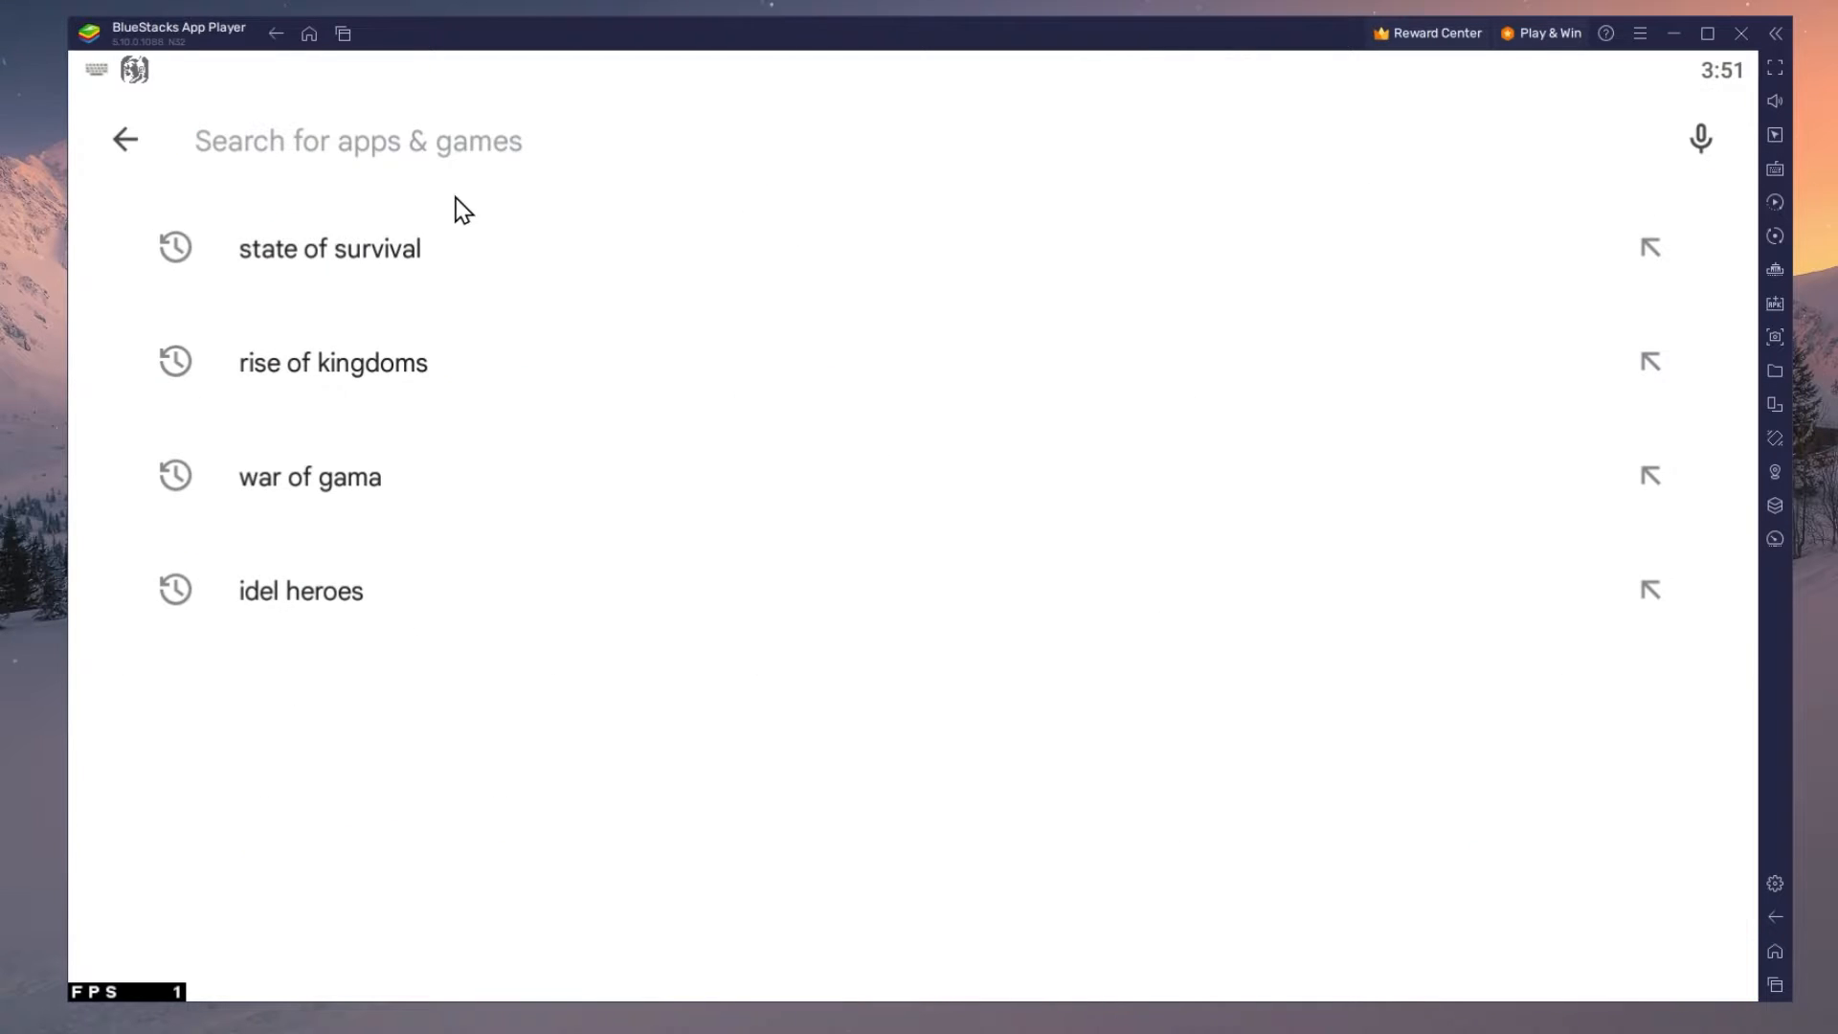
pyautogui.click(329, 247)
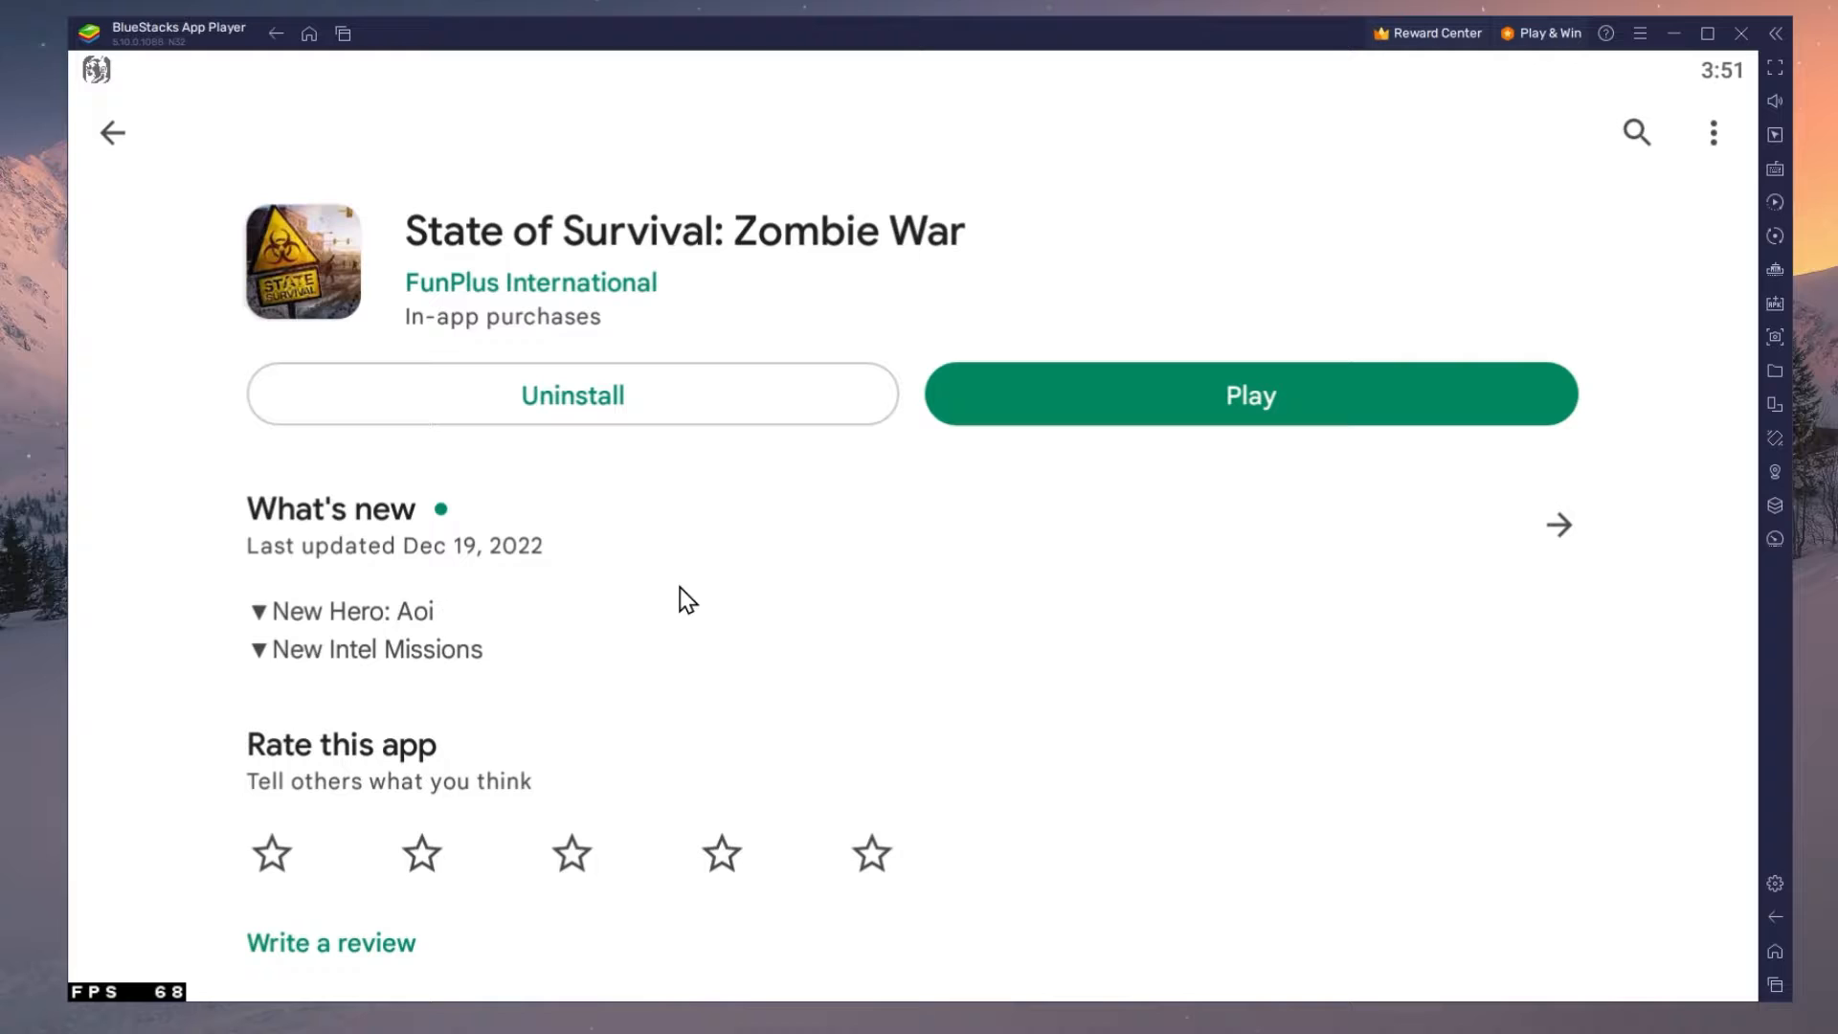
pyautogui.scroll(-3)
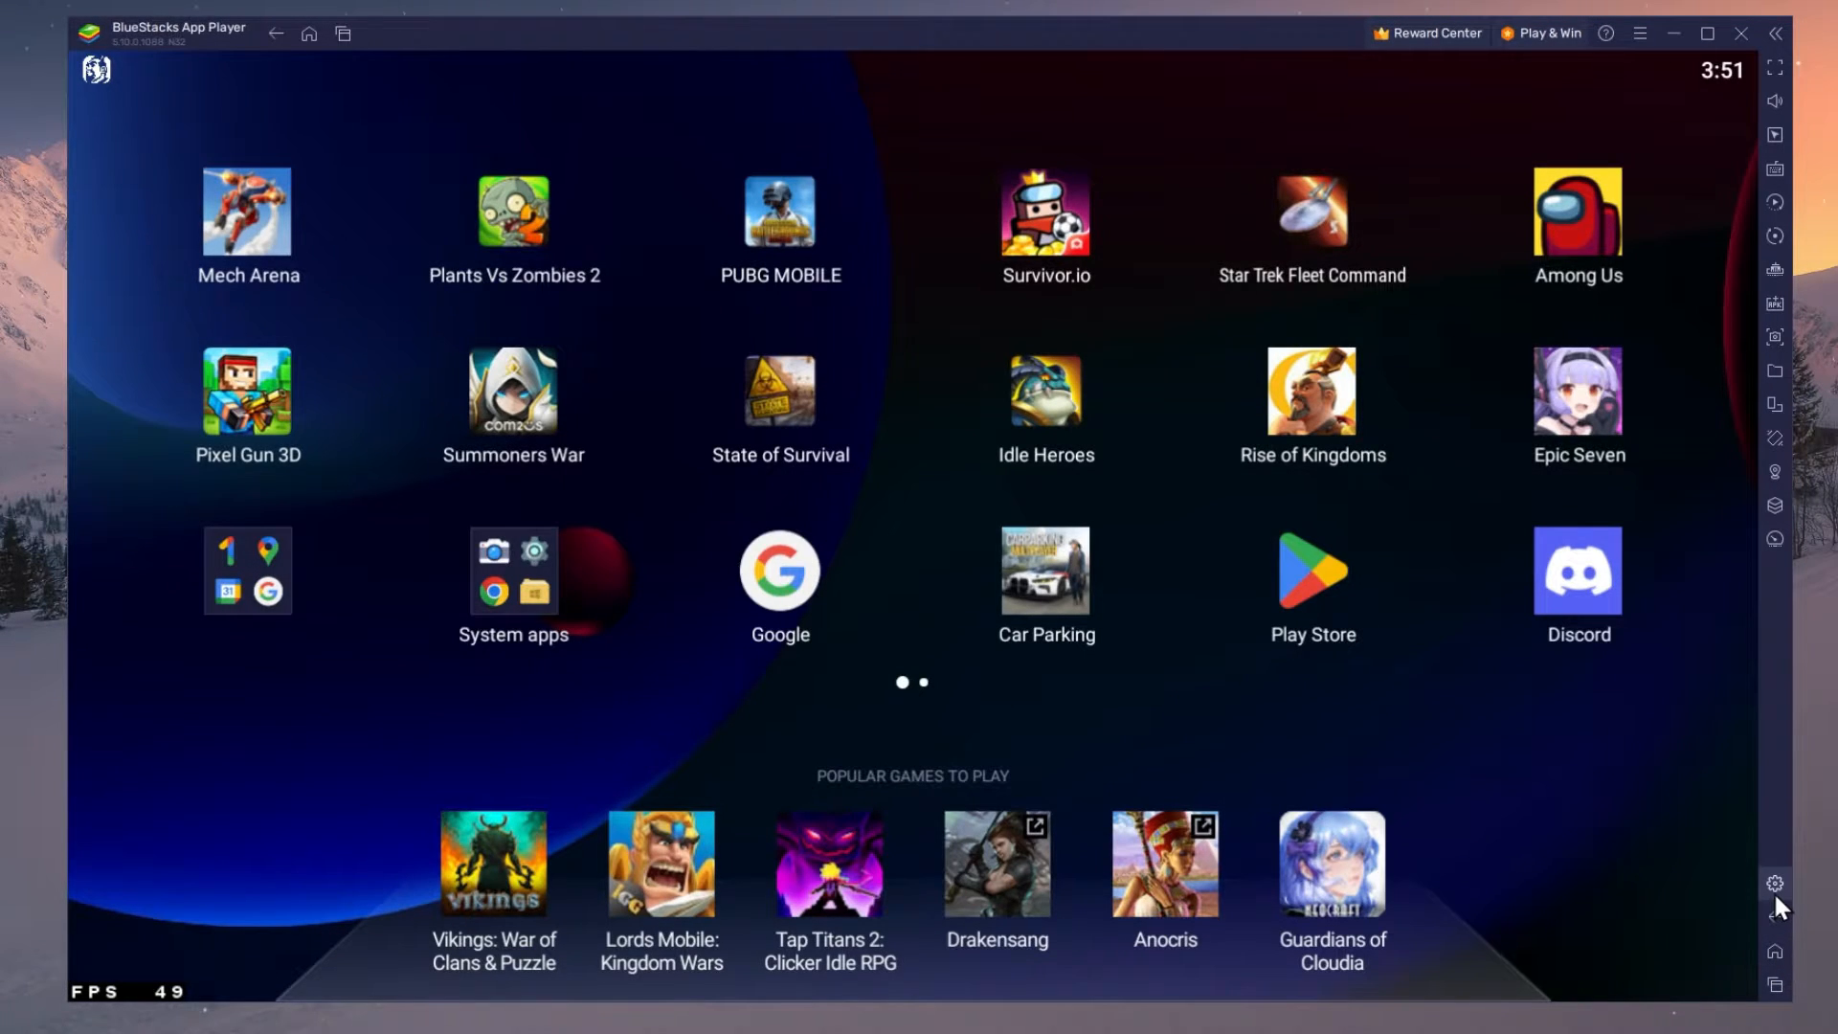
pyautogui.moveTo(1773, 883)
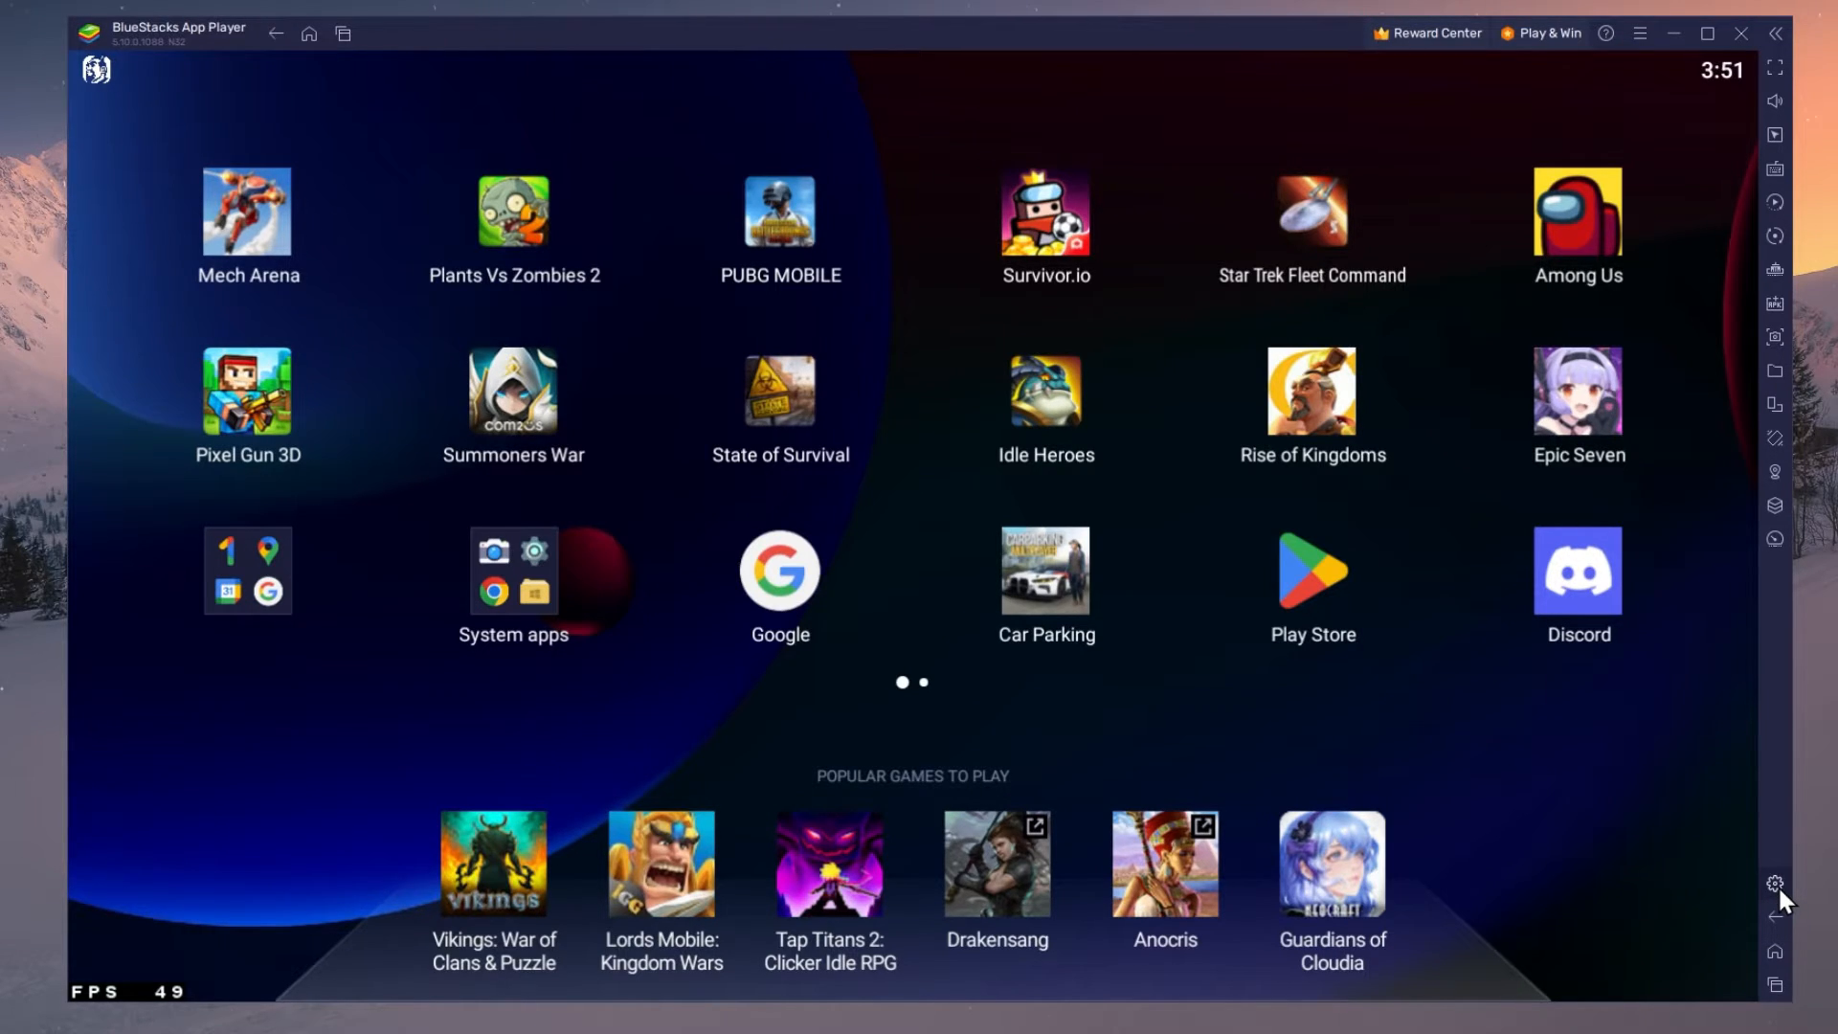
# In BlueStacks settings, keep CPU at High (4 Cores) and performance mode Balanced.
pyautogui.click(1774, 885)
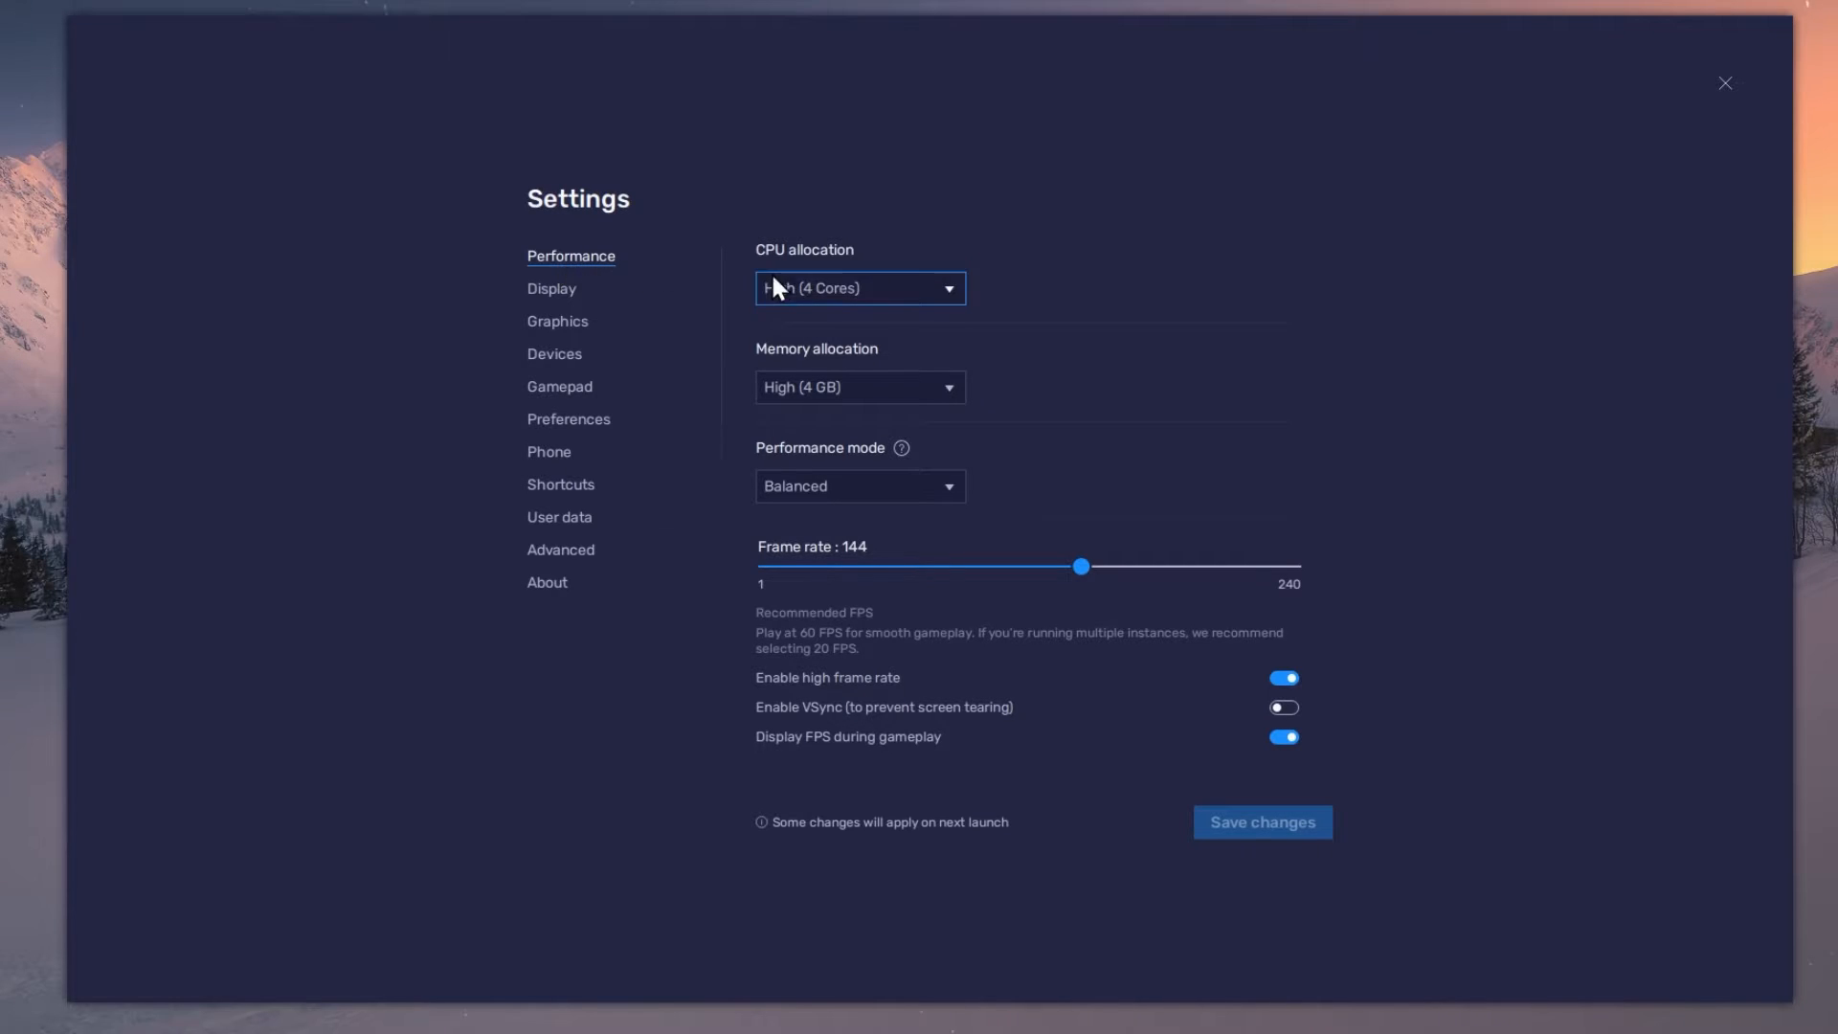
pyautogui.click(858, 287)
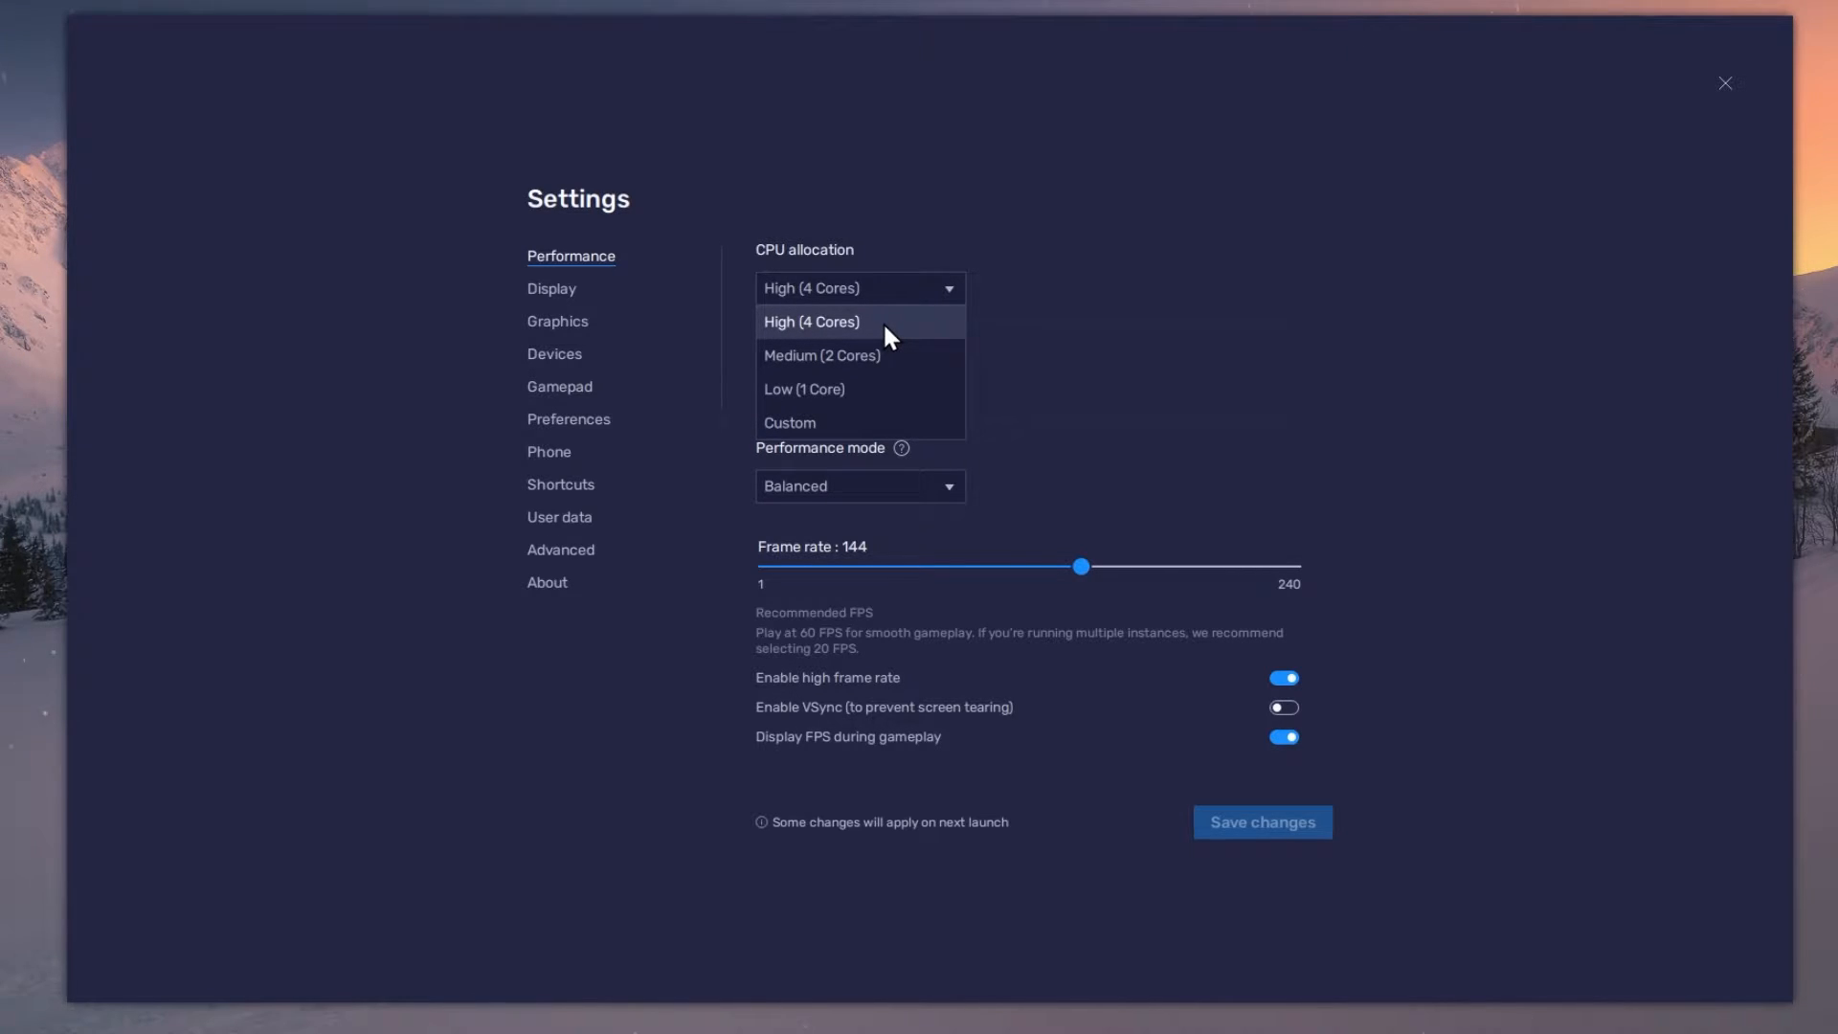
pyautogui.click(810, 322)
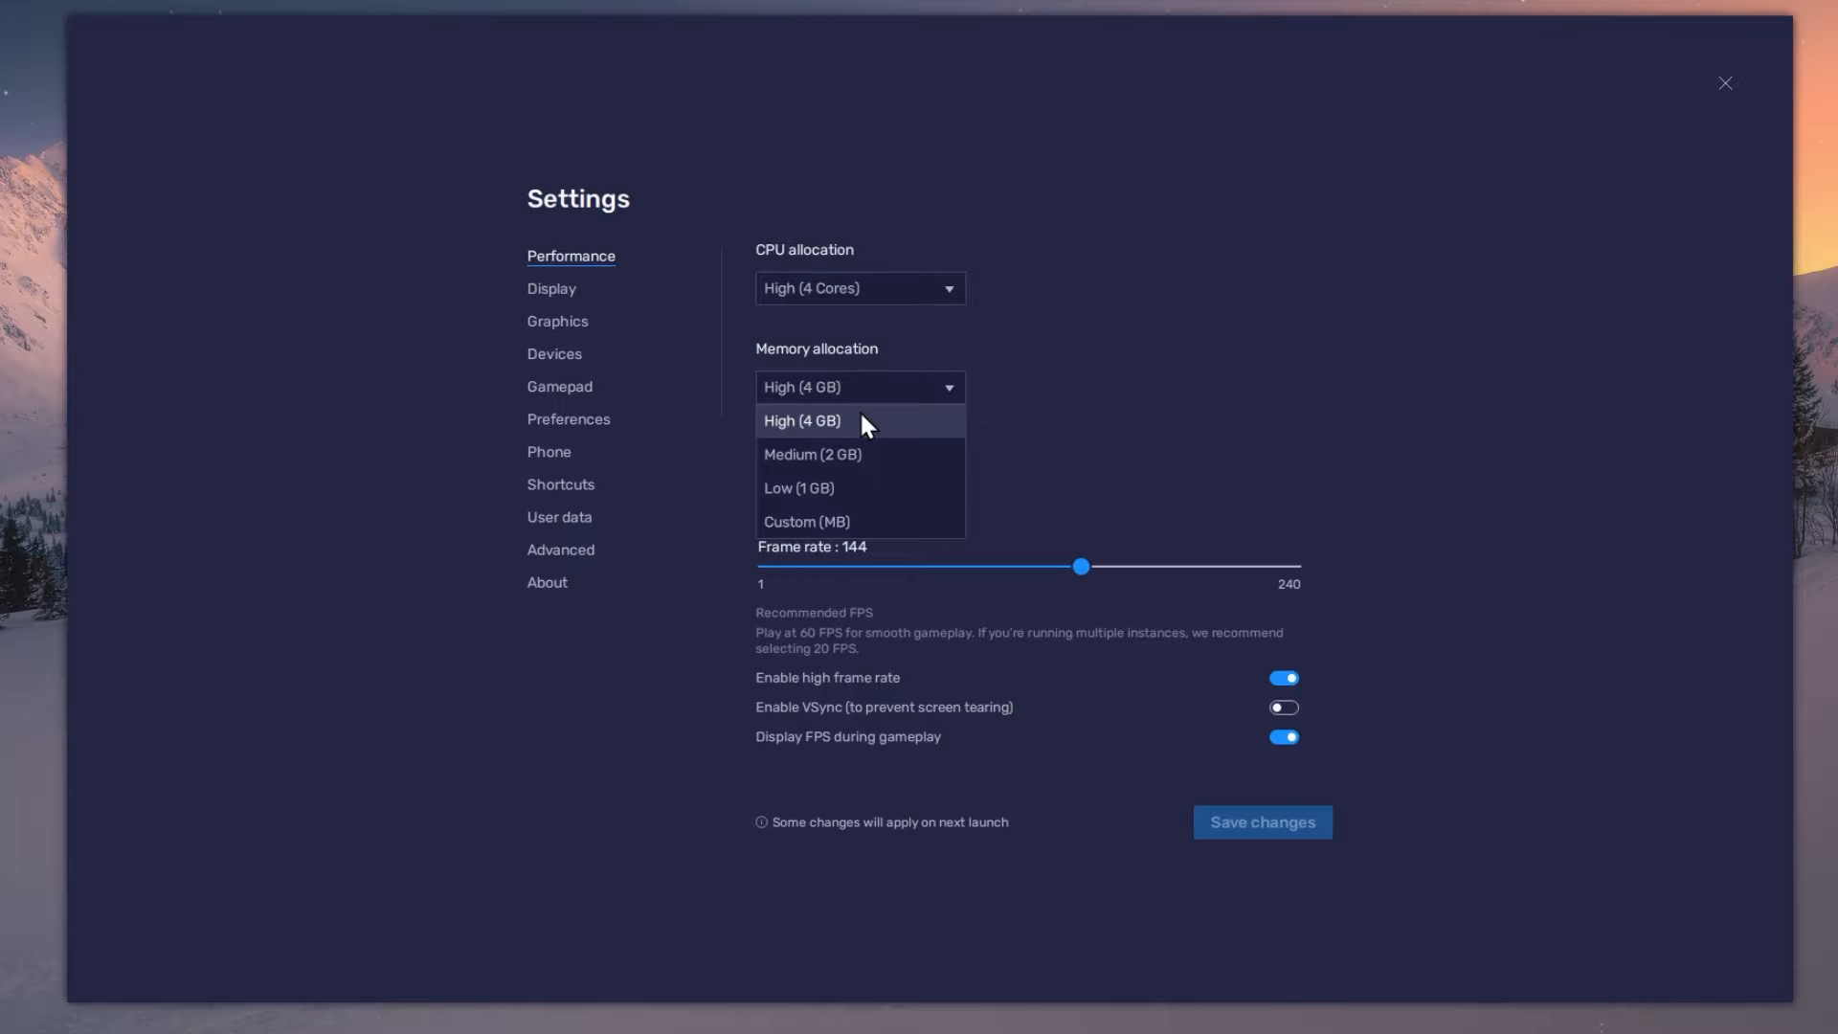
pyautogui.moveTo(849, 428)
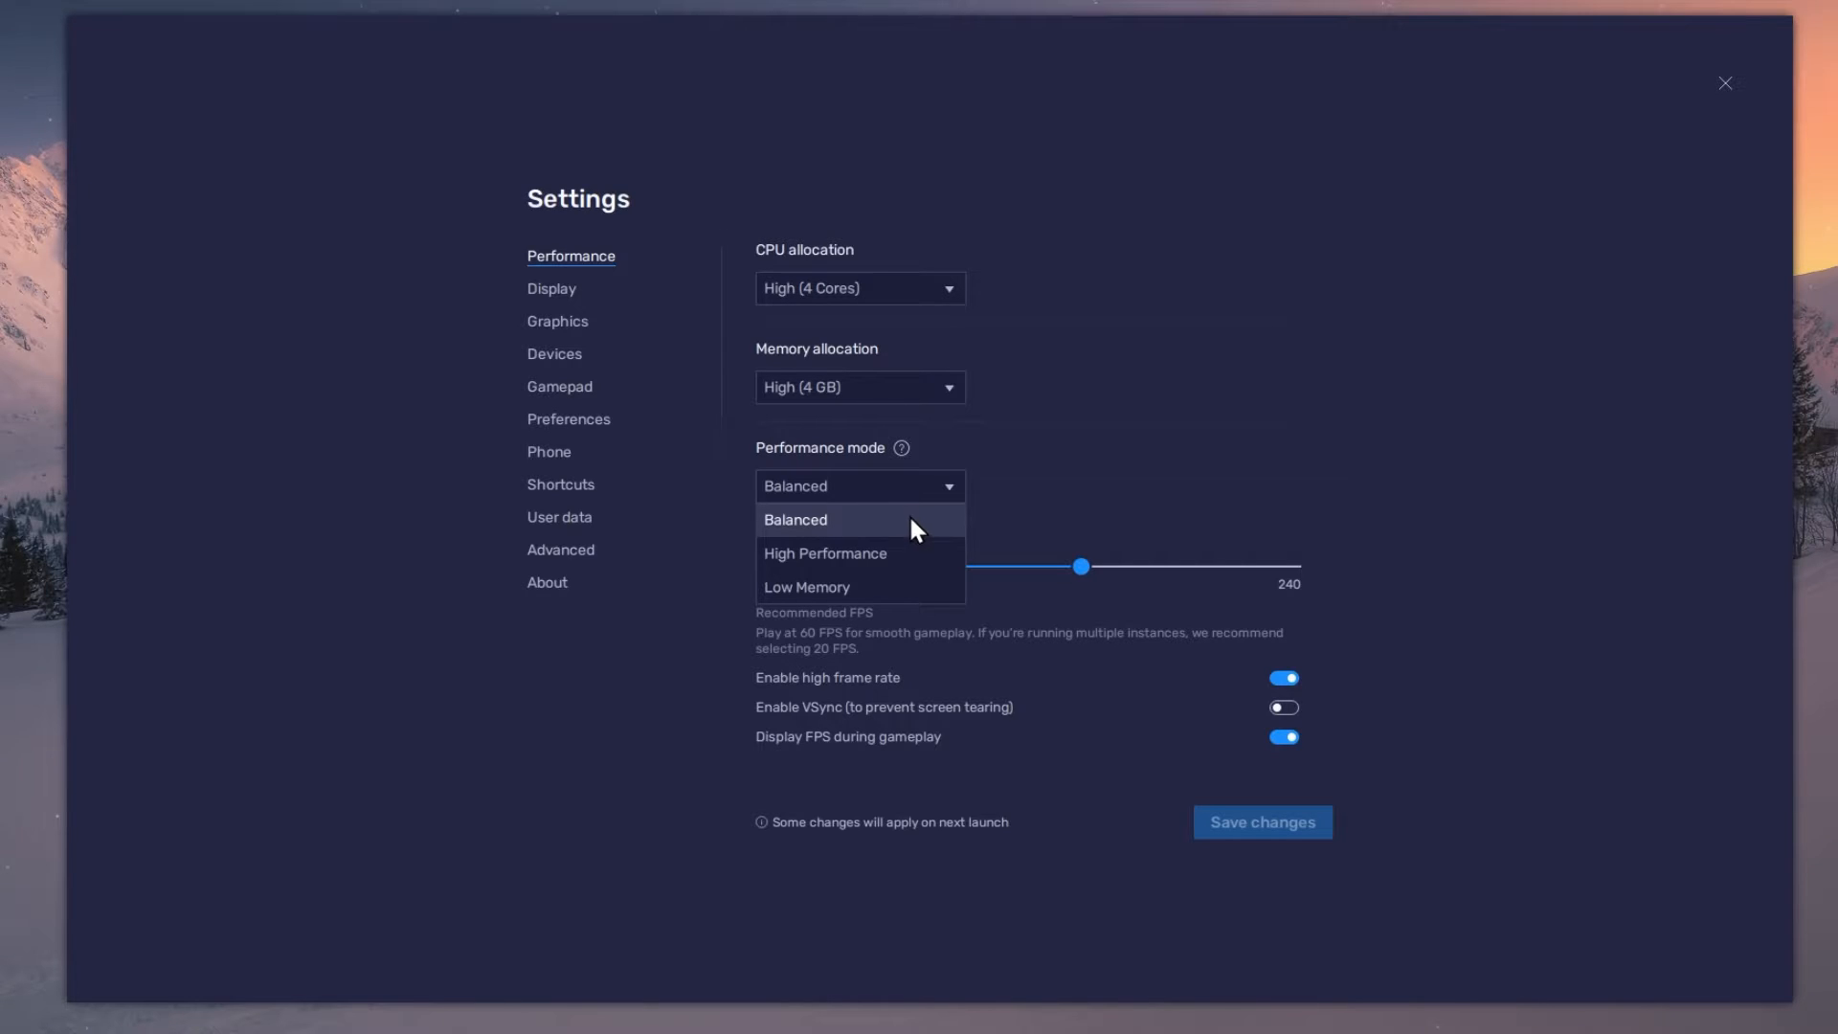
pyautogui.click(795, 519)
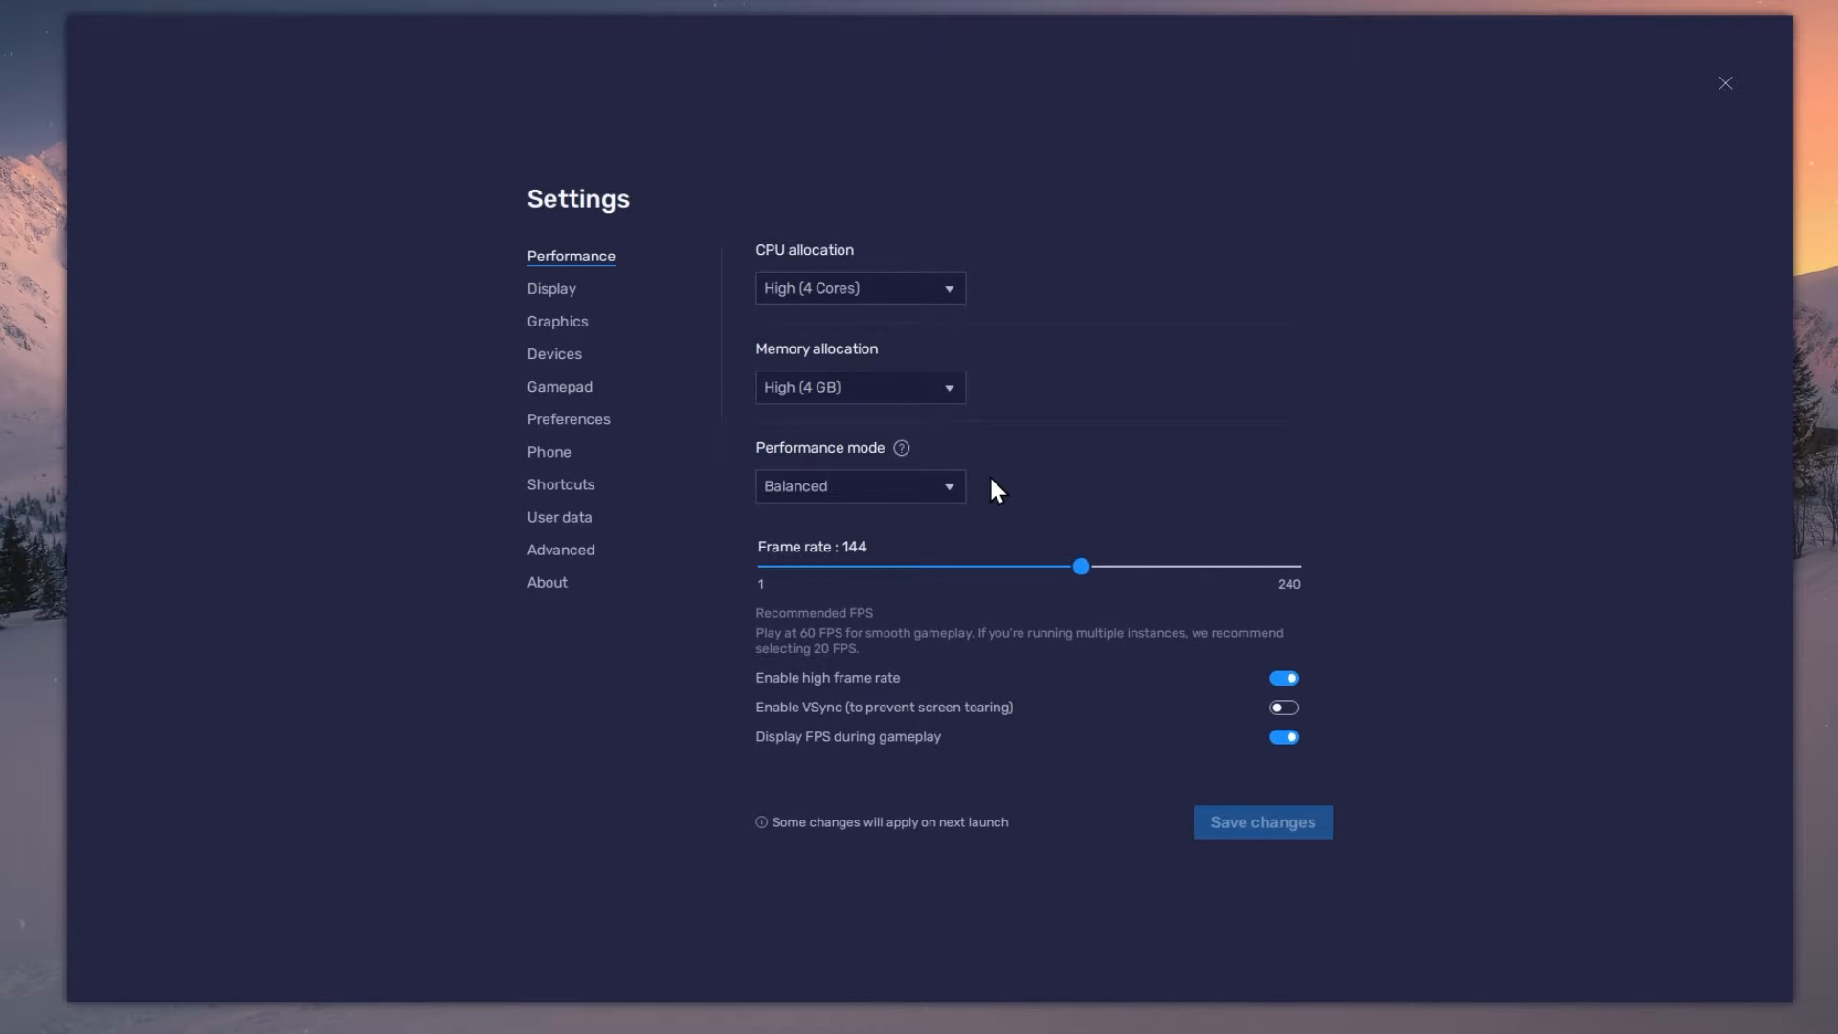
# Set the frame rate slider to 144 FPS.
pyautogui.click(1282, 678)
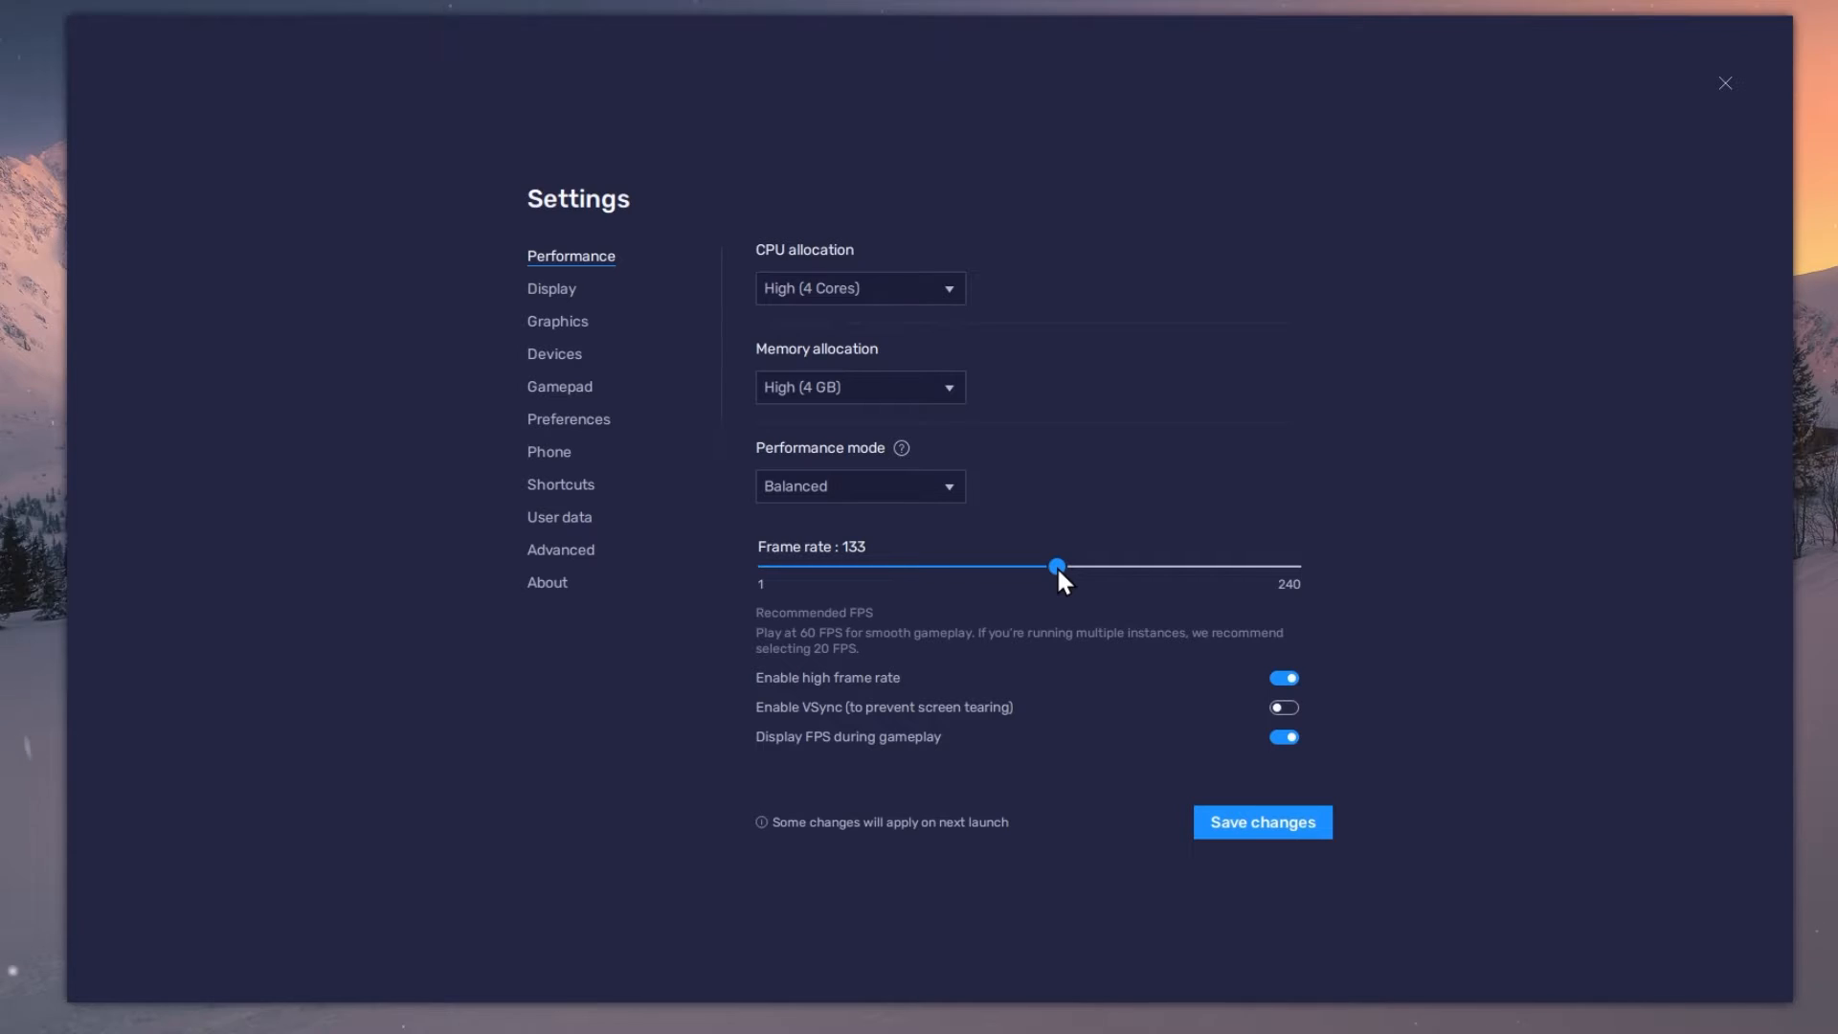
pyautogui.moveTo(1054, 566); pyautogui.dragTo(1075, 566)
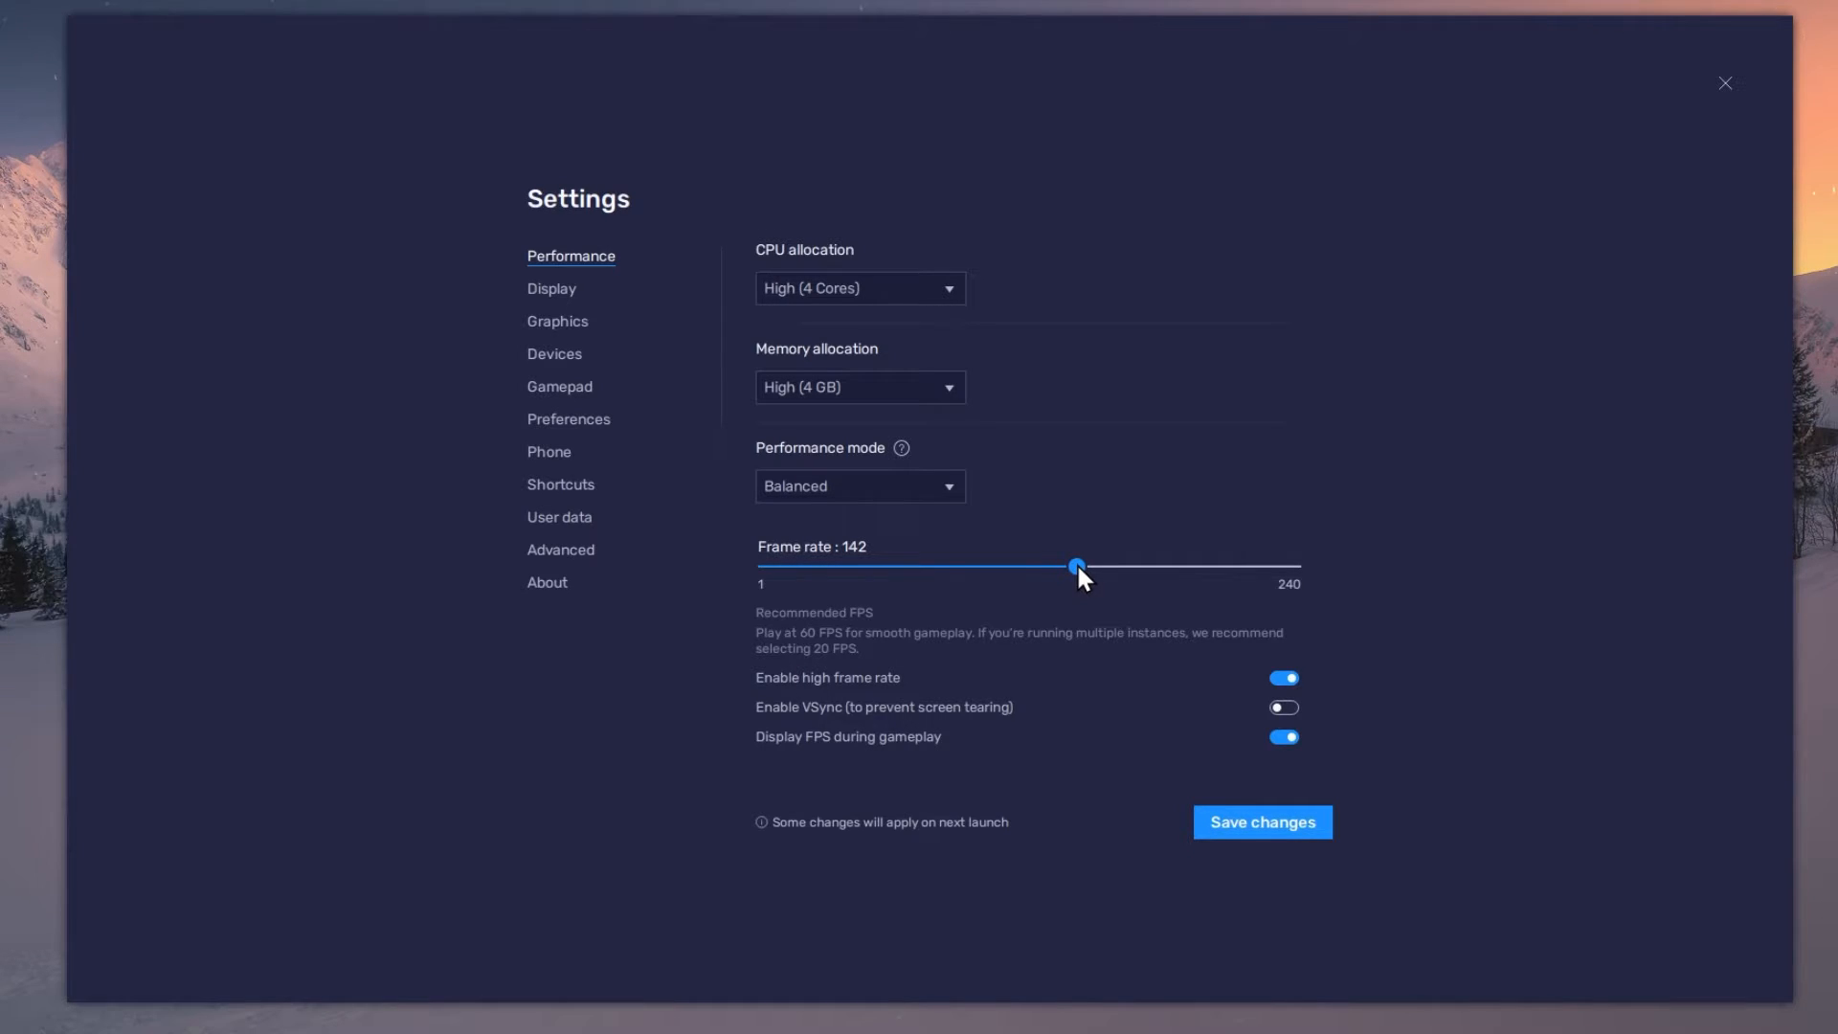
pyautogui.moveTo(1075, 565); pyautogui.dragTo(1081, 565)
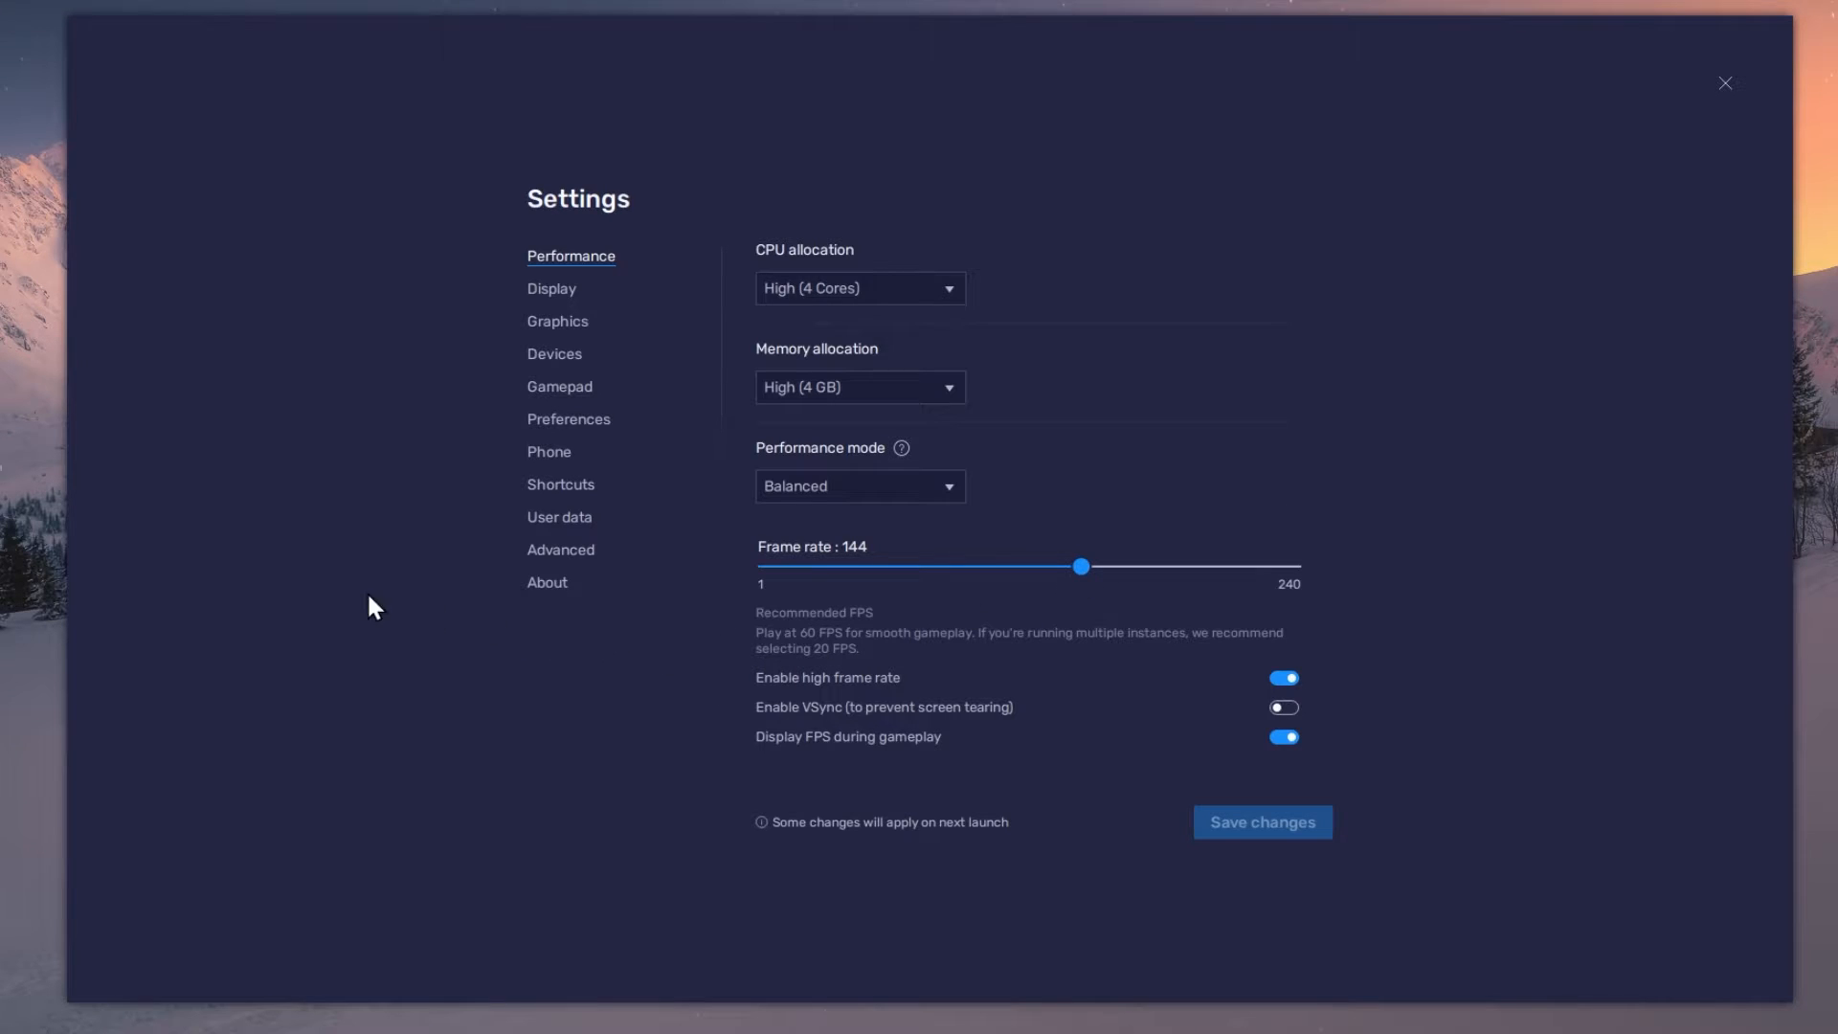
pyautogui.rightClick(372, 606)
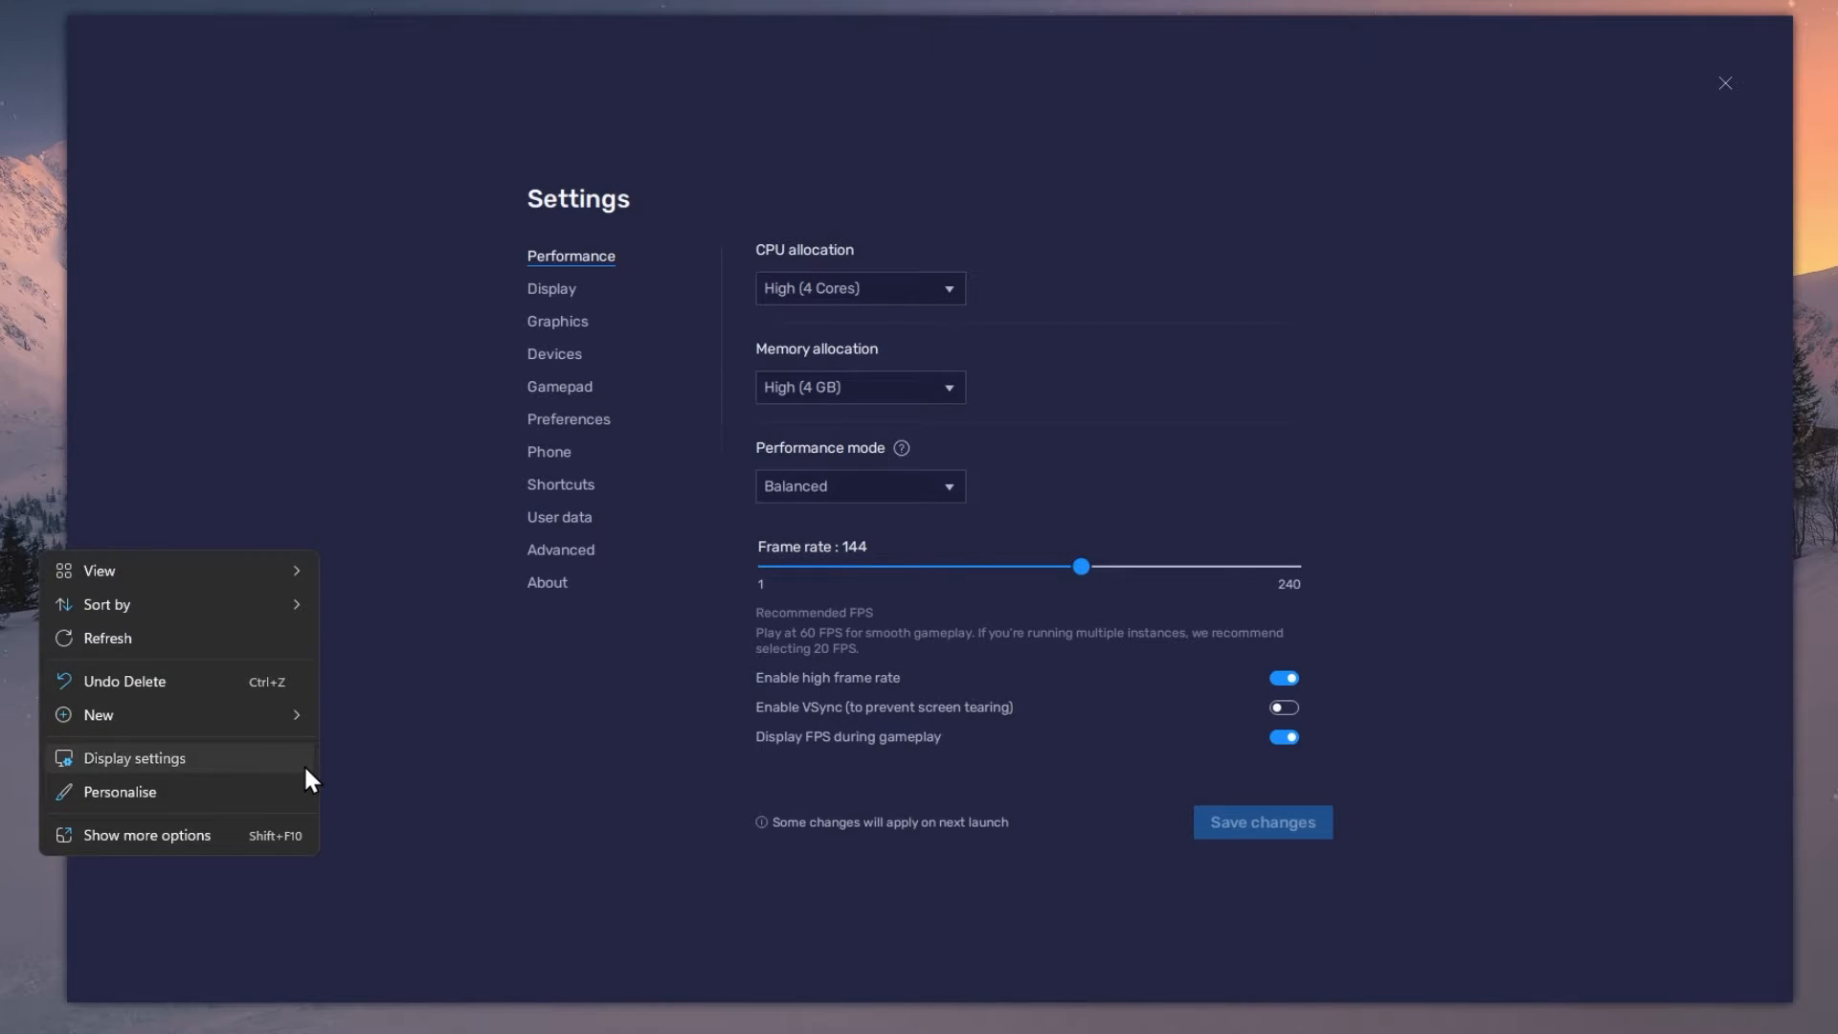
# Check the monitor's supported refresh rates on the Advanced display page (119.97 Hz current).
pyautogui.click(134, 757)
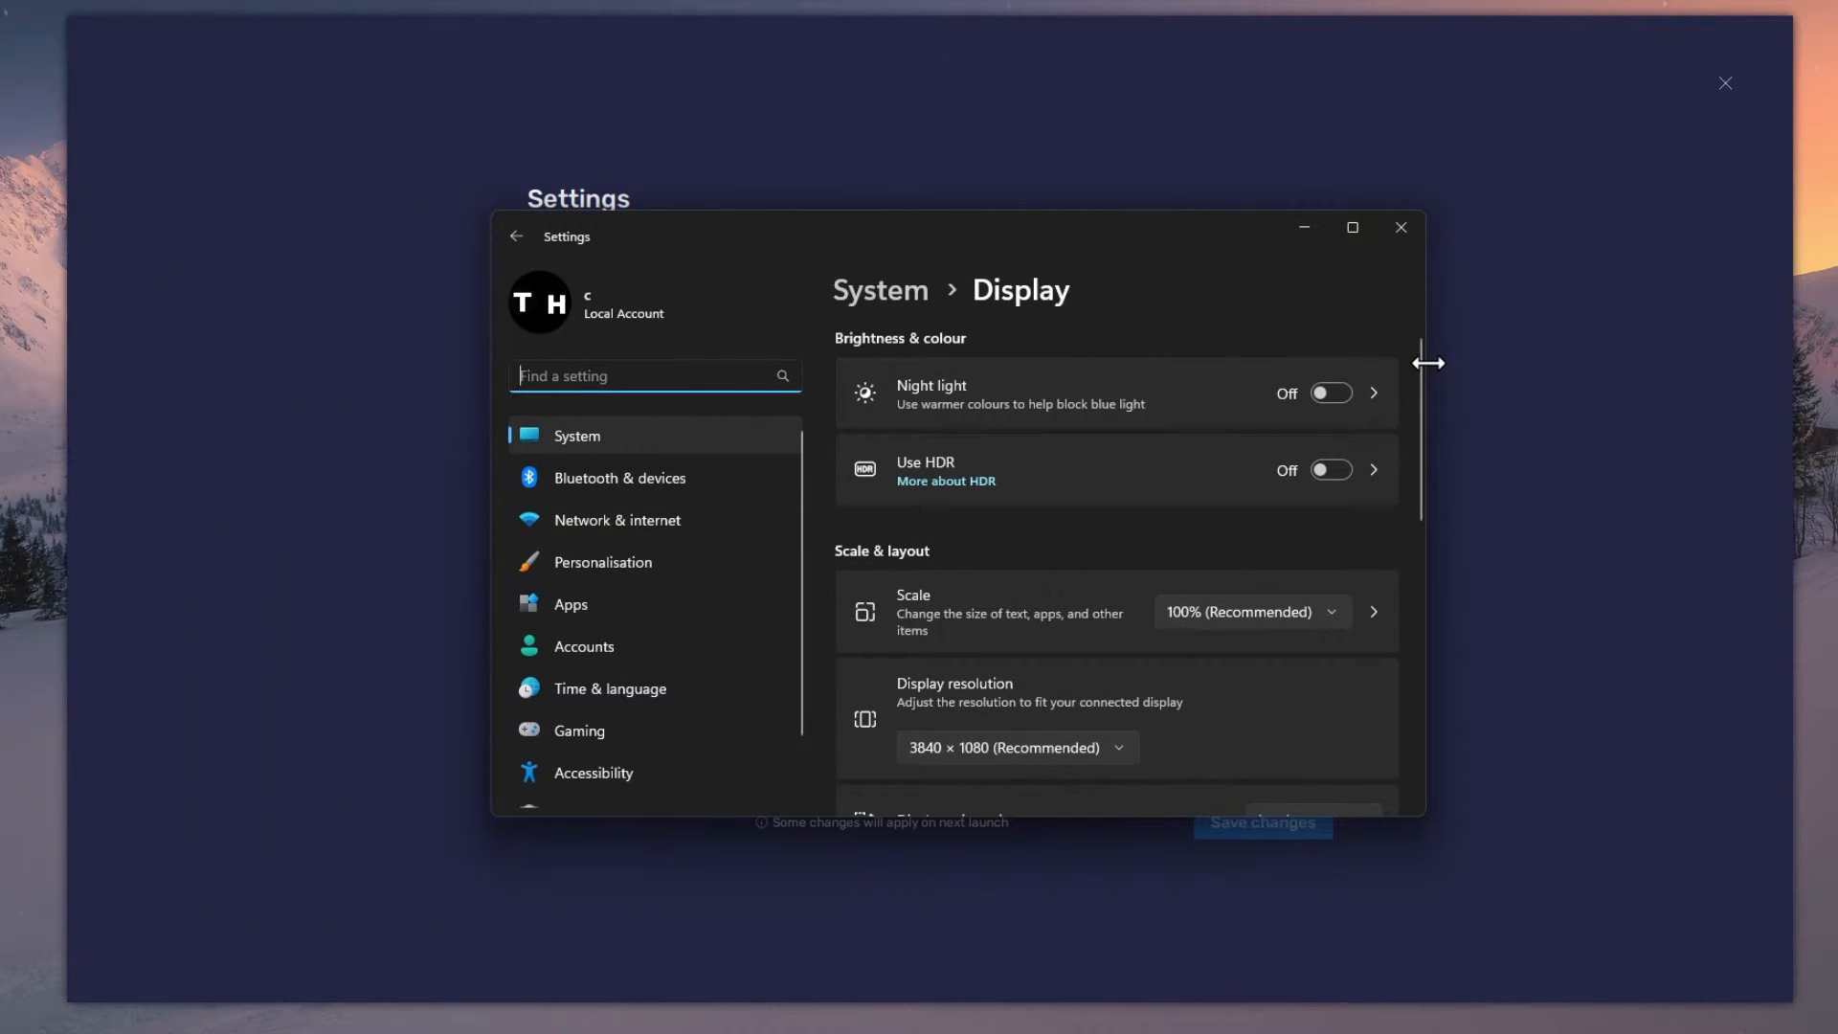
pyautogui.scroll(-3)
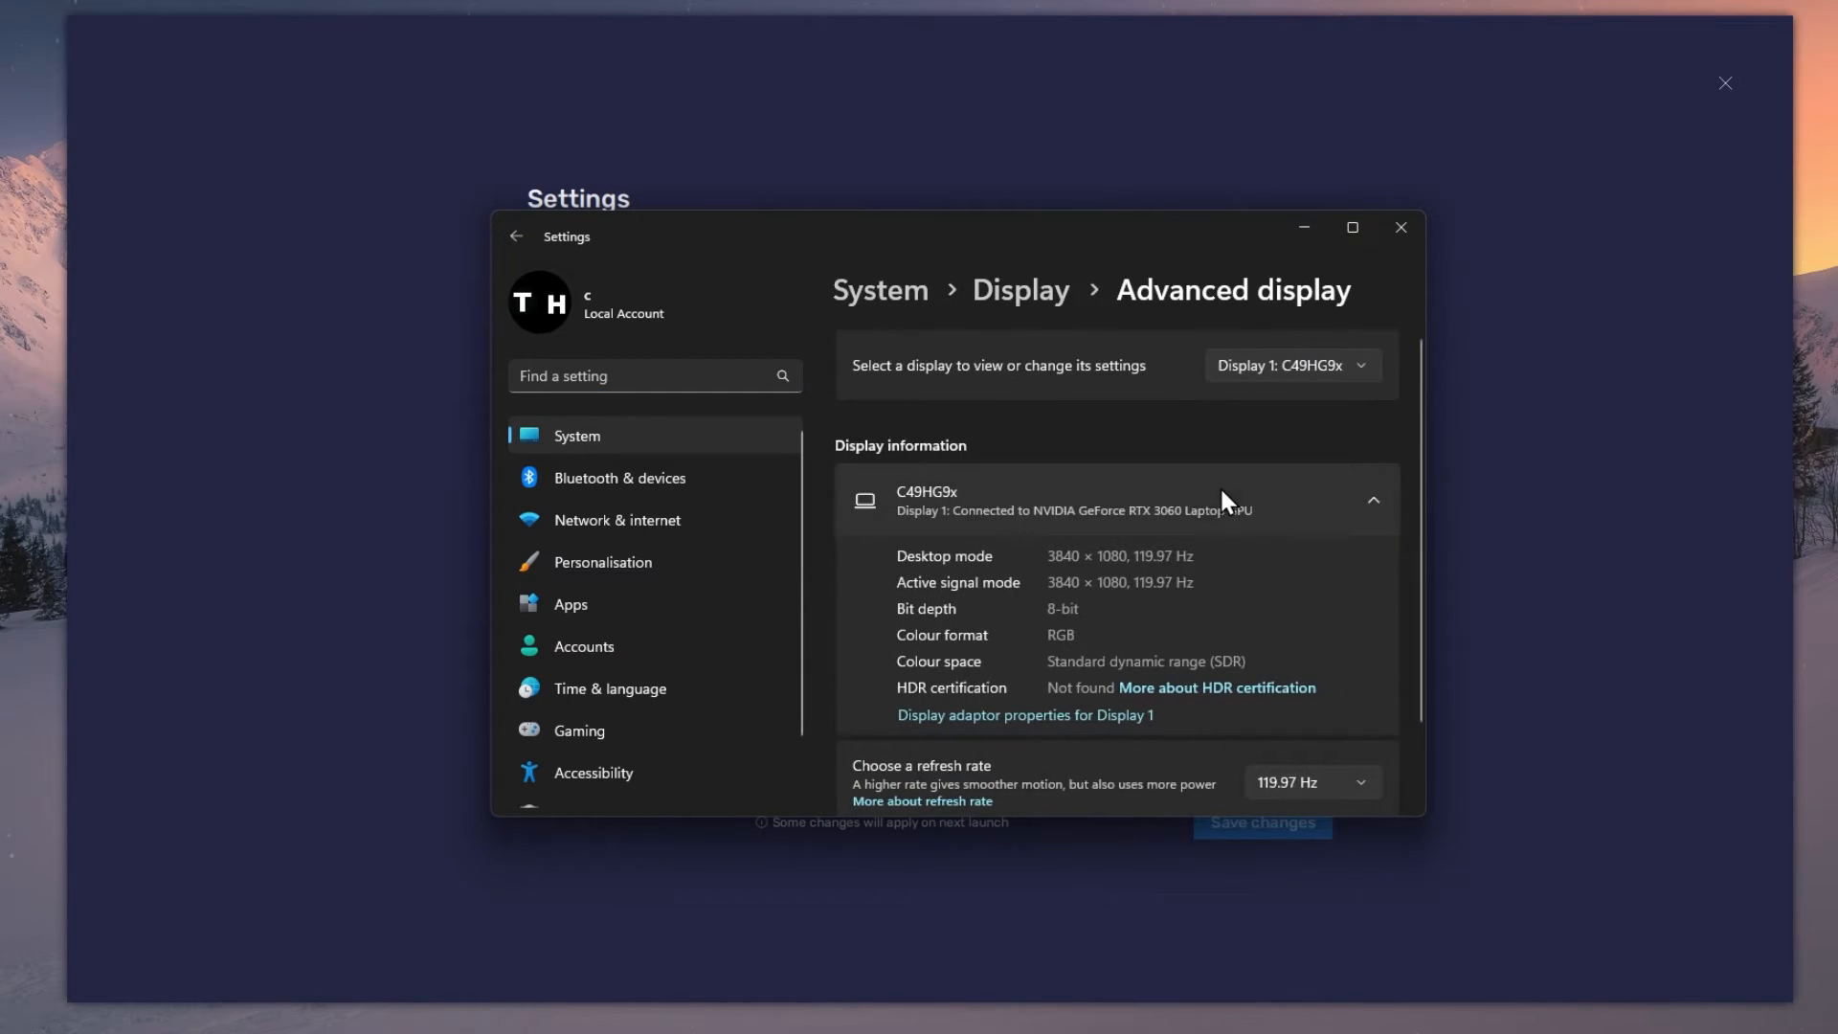
pyautogui.scroll(-3)
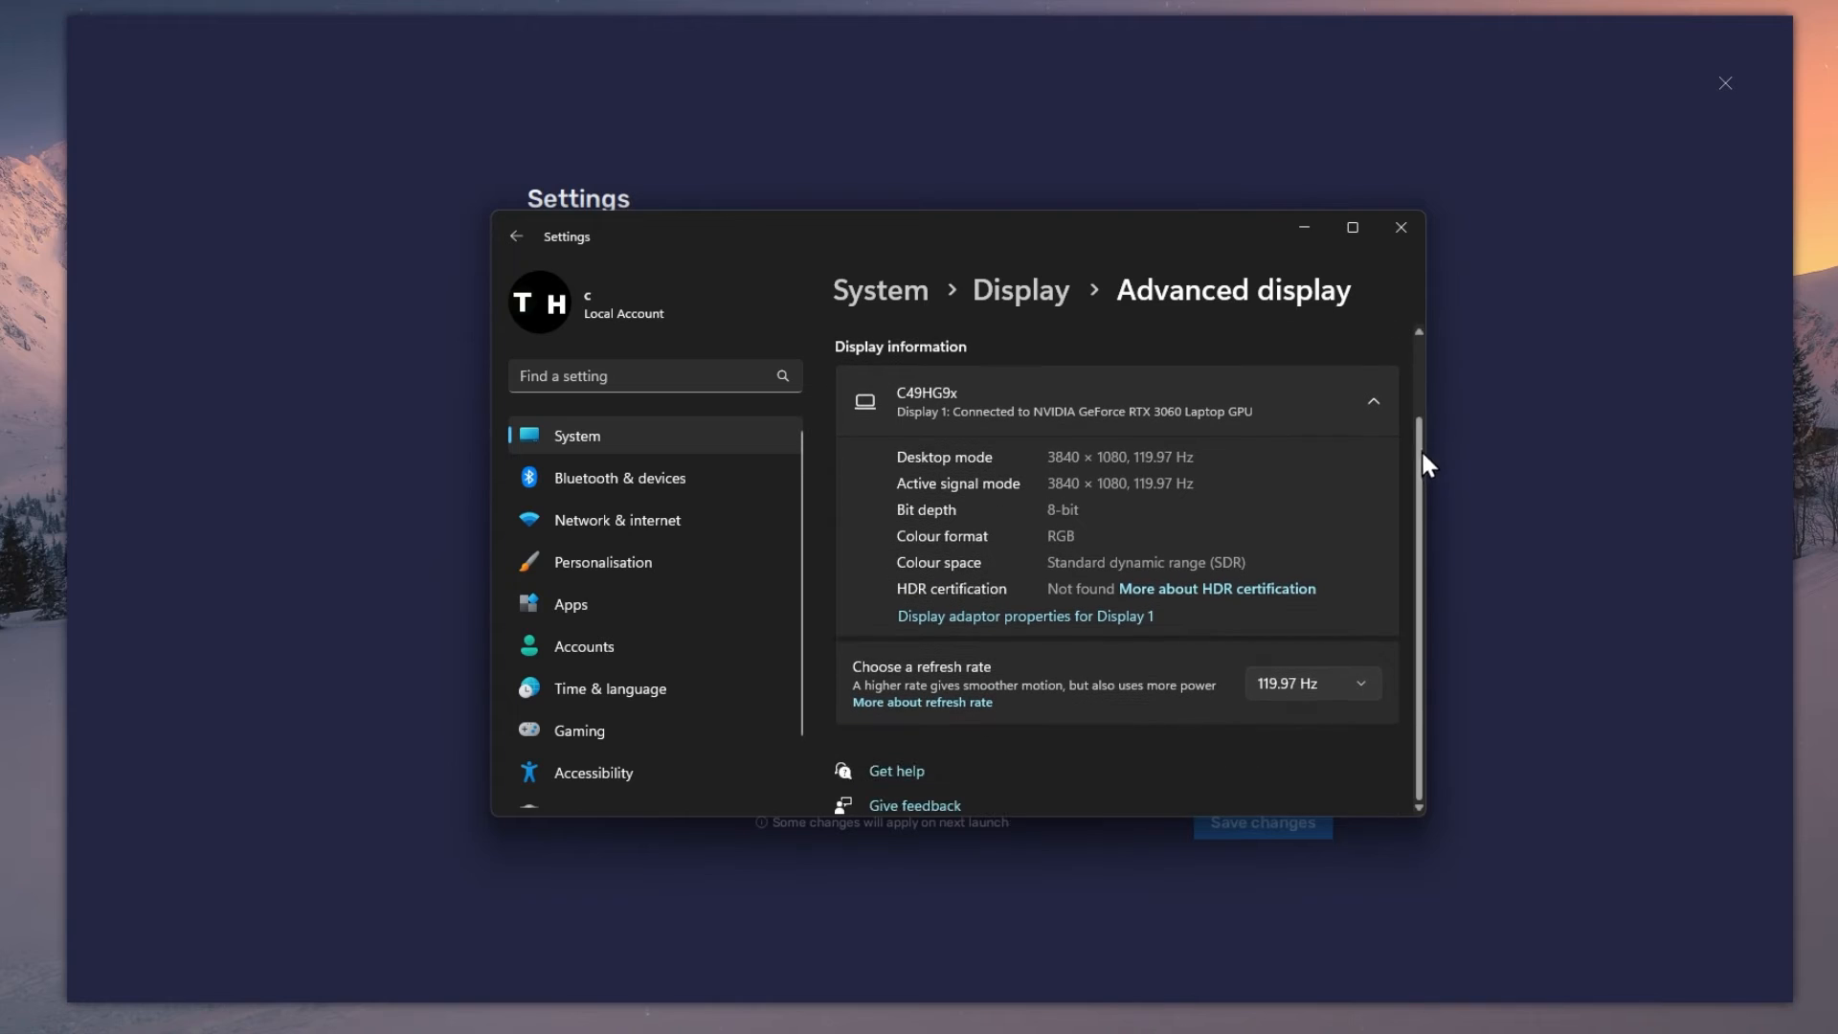
pyautogui.click(1310, 683)
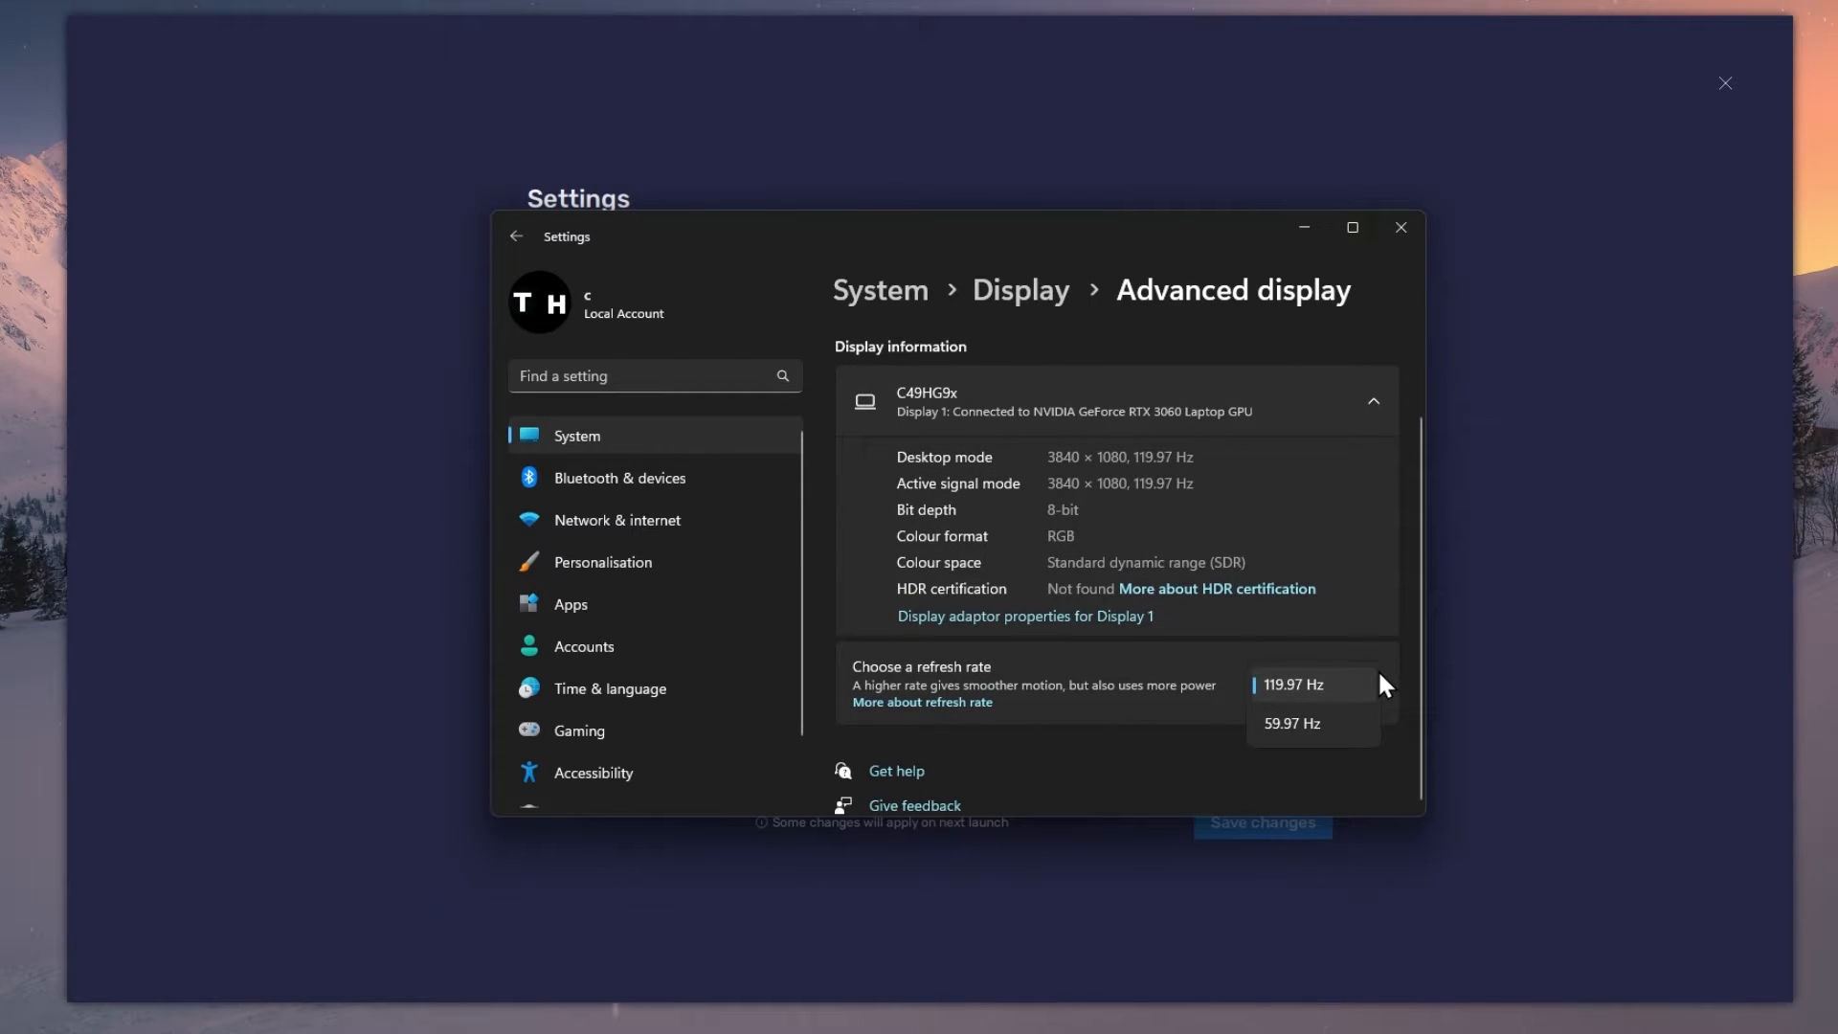
pyautogui.moveTo(1394, 782)
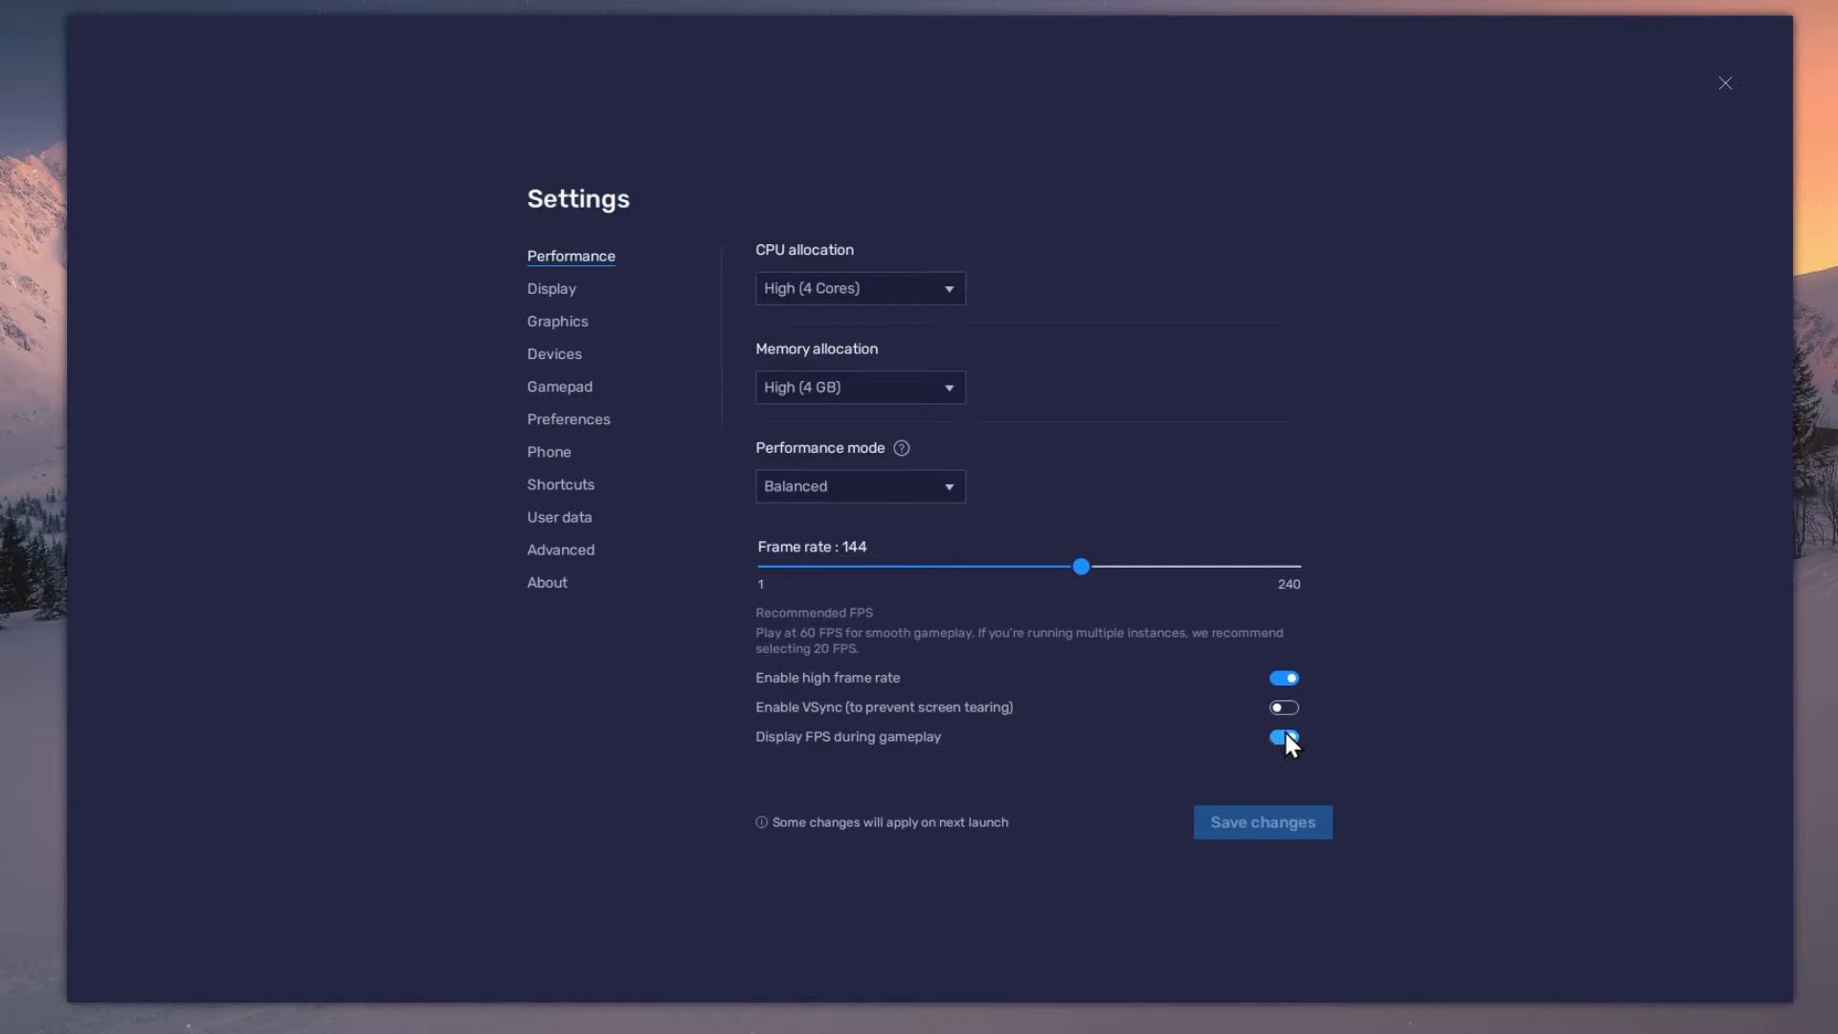
# Set BlueStacks display resolution to 2560 x 1440 and save the changes.
pyautogui.click(551, 288)
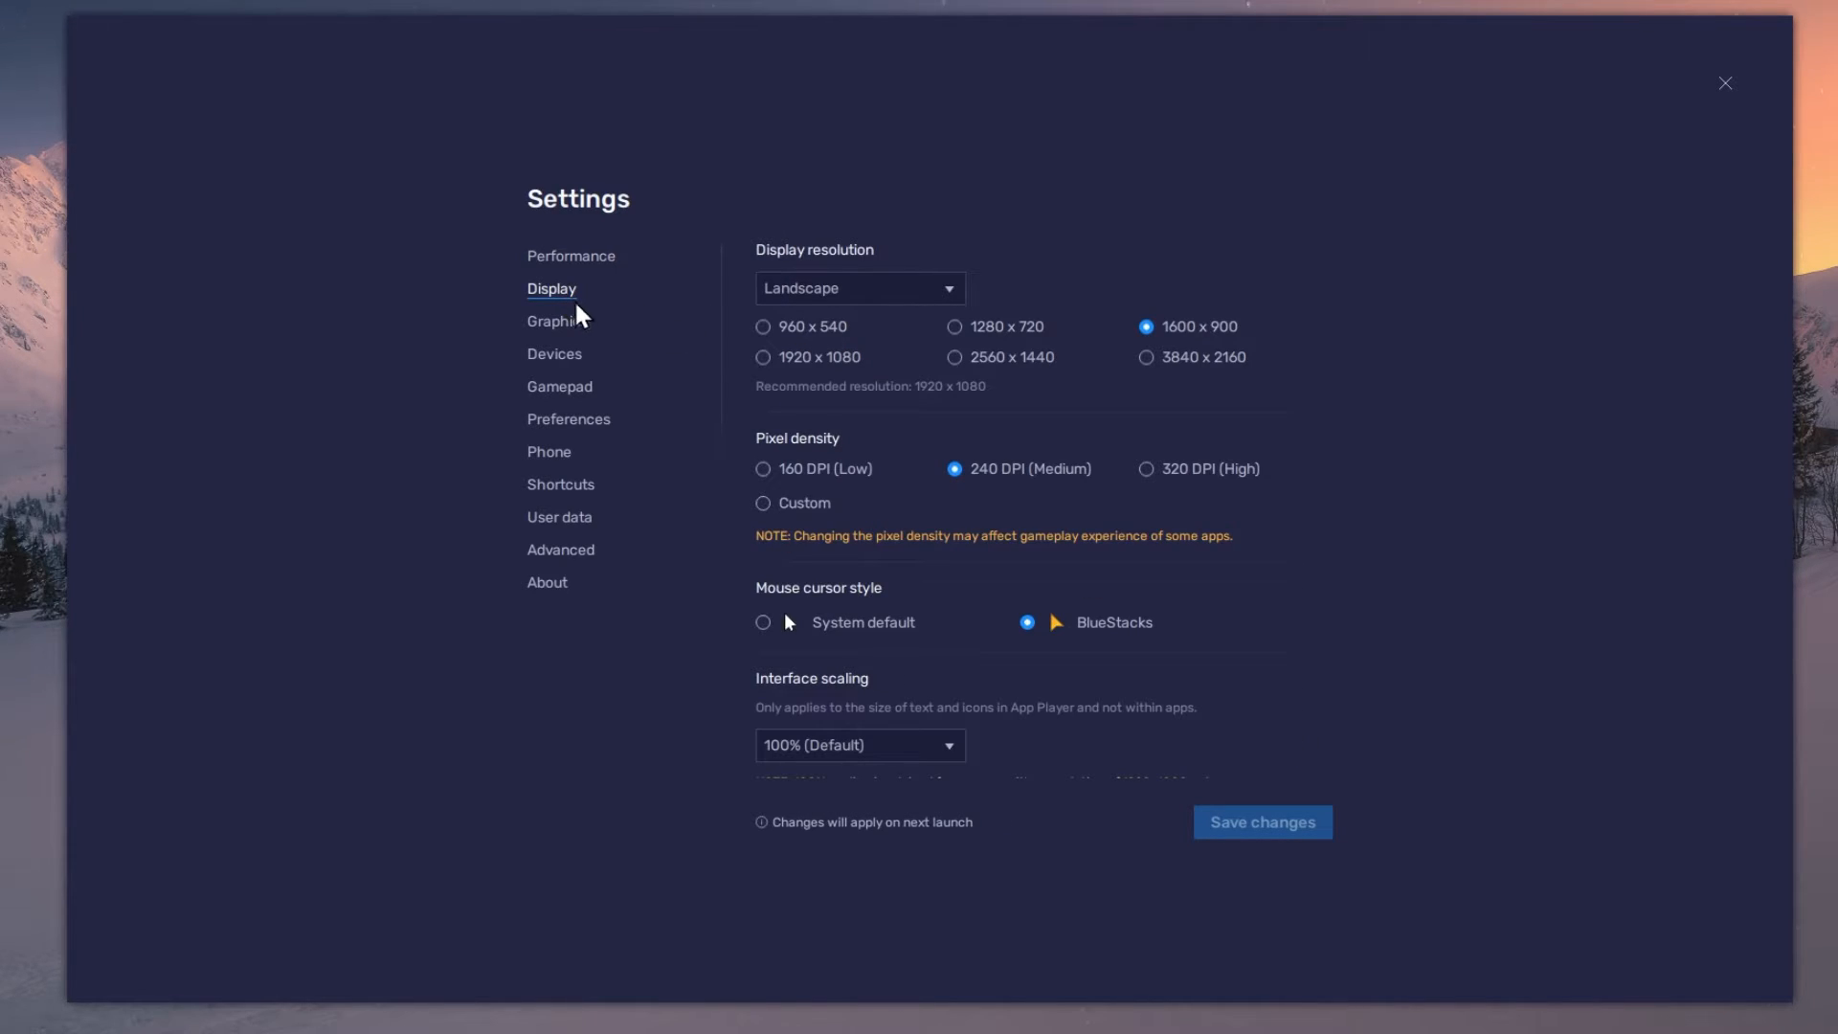
pyautogui.click(860, 288)
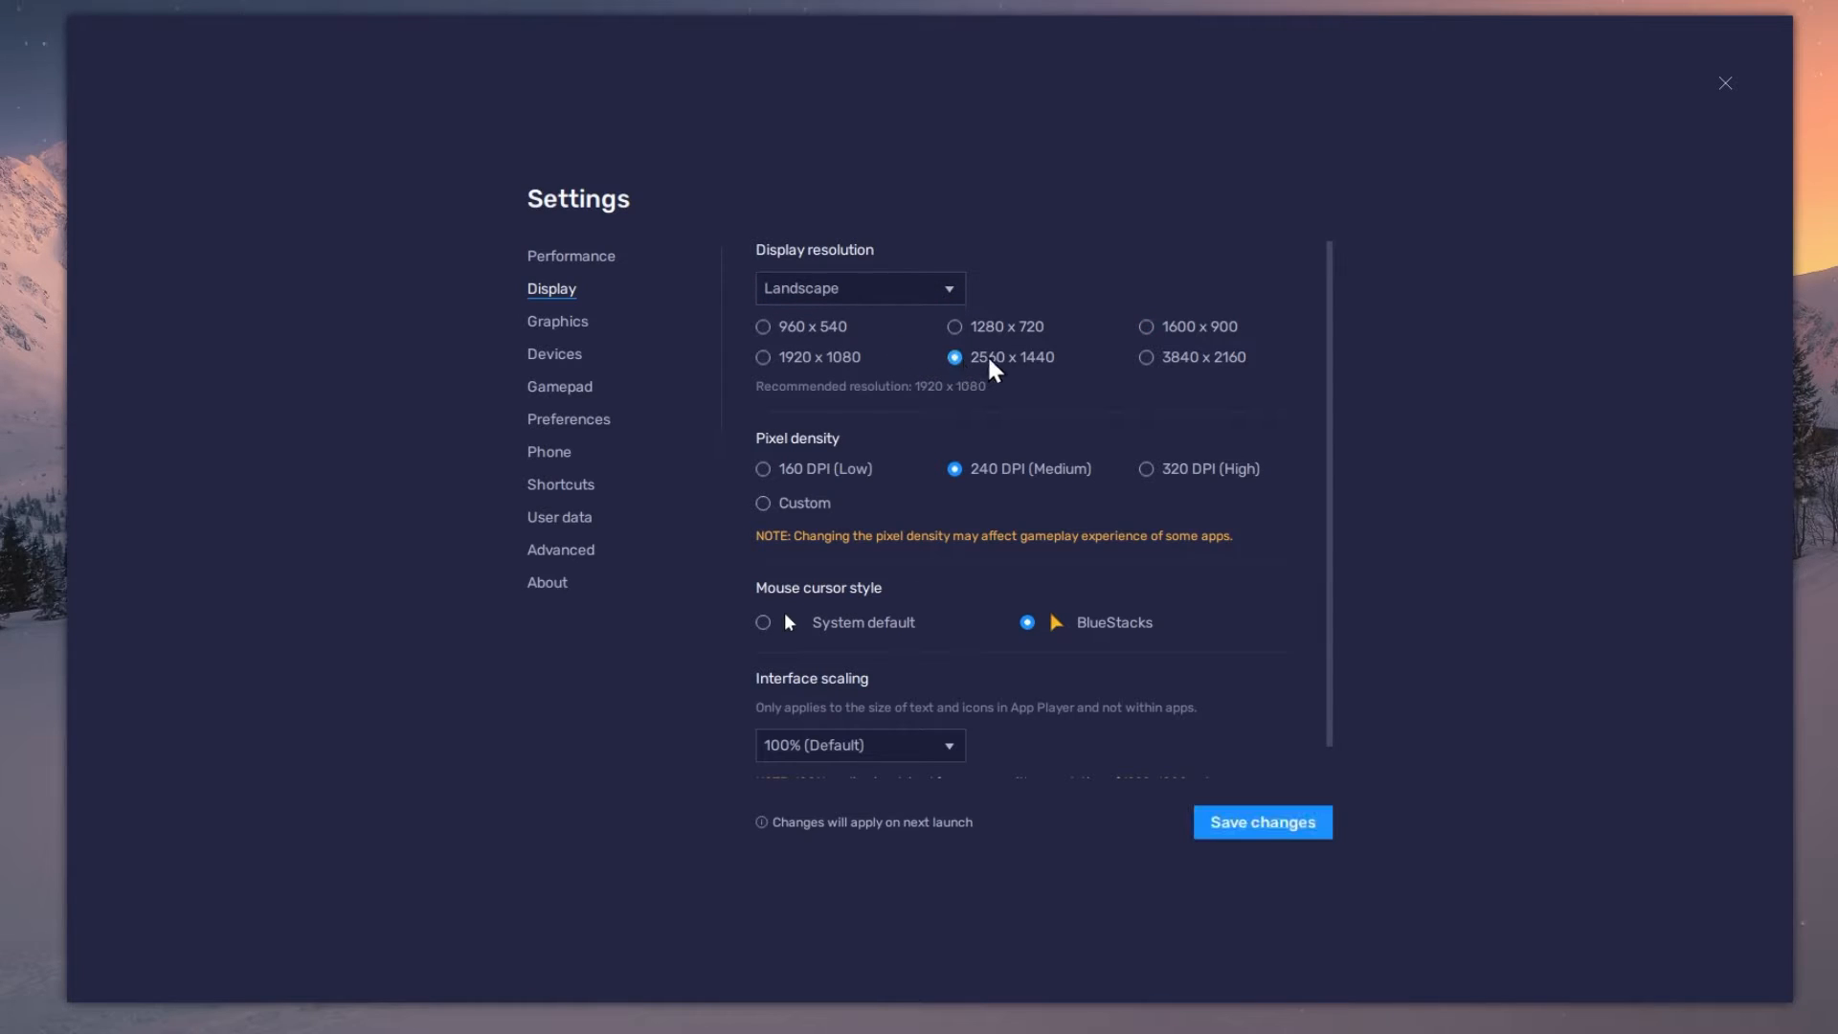
pyautogui.click(1146, 327)
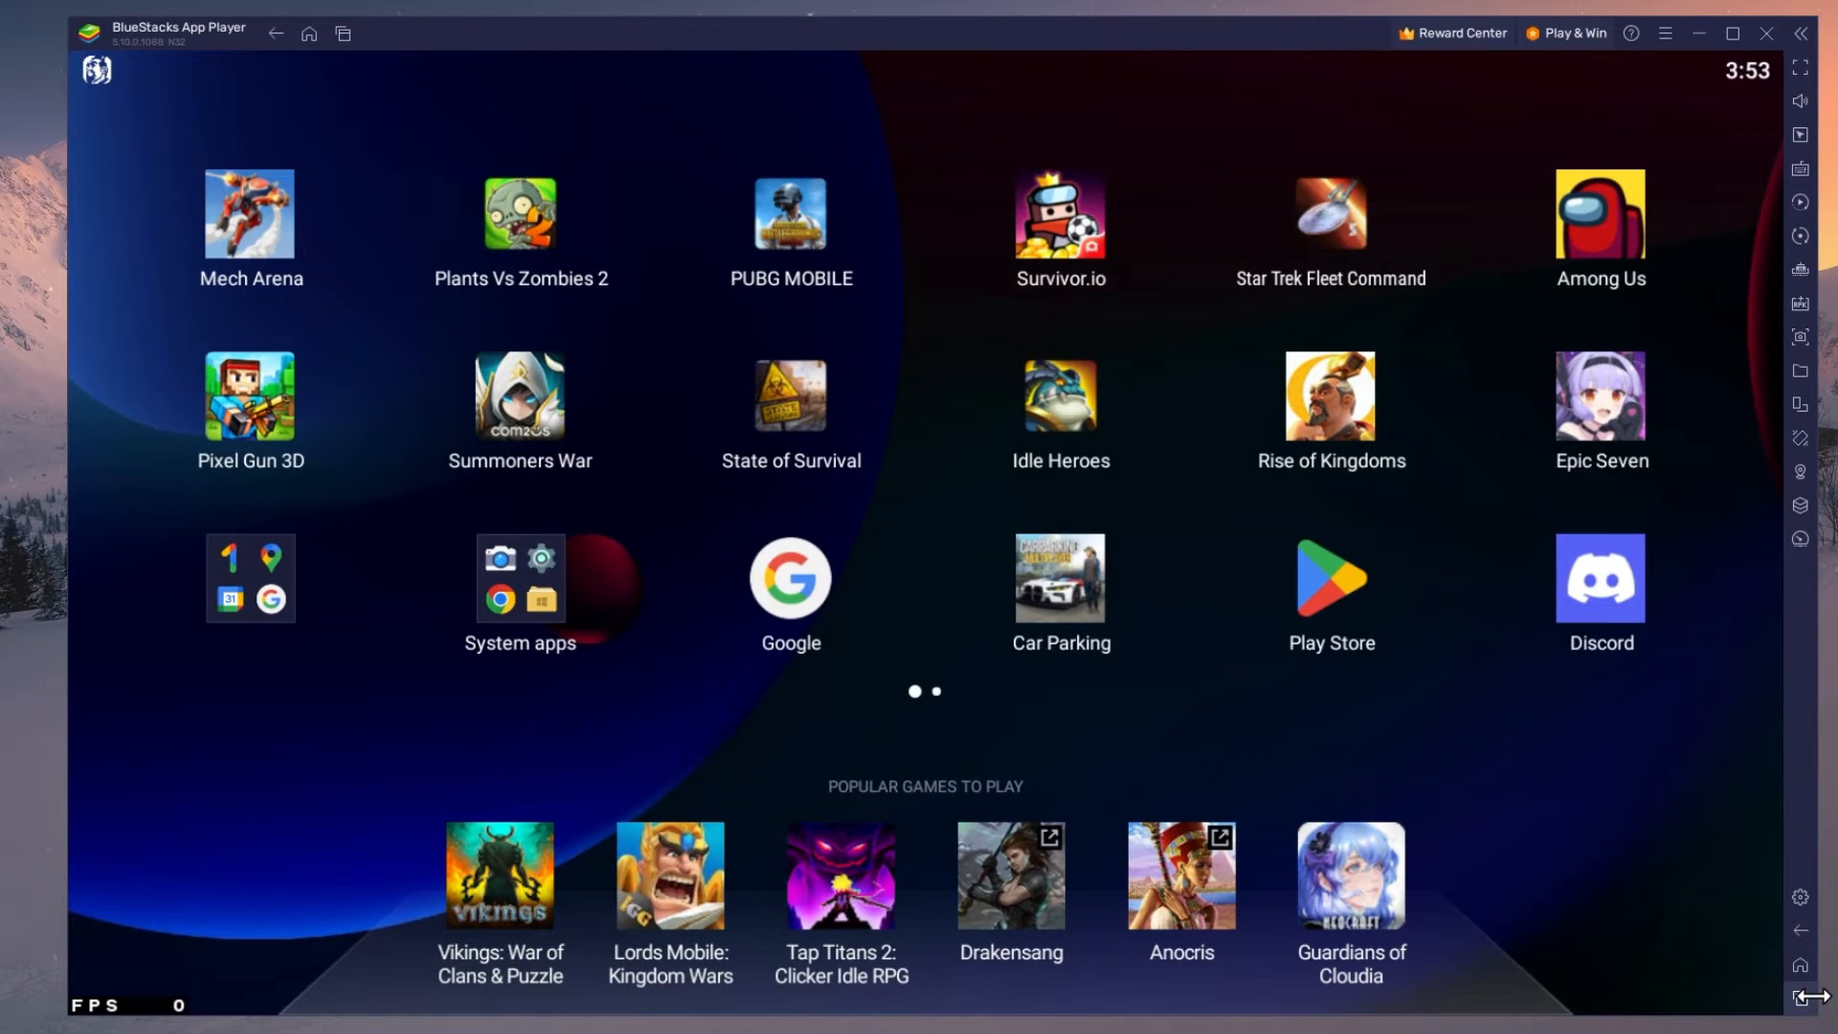
pyautogui.moveTo(850, 469)
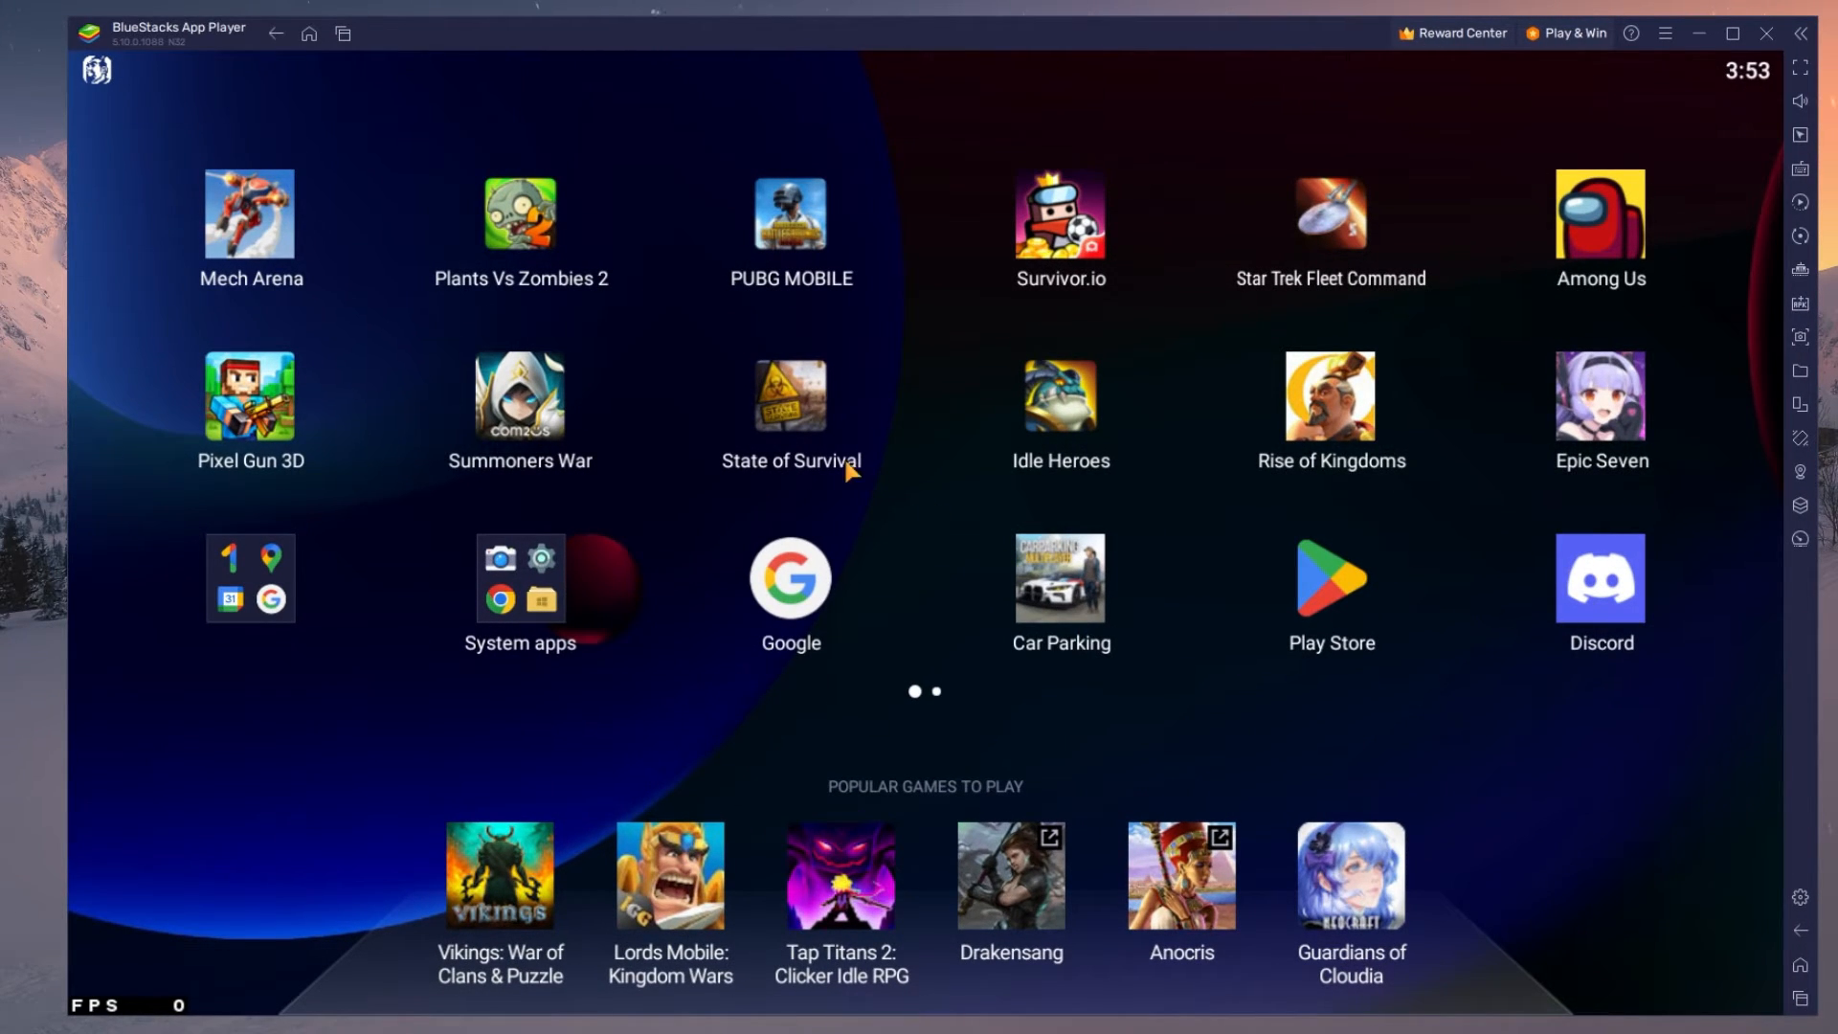
# Launch State of Survival and leave on-screen control overlays switched off in Game controls.
pyautogui.click(790, 396)
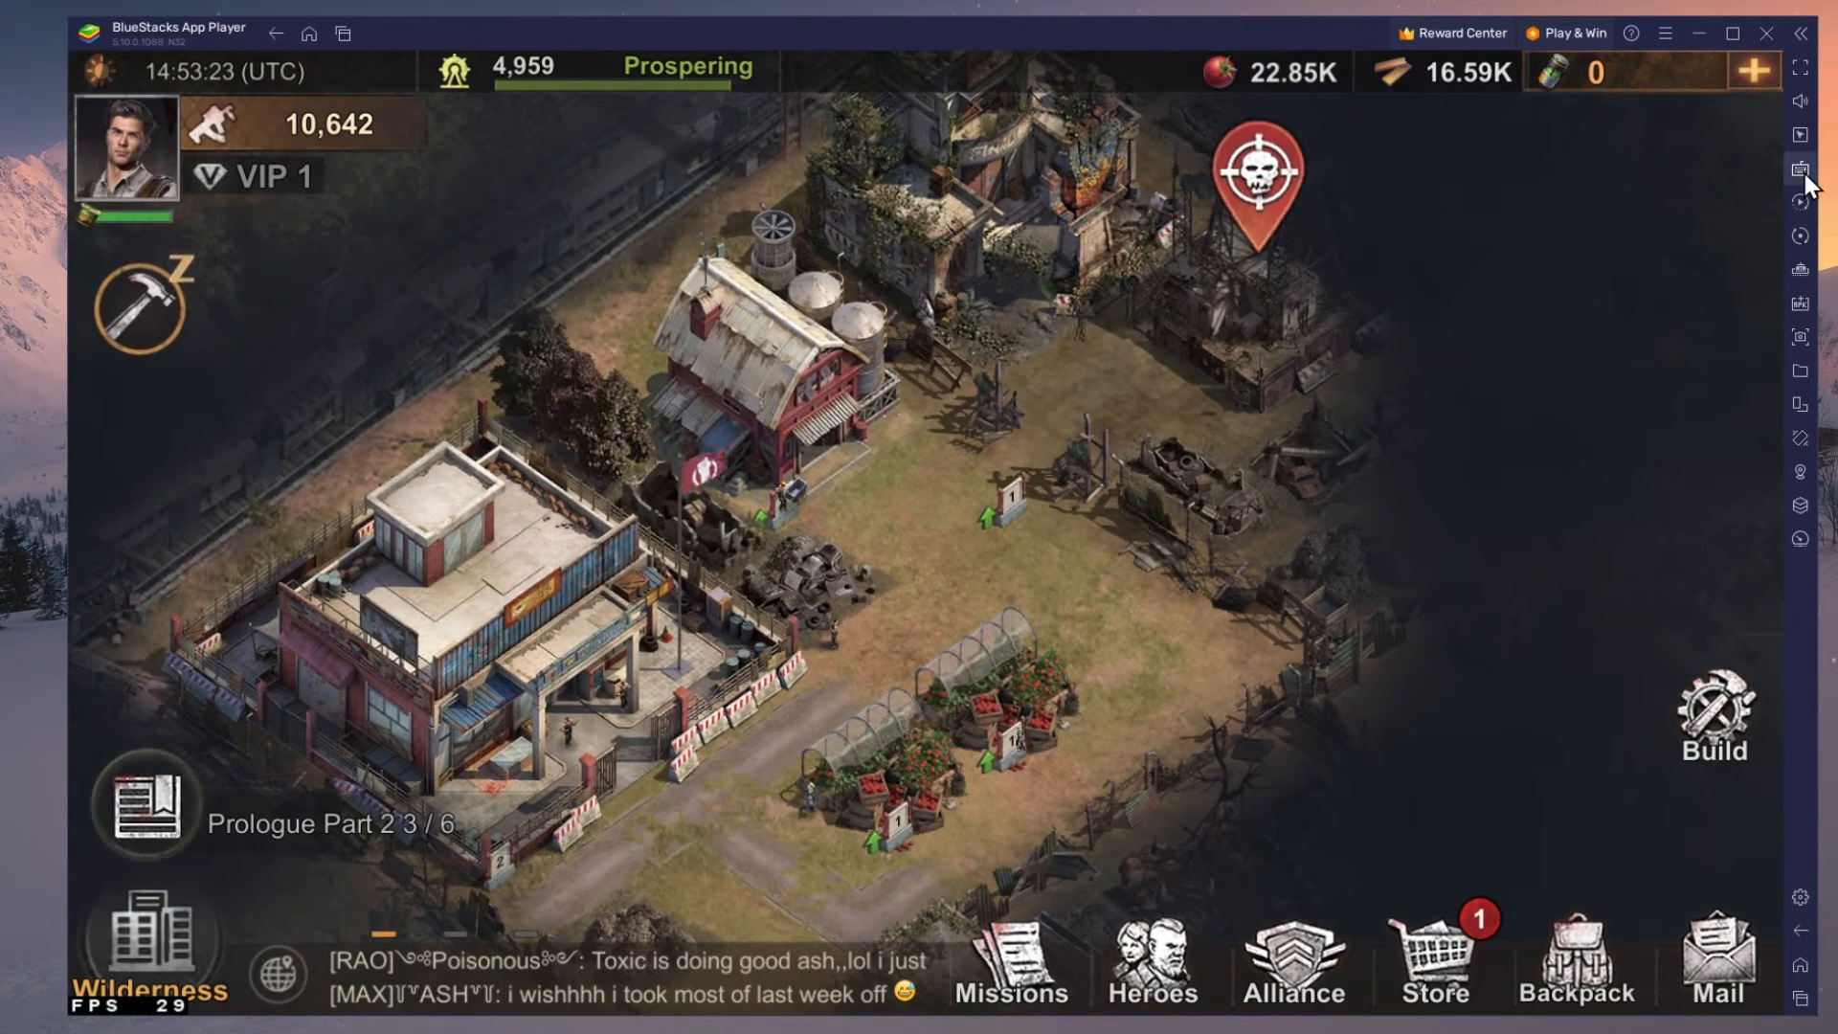
pyautogui.click(1802, 172)
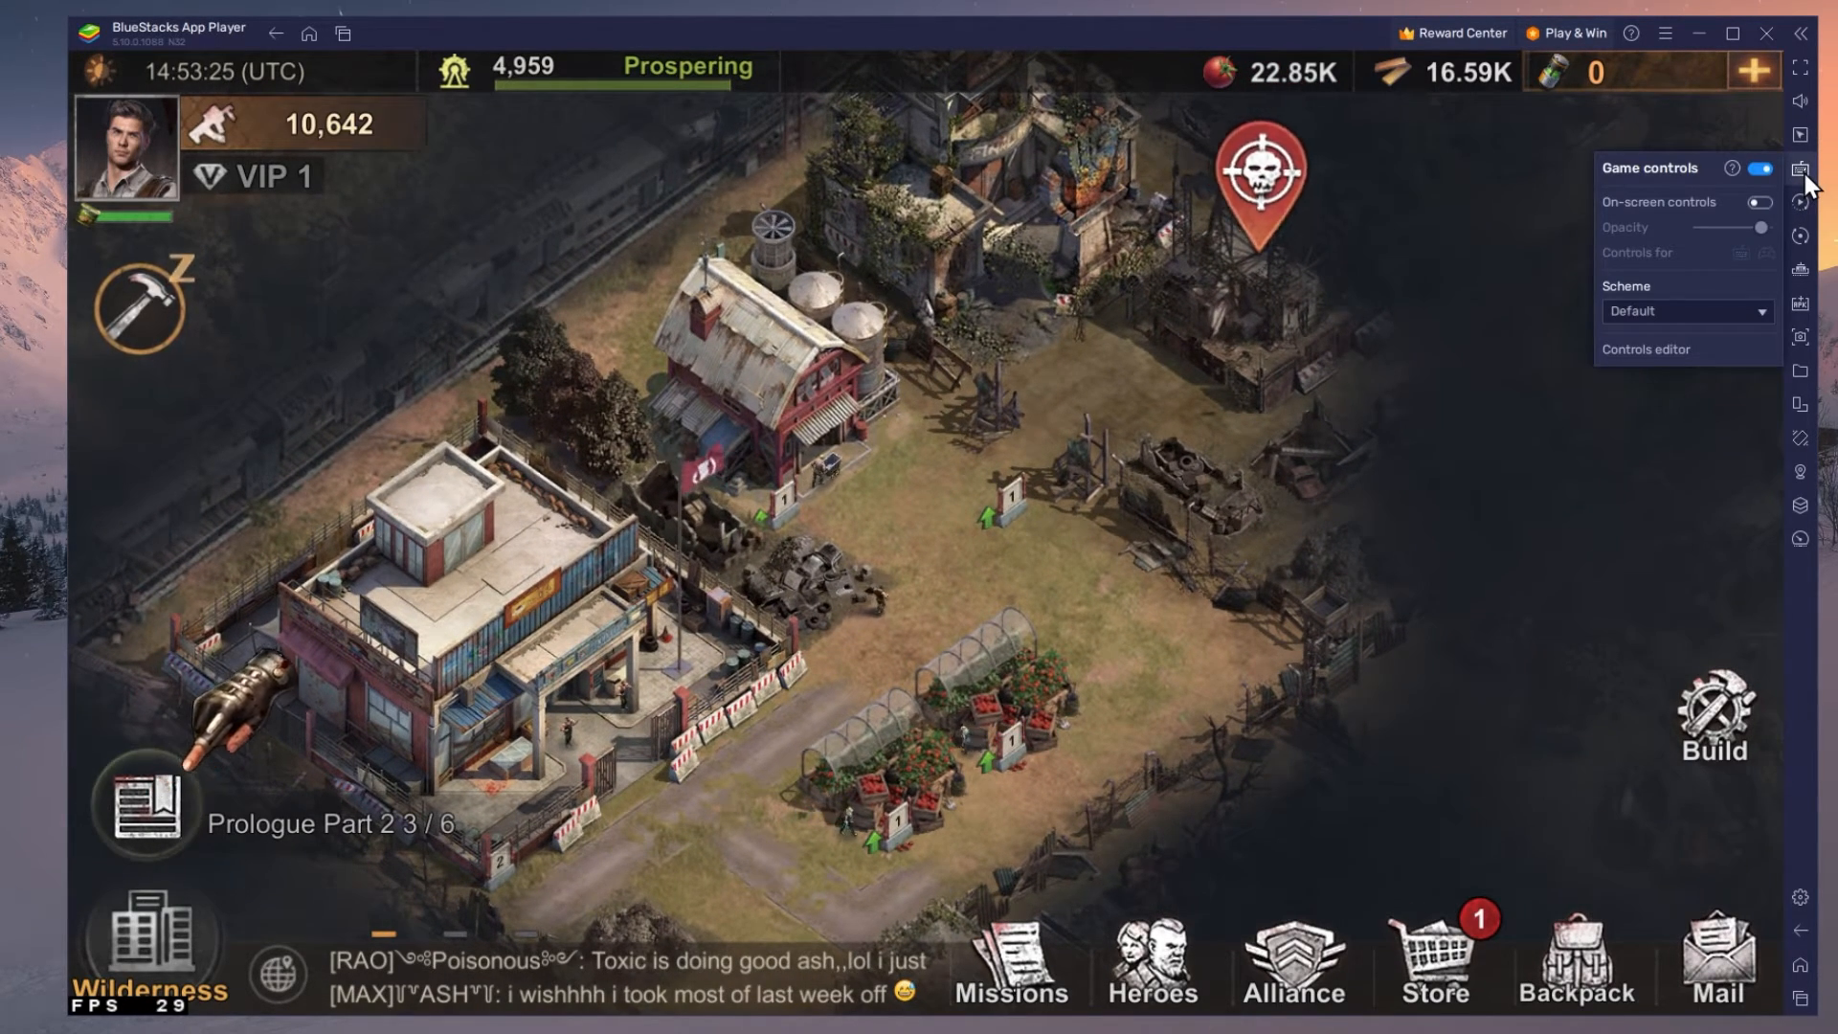
pyautogui.click(1755, 201)
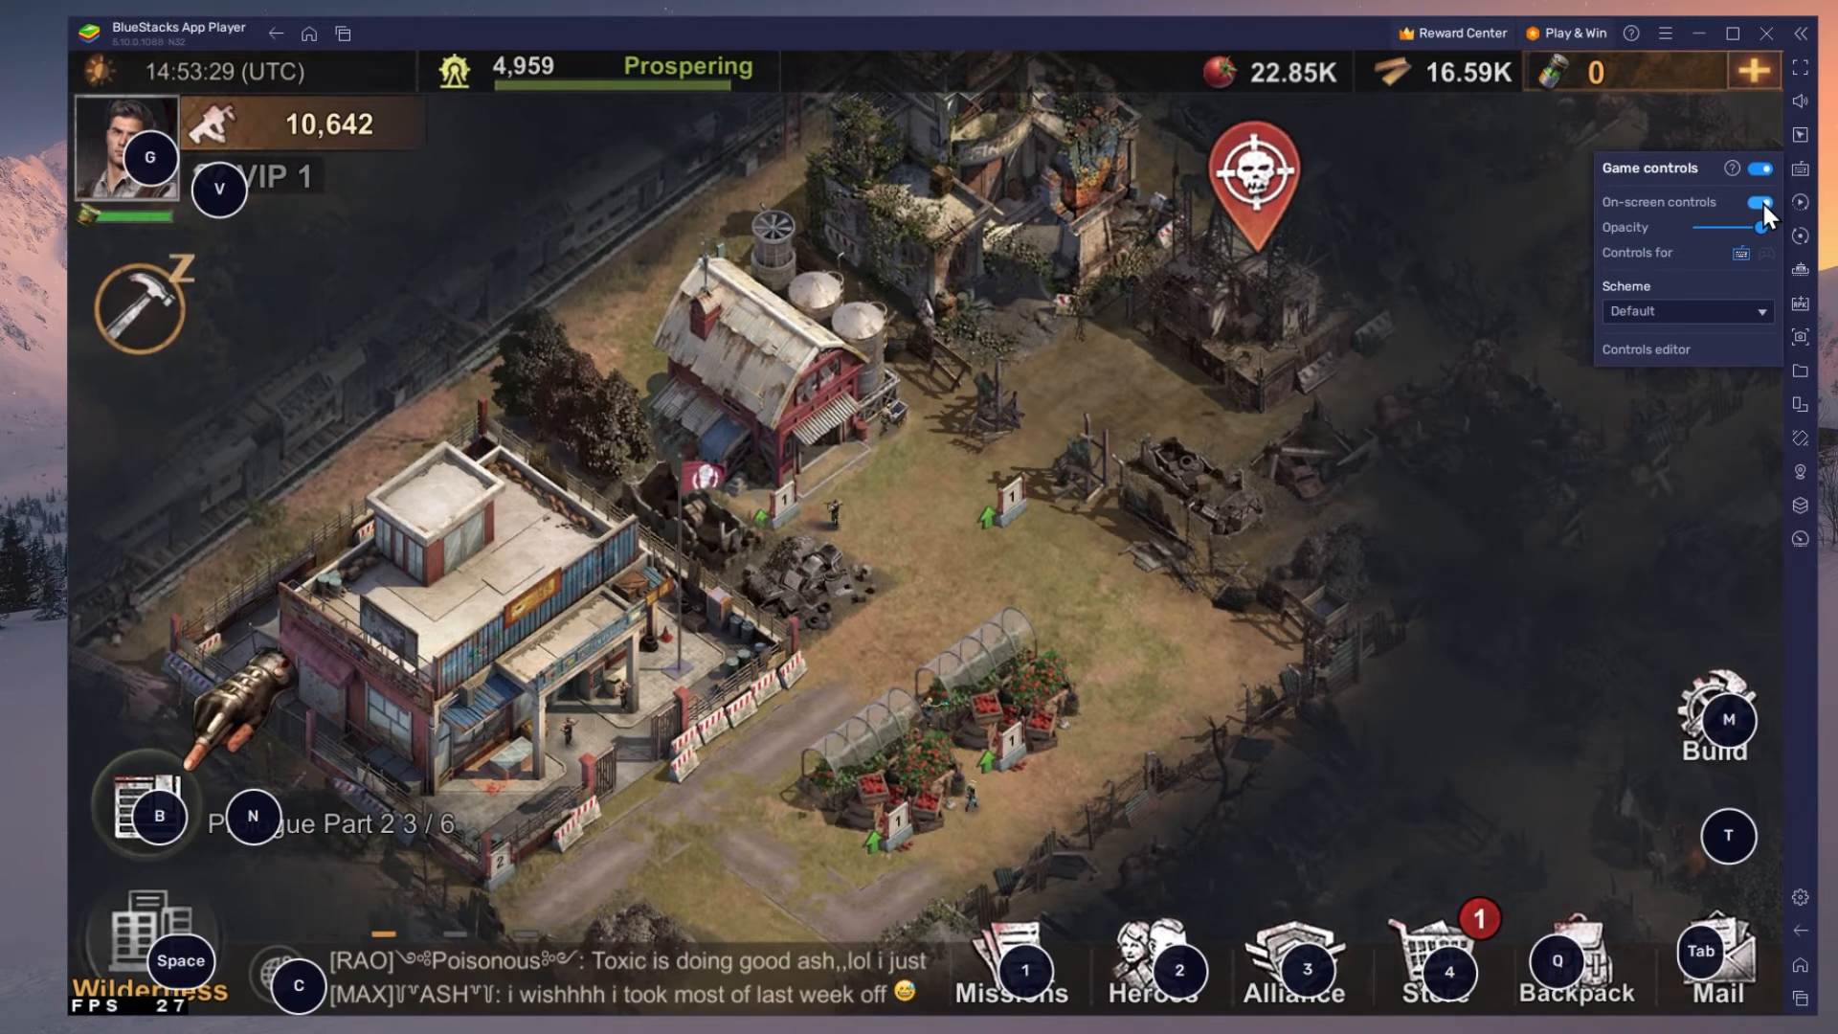
pyautogui.click(1754, 202)
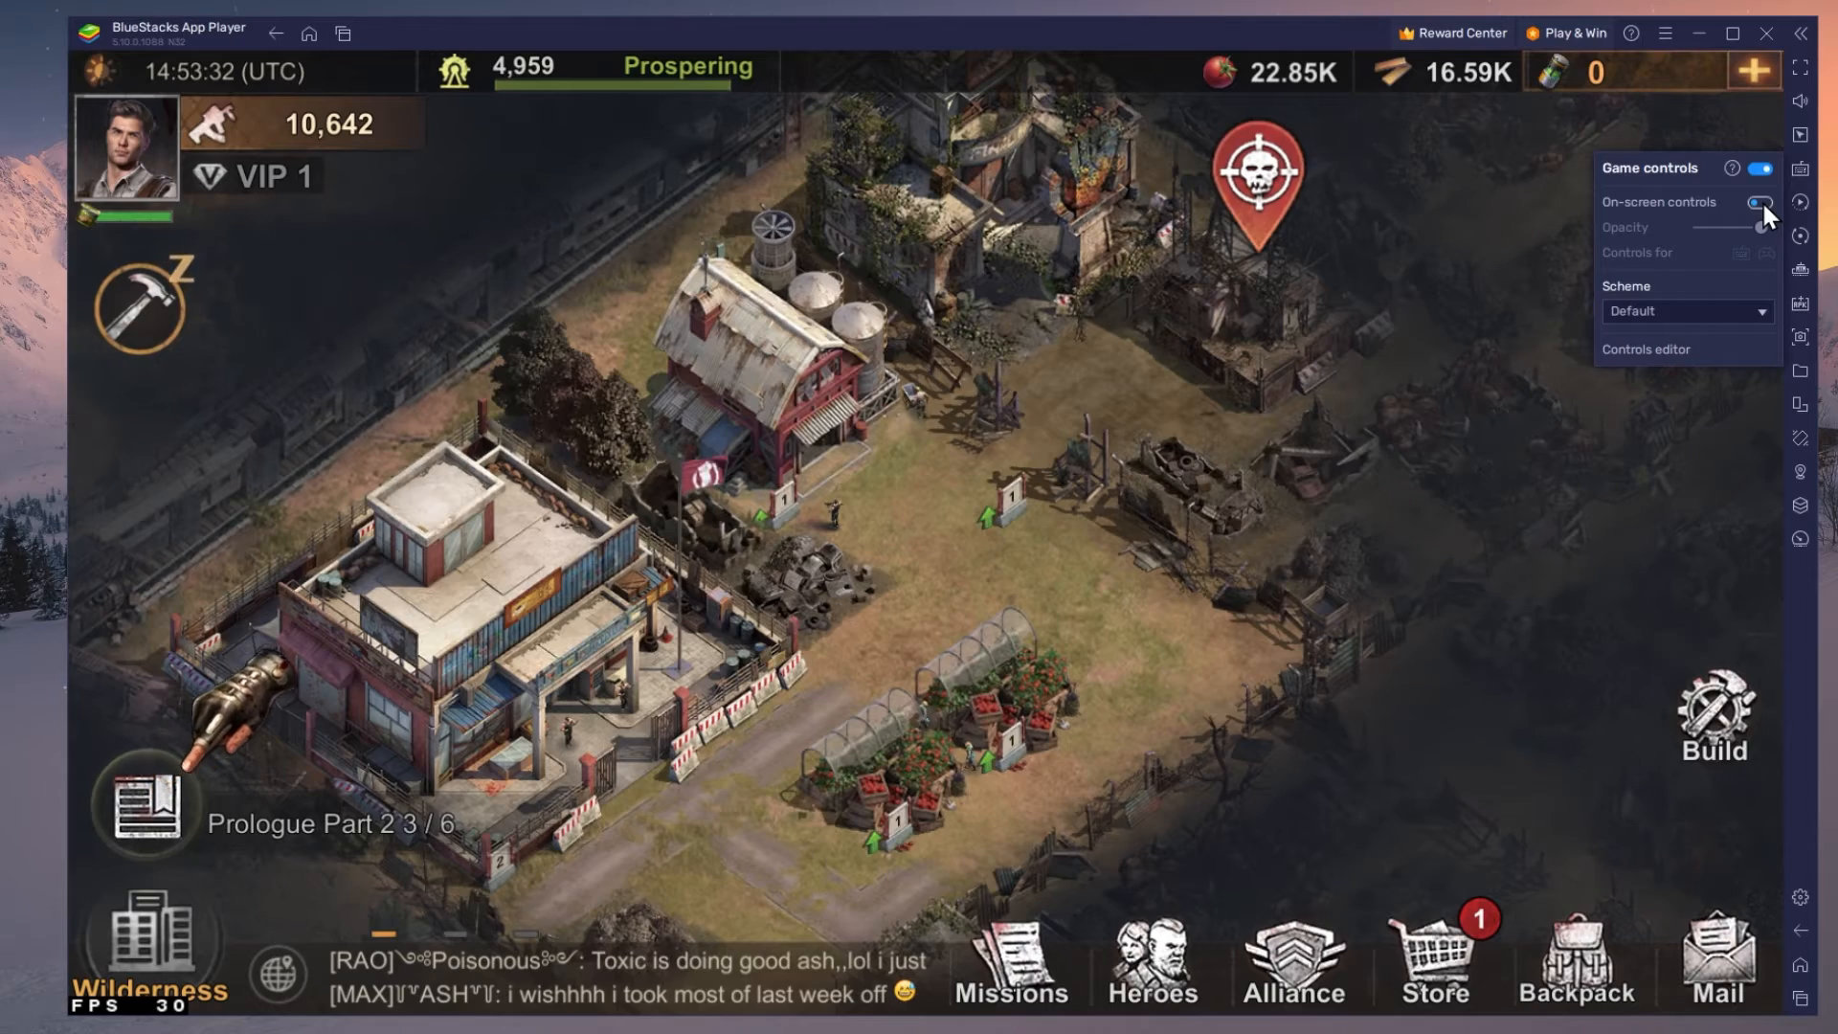
pyautogui.click(1755, 202)
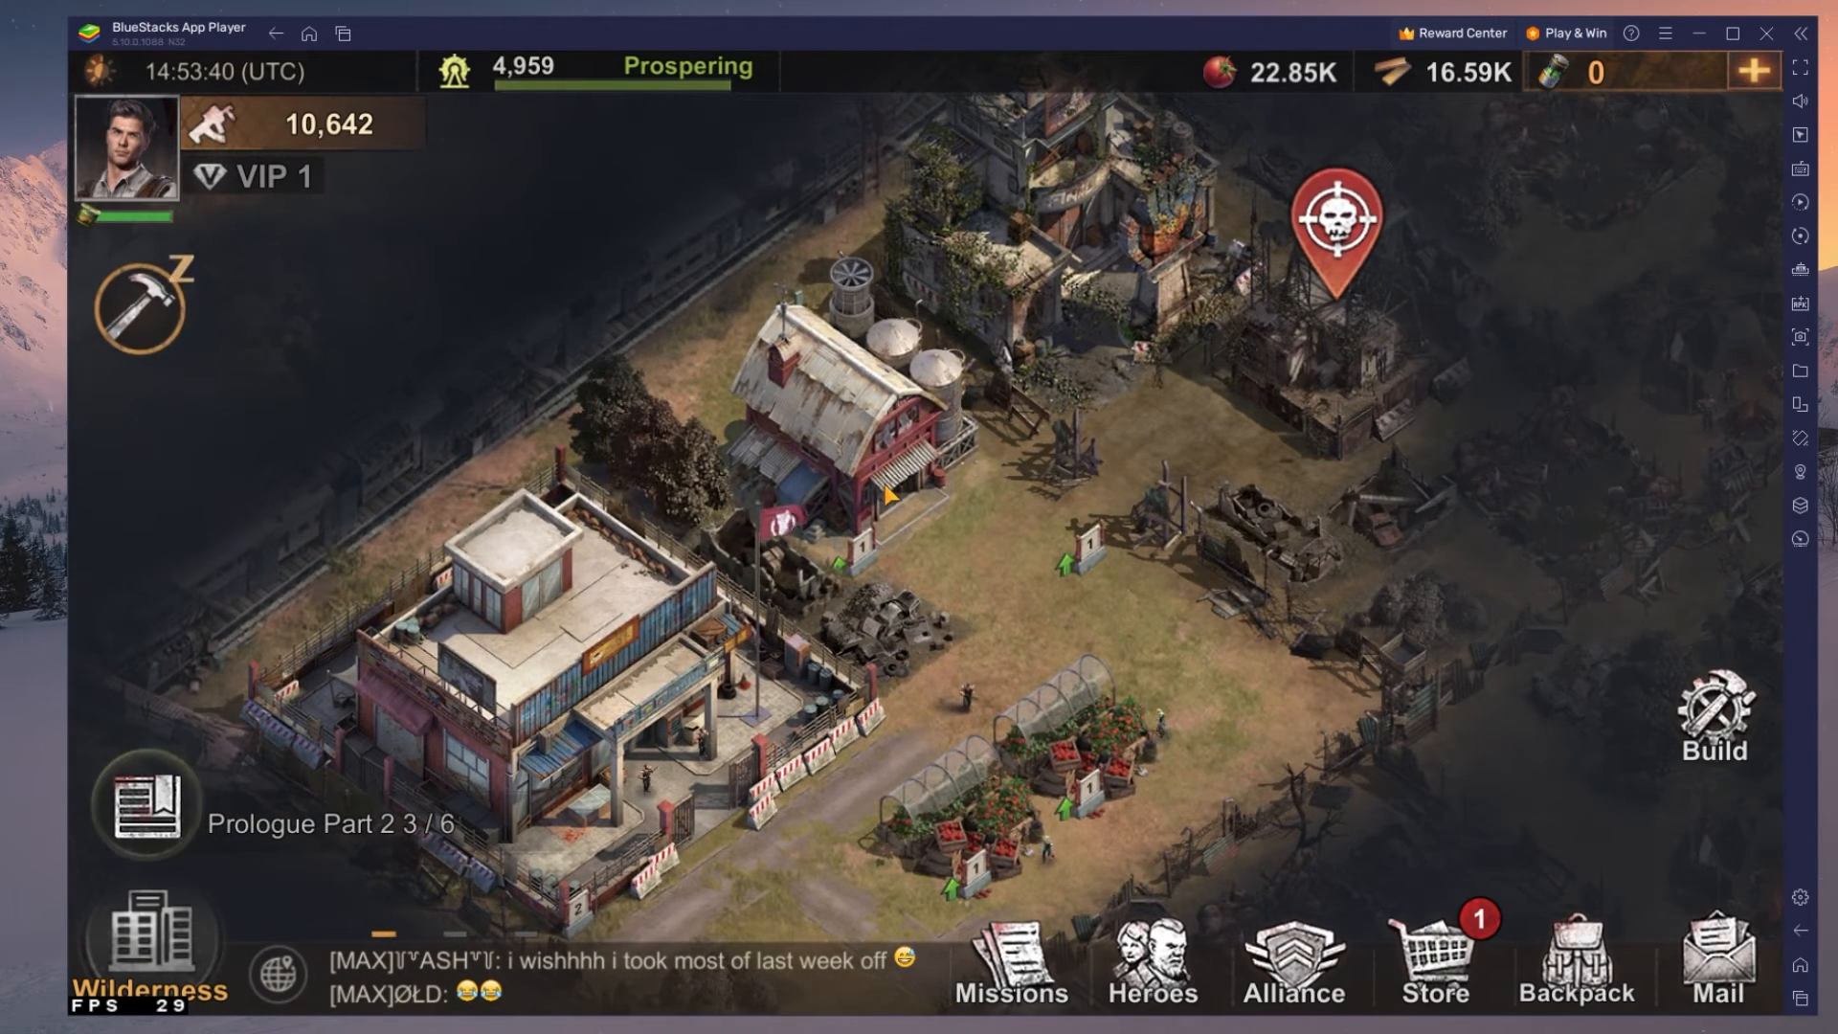
# Choose 60fps animation frame rate under Settings > Game > Graphics, then close settings.
pyautogui.click(143, 145)
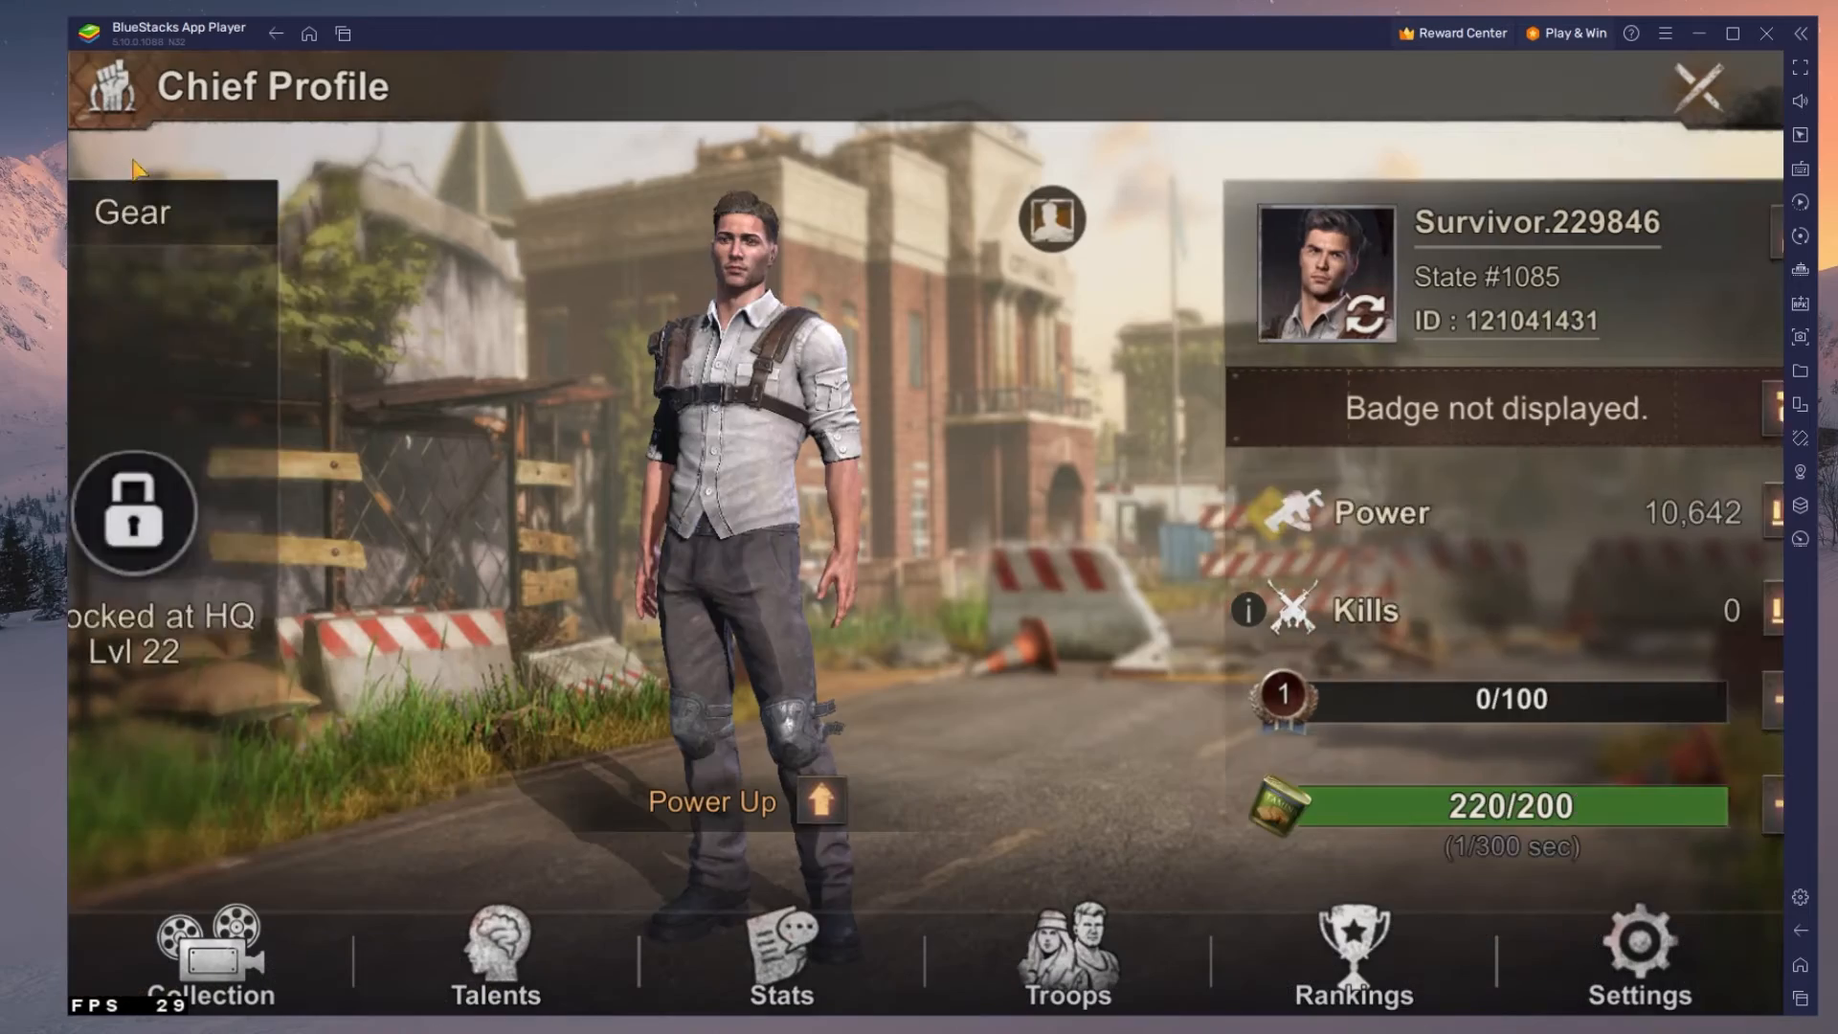
pyautogui.click(1637, 951)
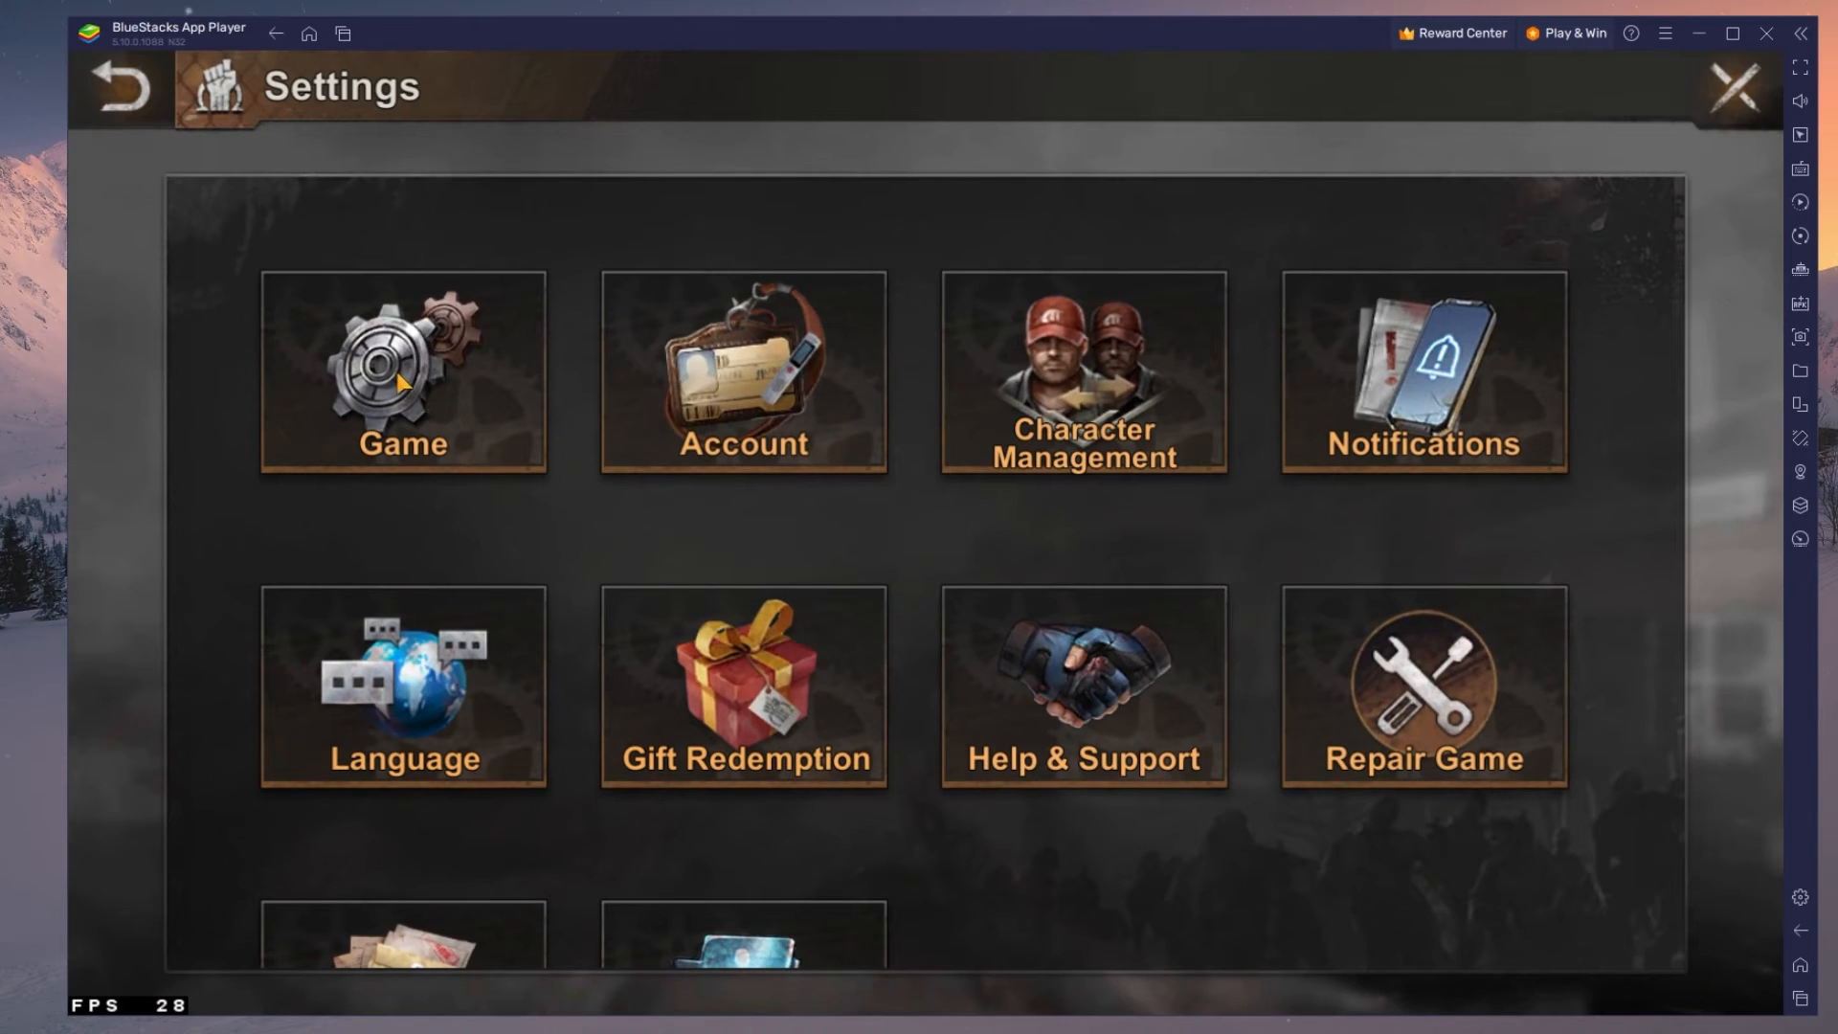
pyautogui.click(402, 371)
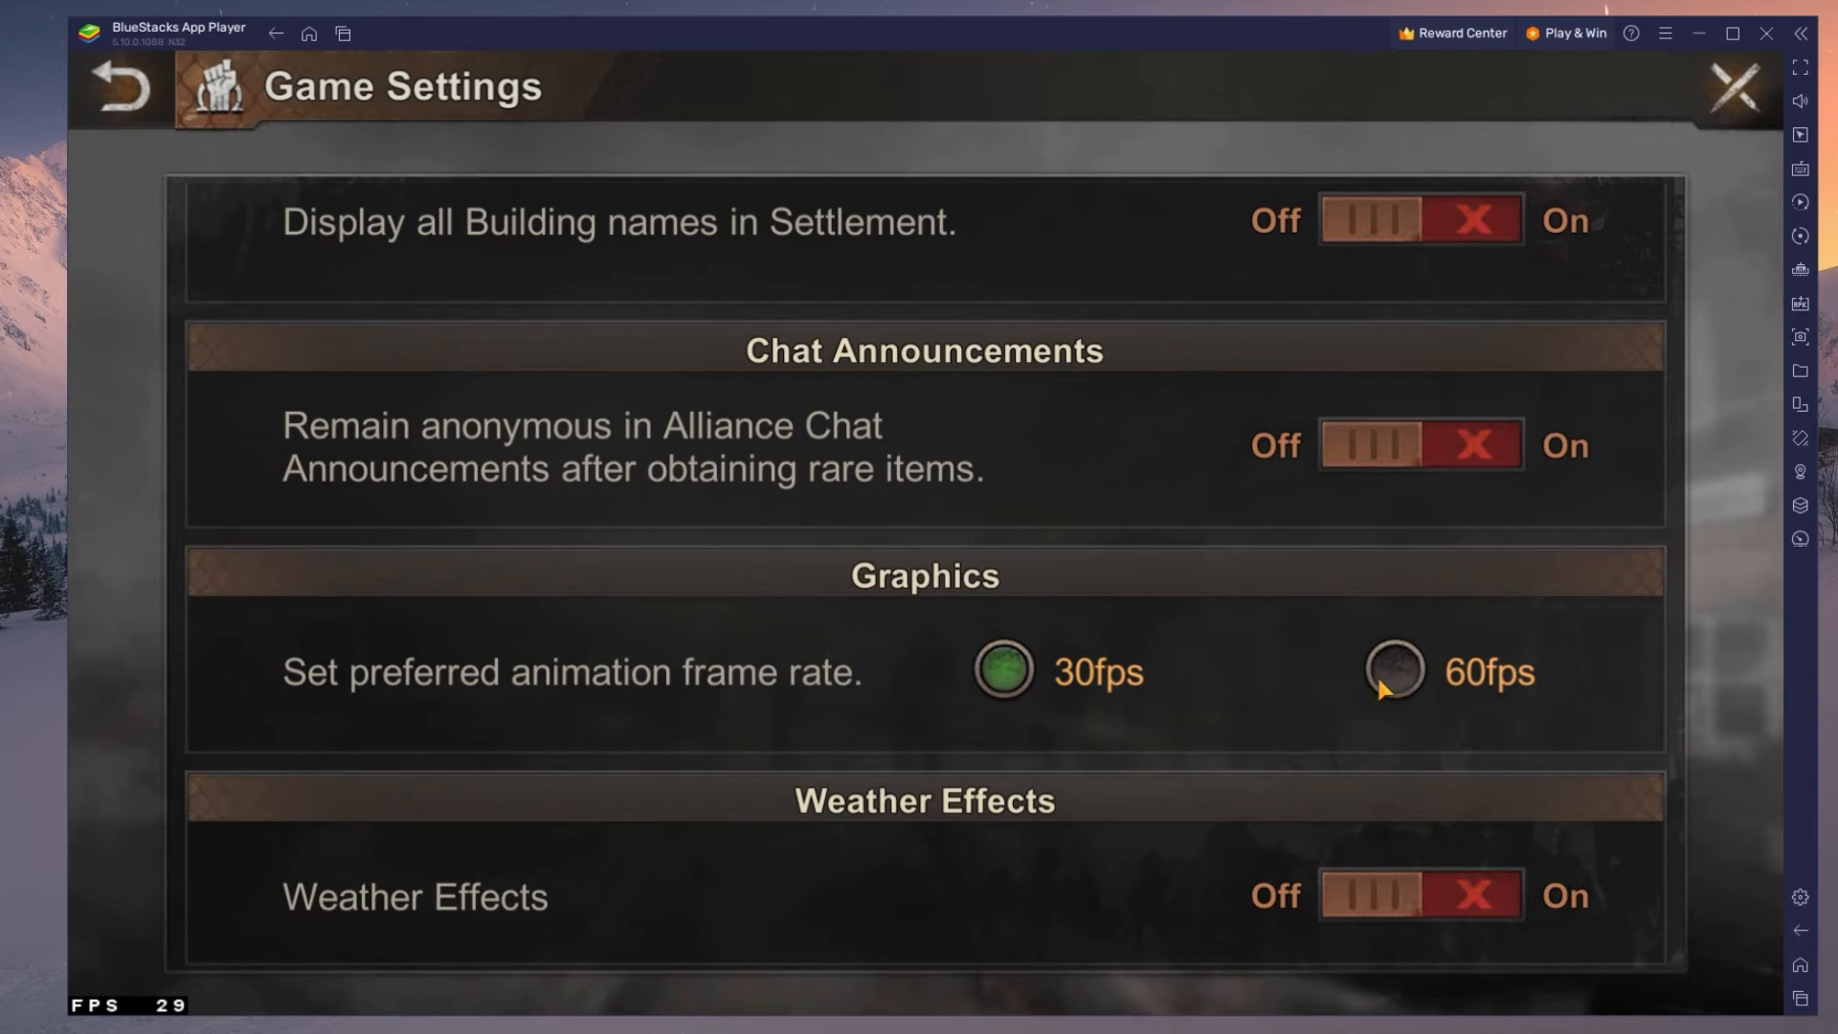
pyautogui.click(1394, 670)
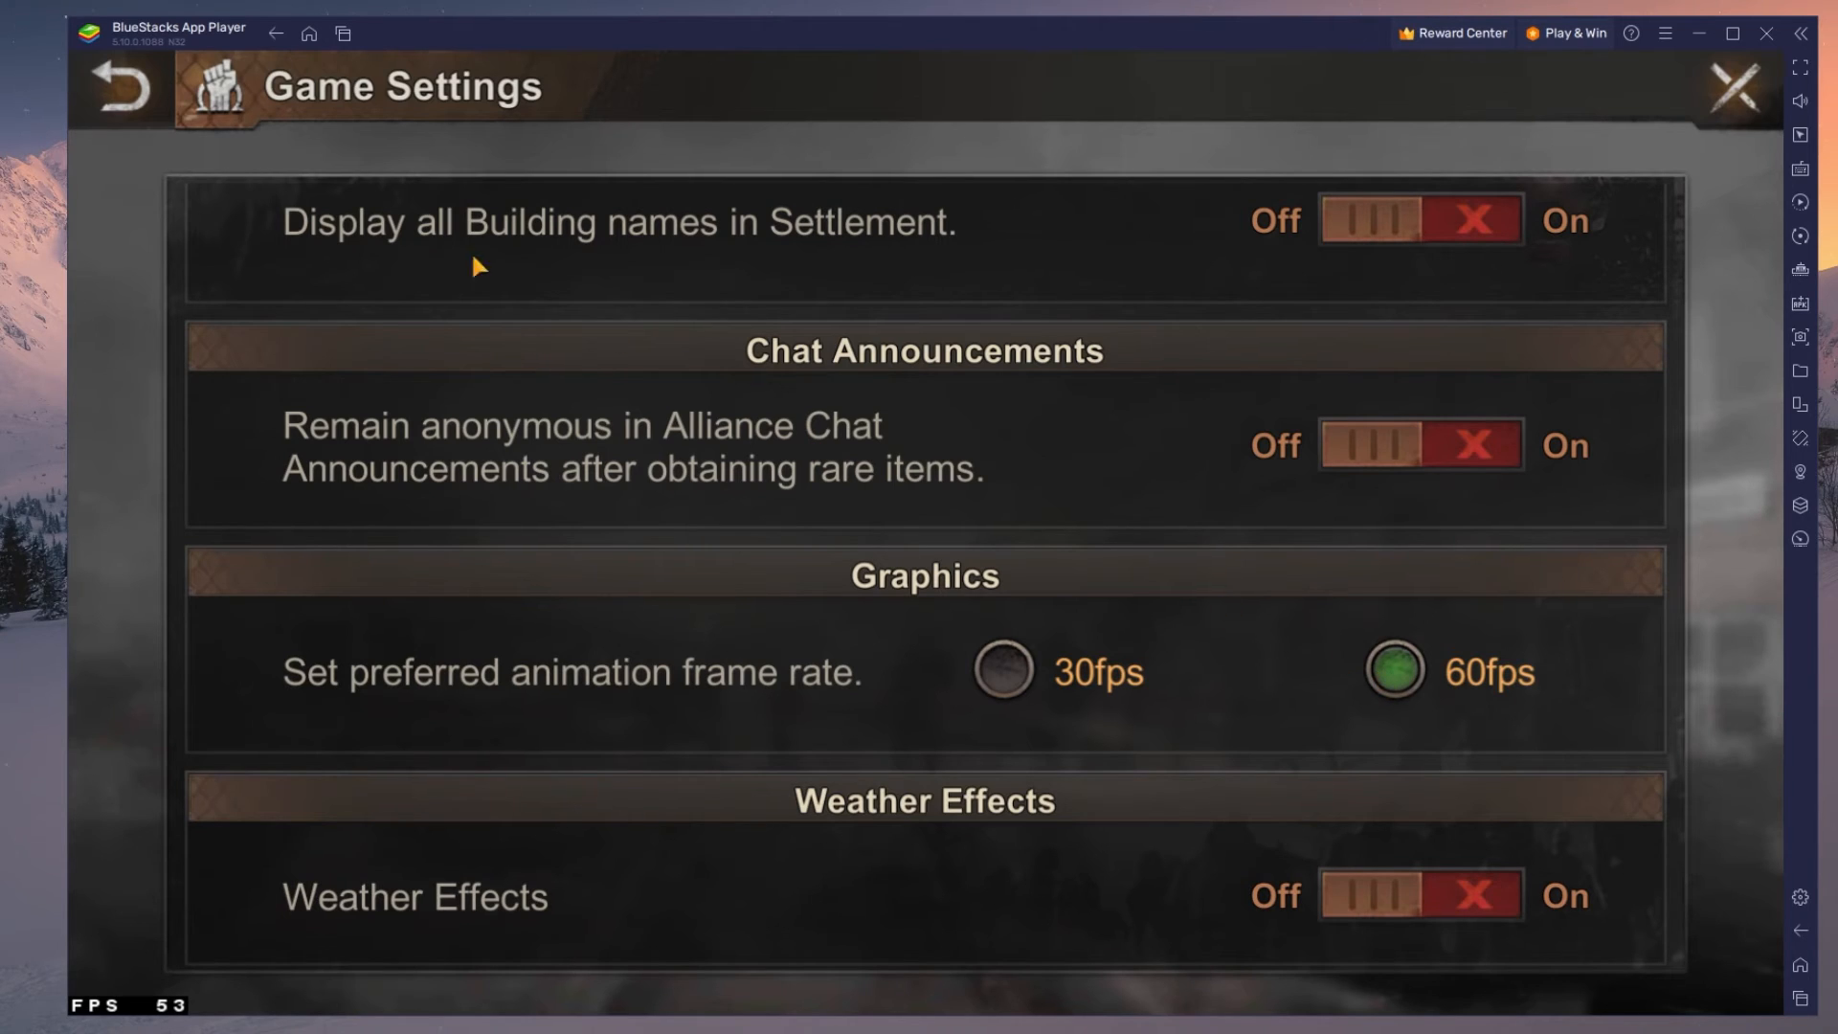
pyautogui.click(121, 88)
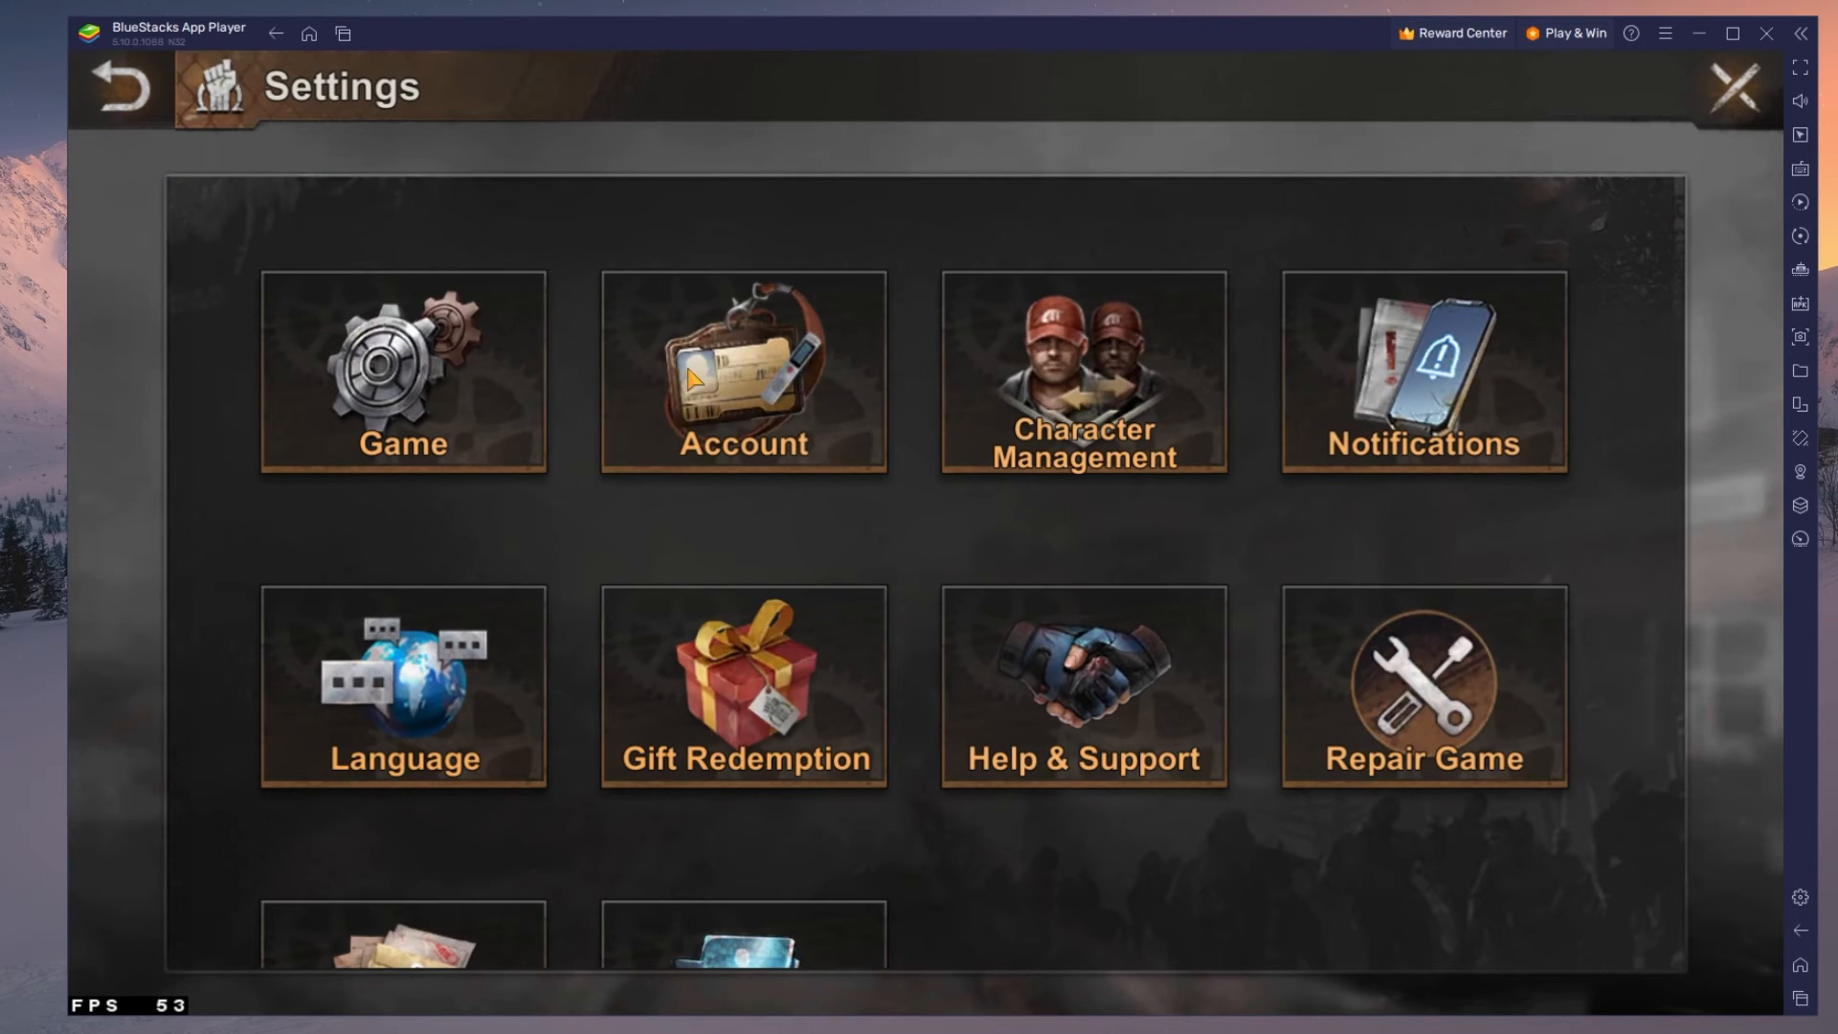
pyautogui.click(743, 373)
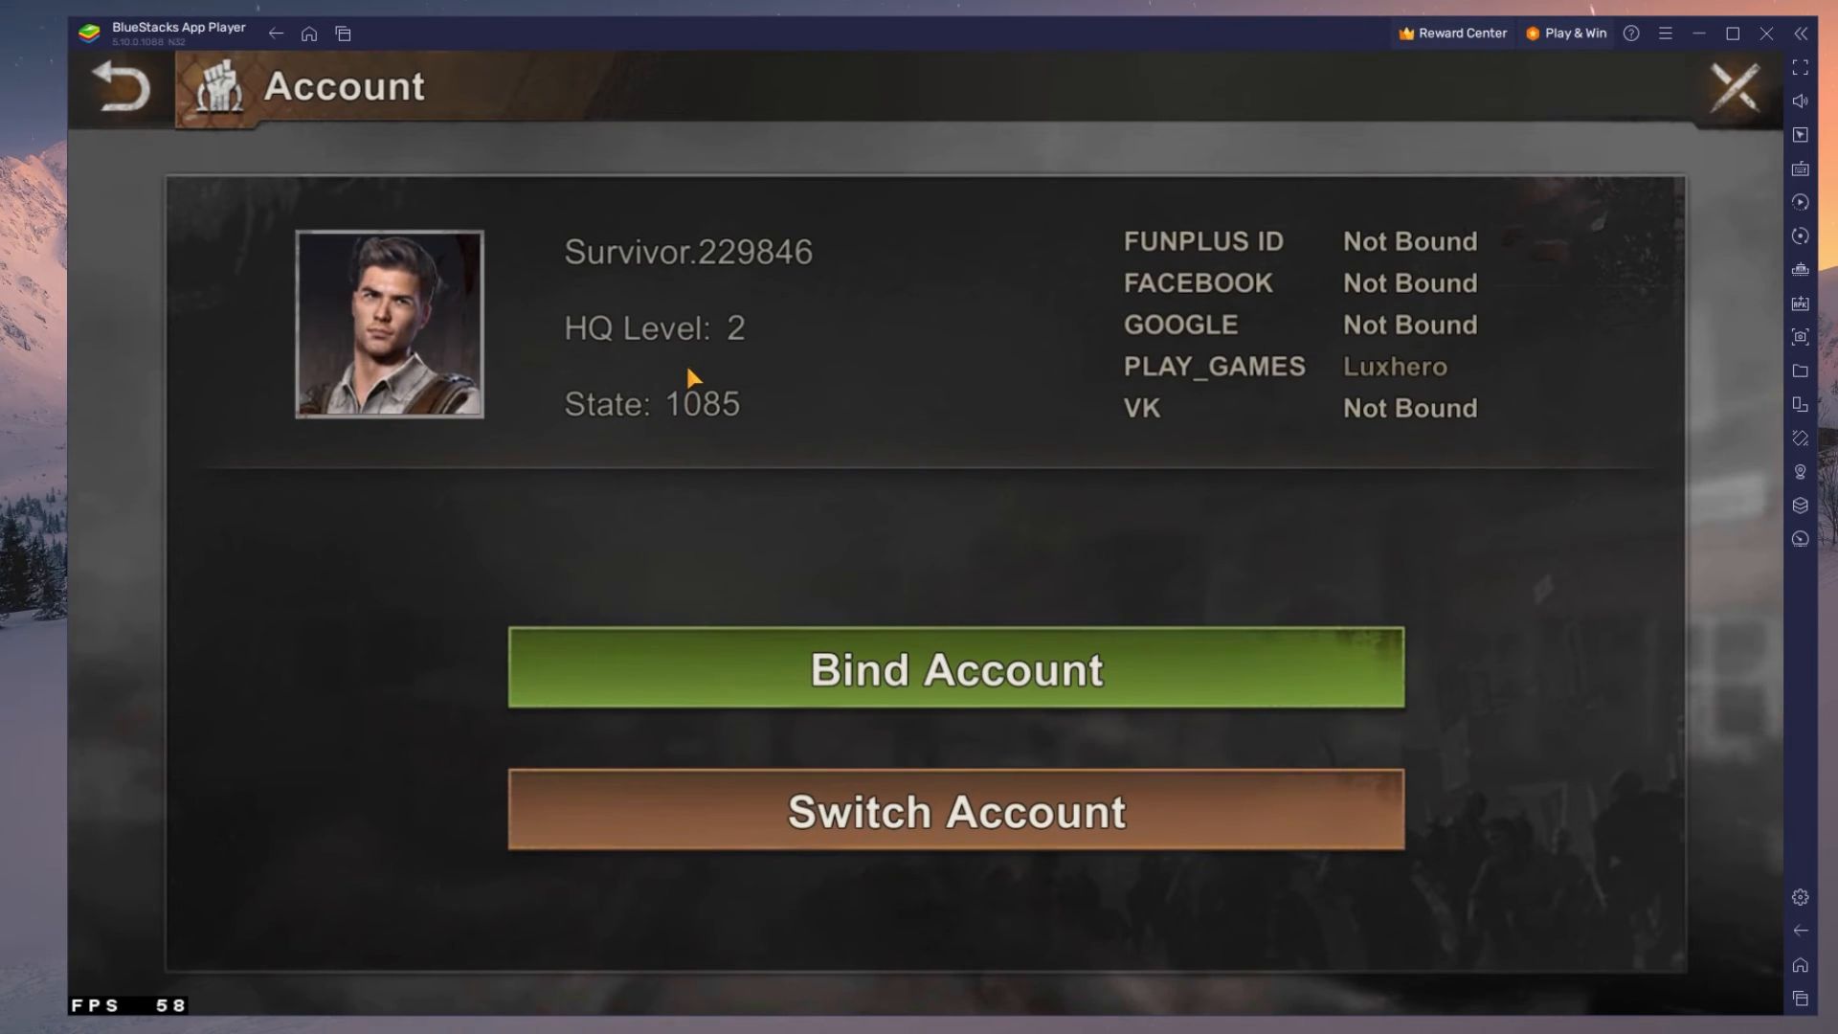
pyautogui.moveTo(816, 835)
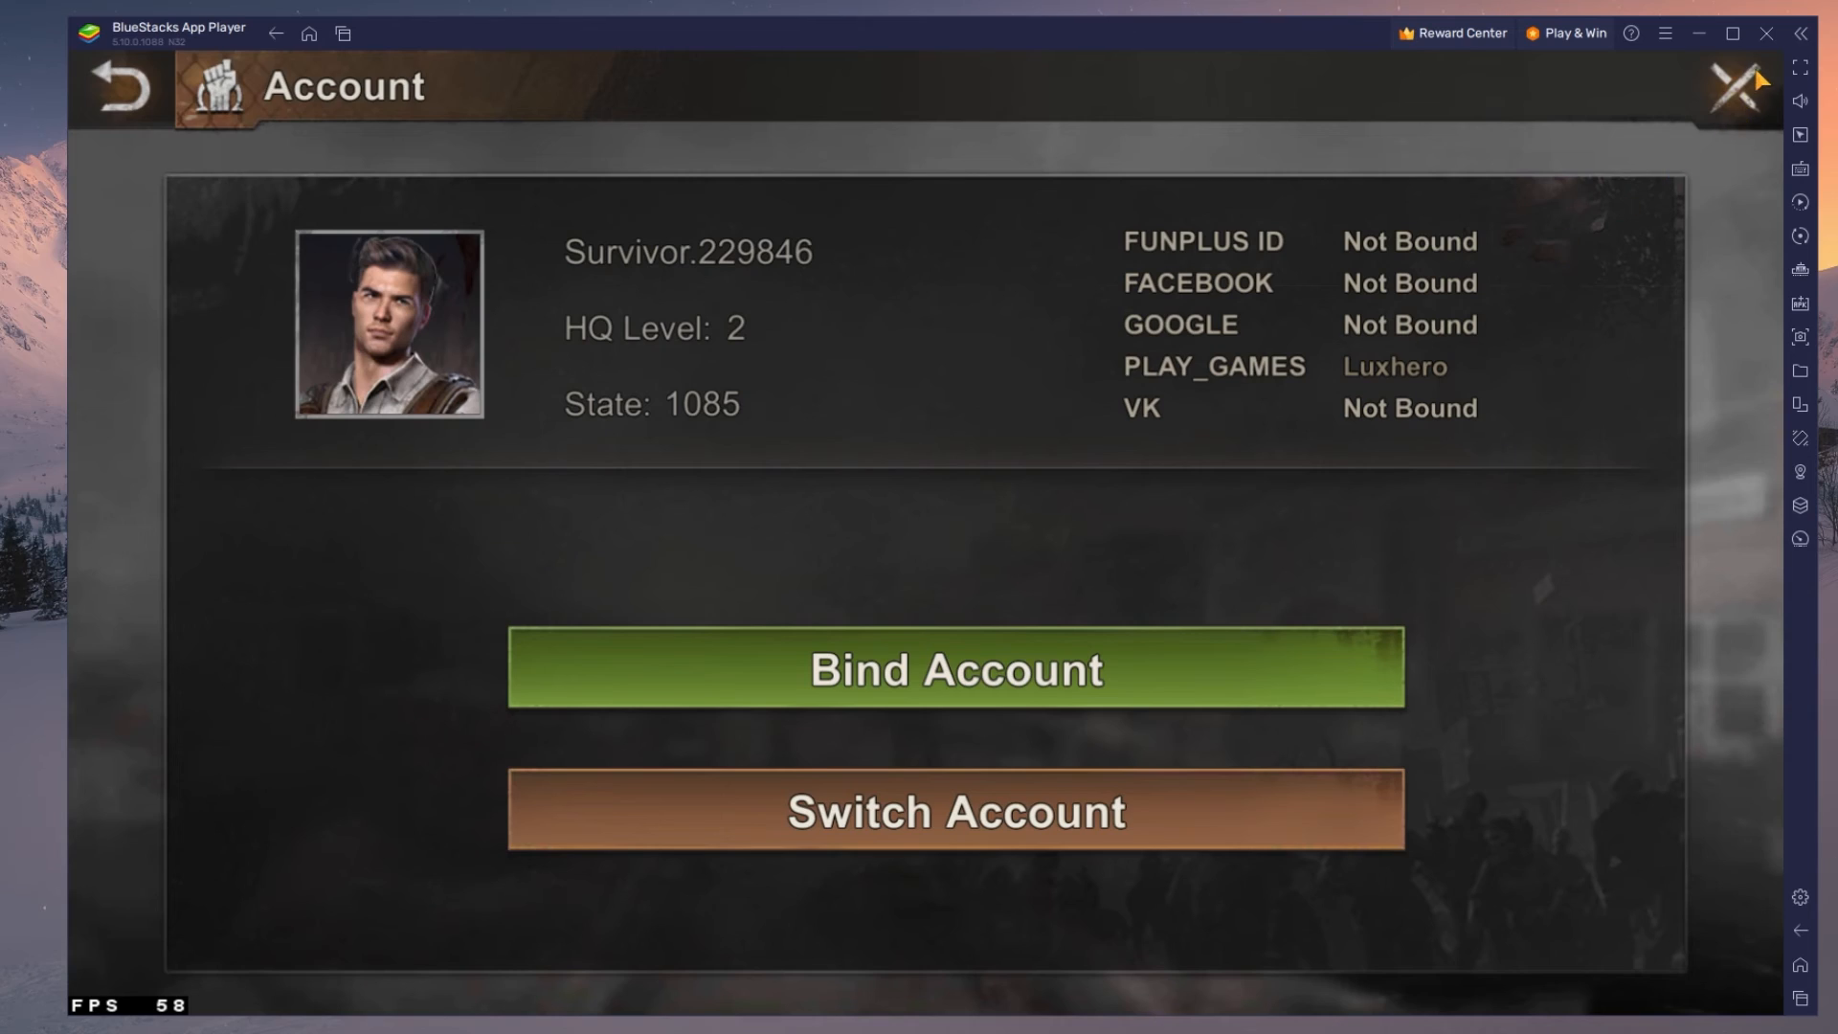
pyautogui.click(121, 87)
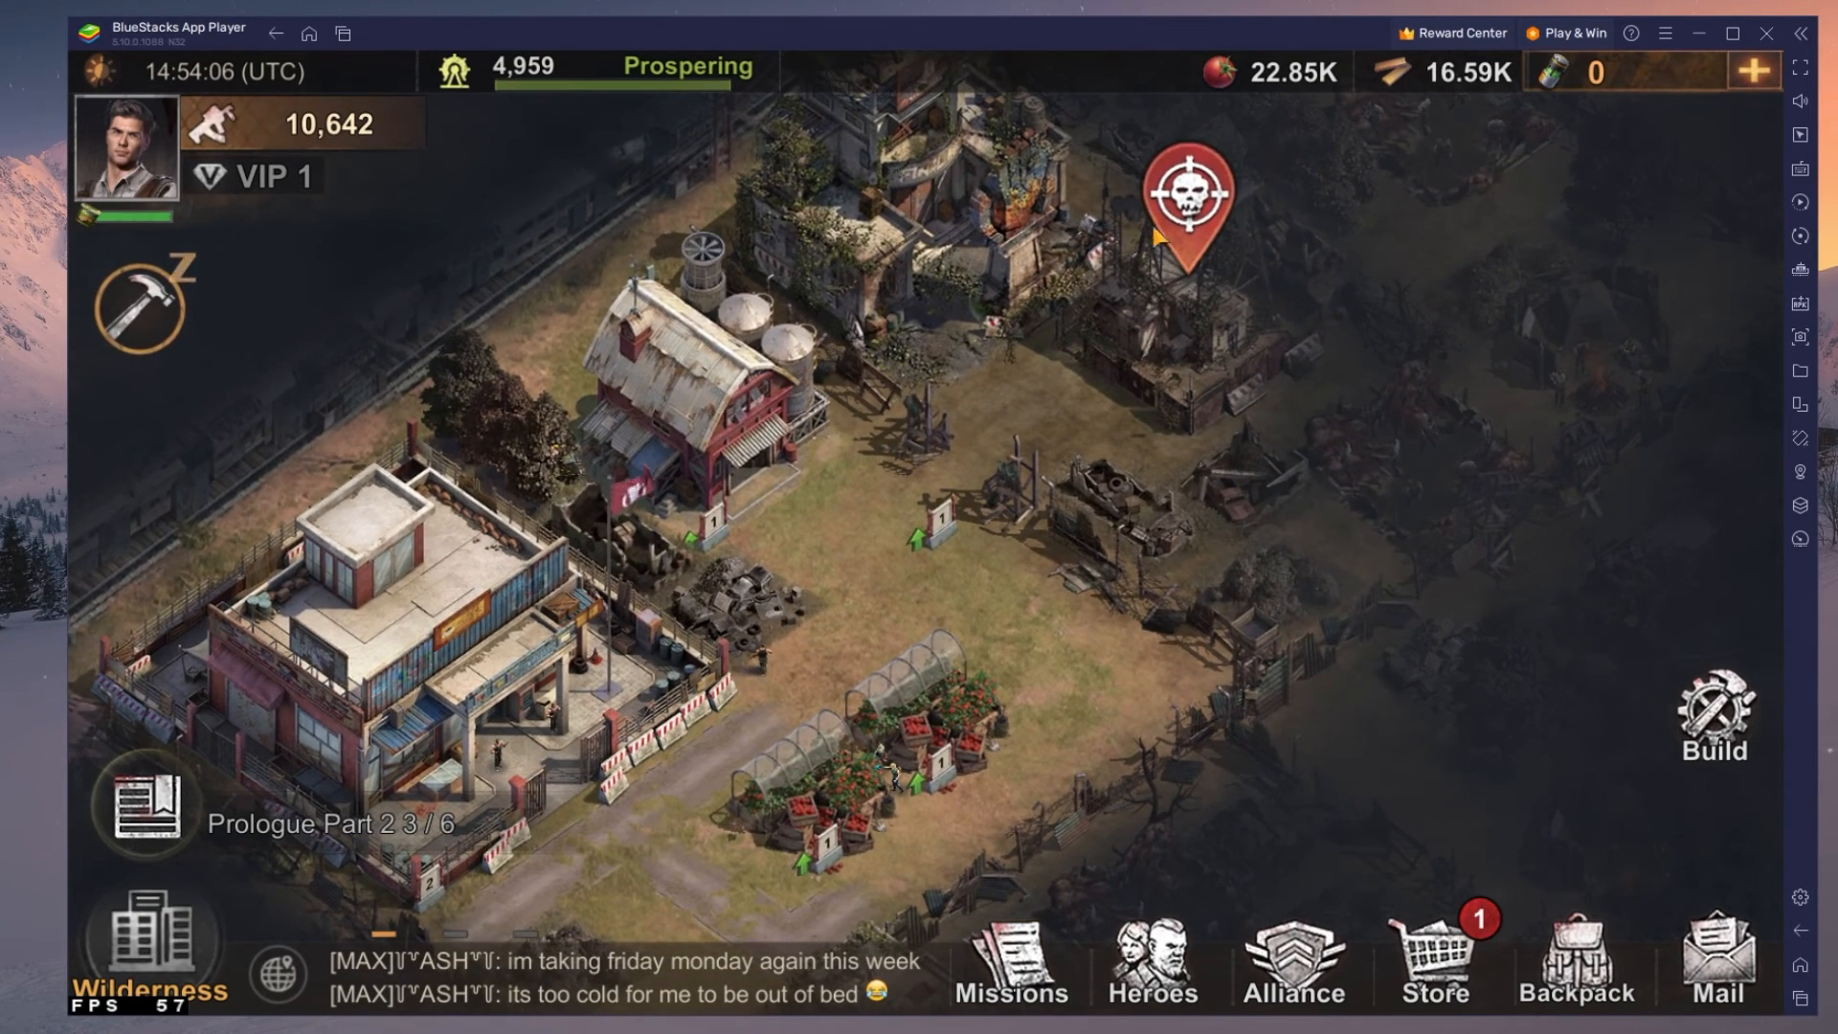